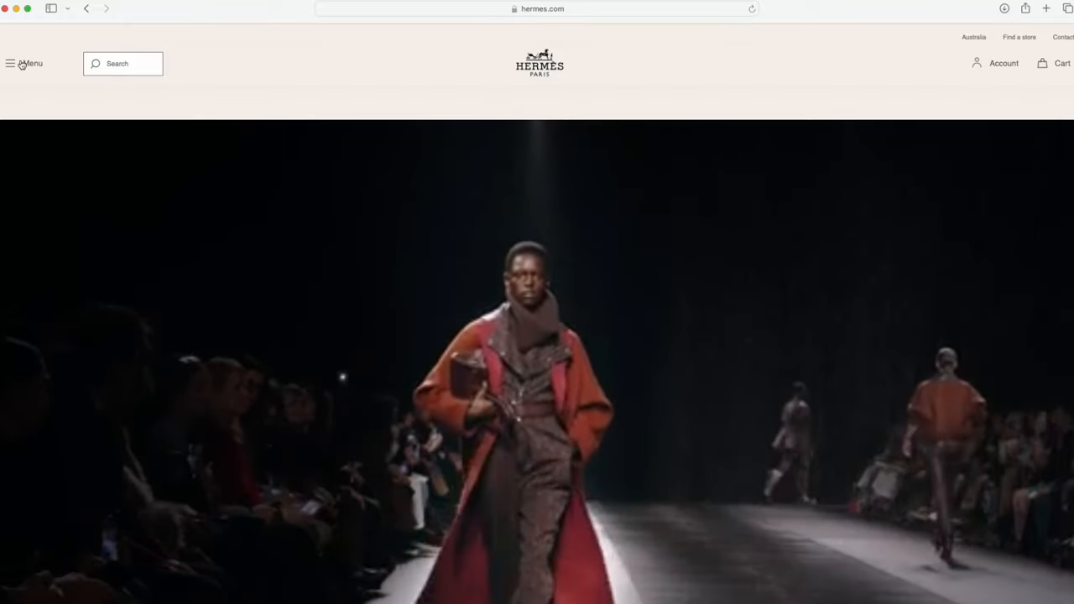
# Navigate via the site menu to the Furniture and lighting listing under Home, outdoor and equestrian.
pyautogui.click(12, 64)
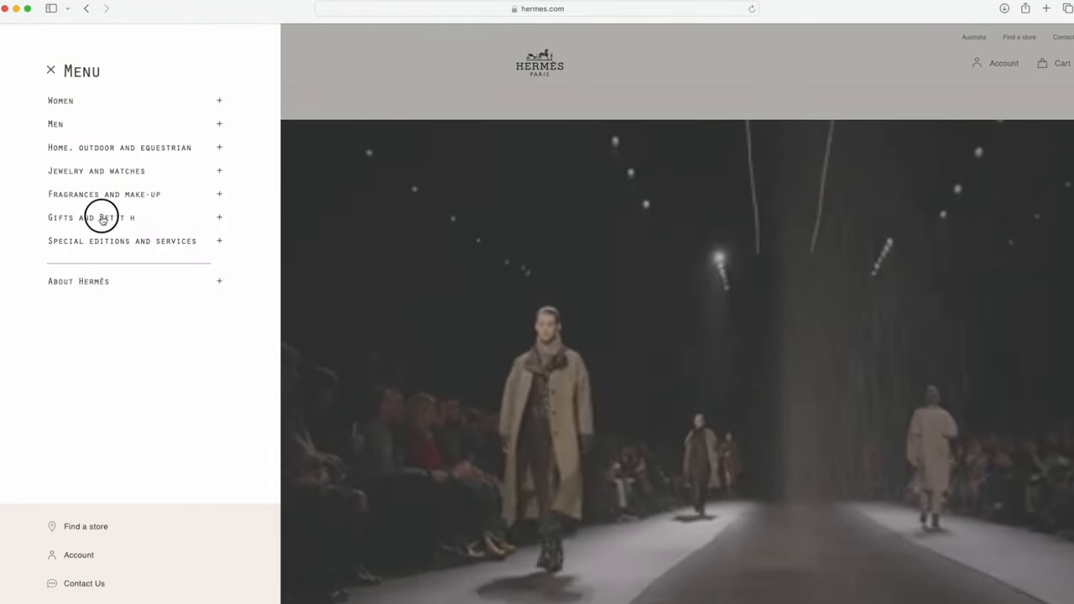
pyautogui.click(92, 218)
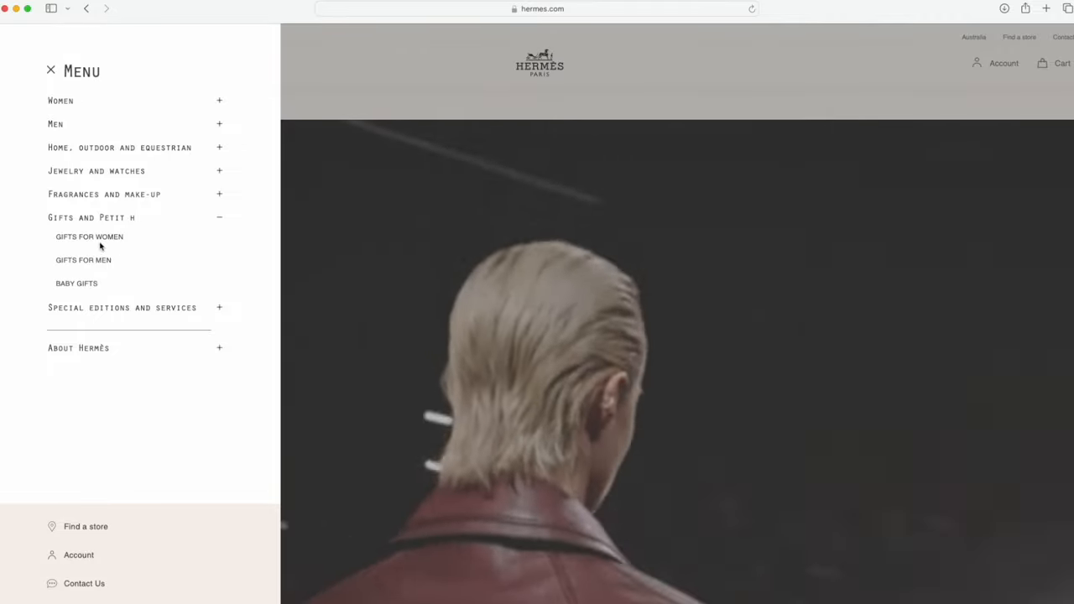
pyautogui.click(121, 148)
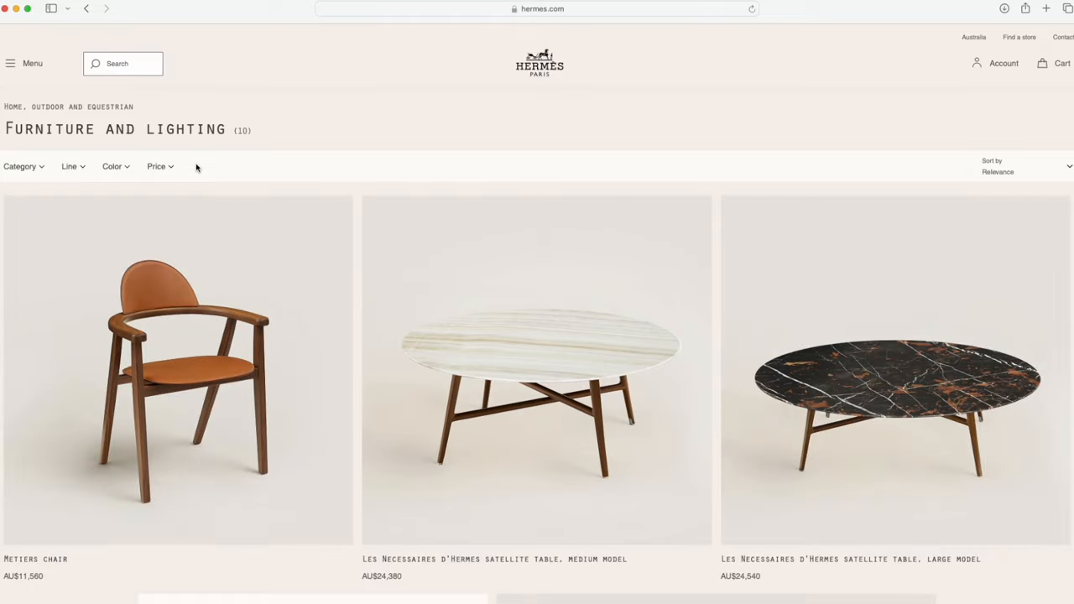
# Browse down the furniture grid to the two-tone Cabriolet chair and view its lifestyle photo.
pyautogui.scroll(-3)
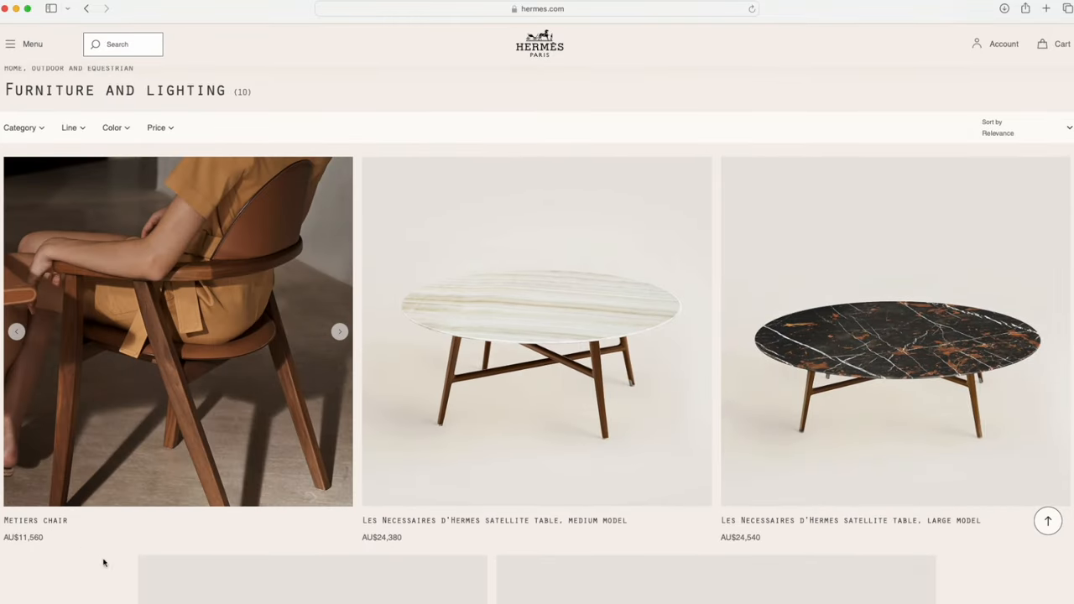
pyautogui.scroll(-3)
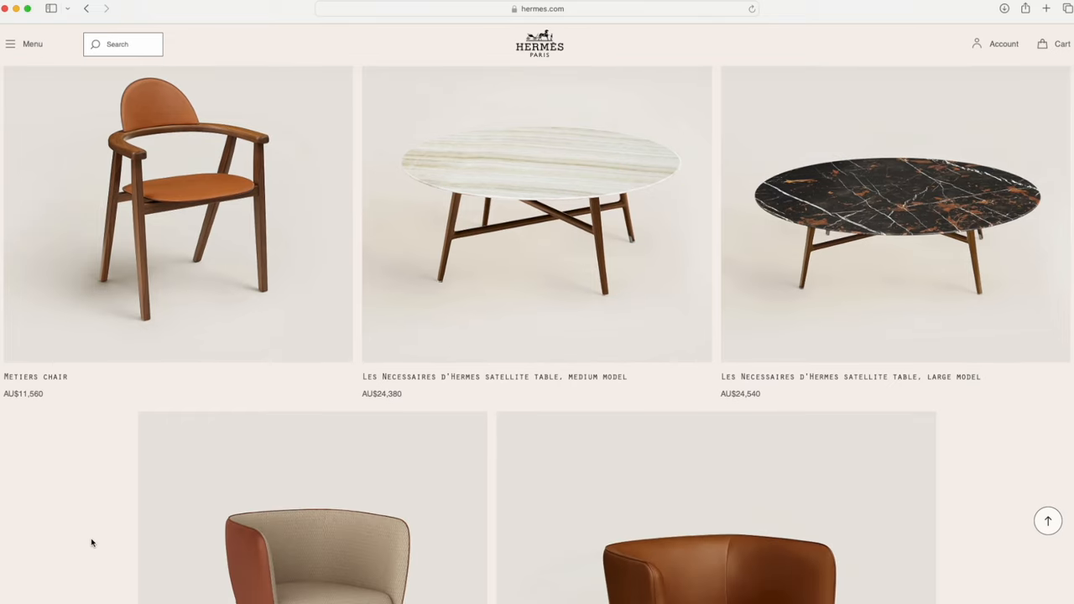
pyautogui.scroll(-3)
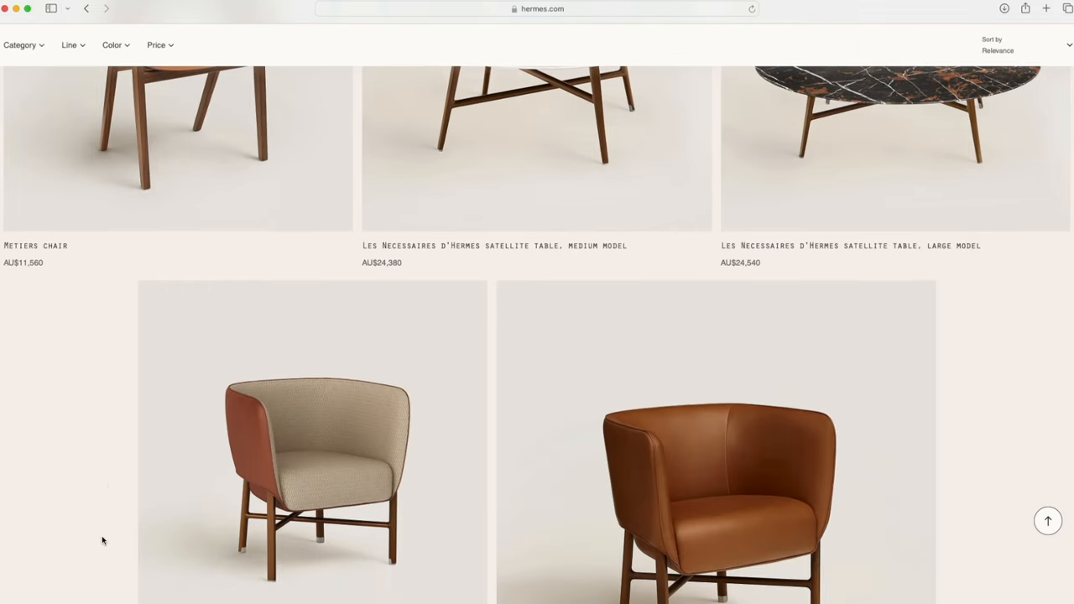
pyautogui.scroll(-3)
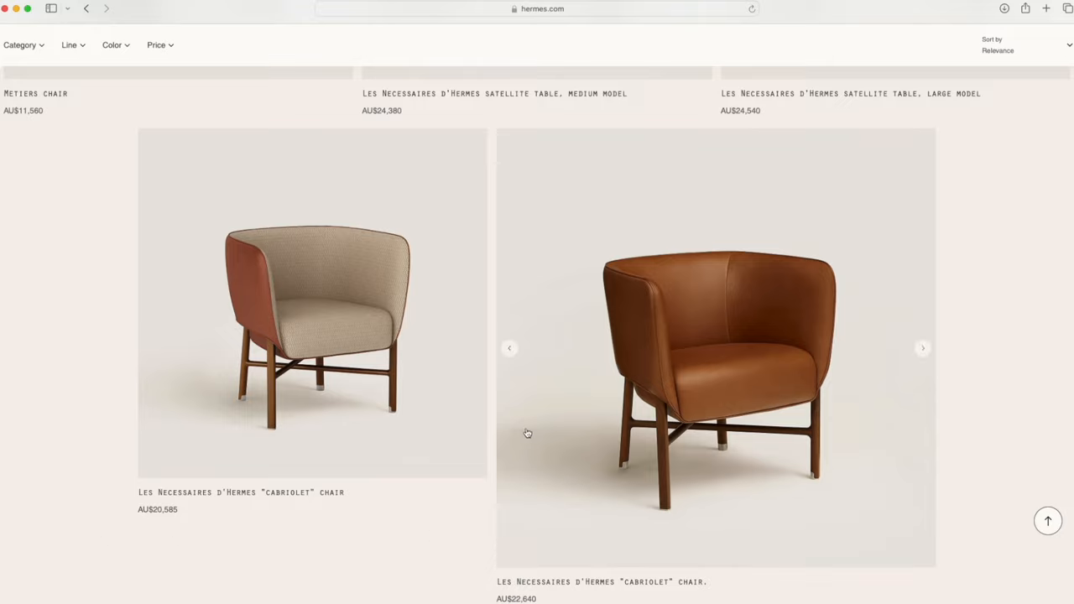
pyautogui.click(480, 304)
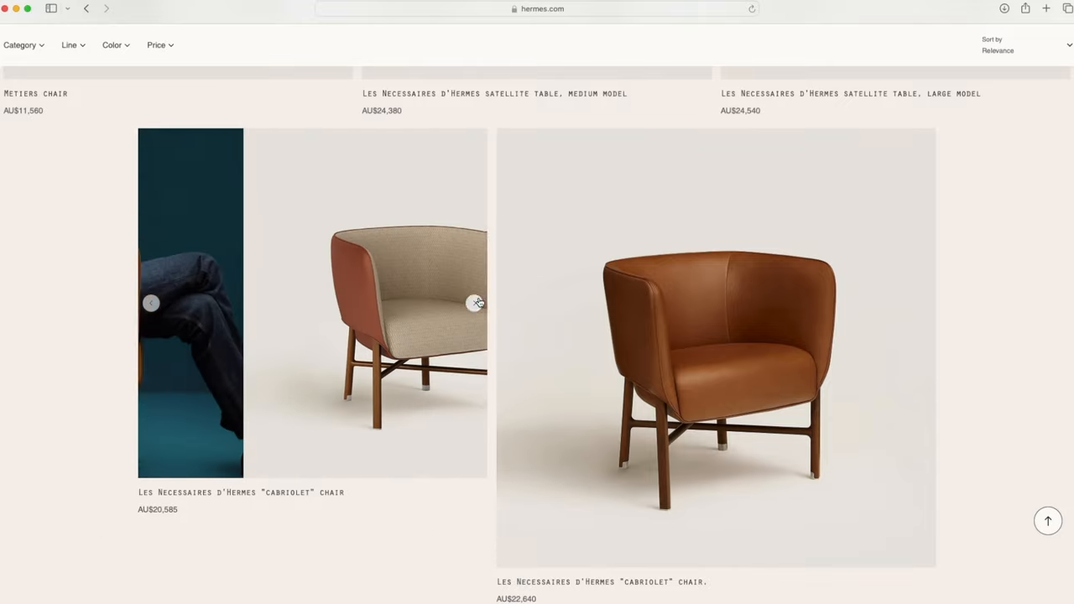
pyautogui.click(475, 302)
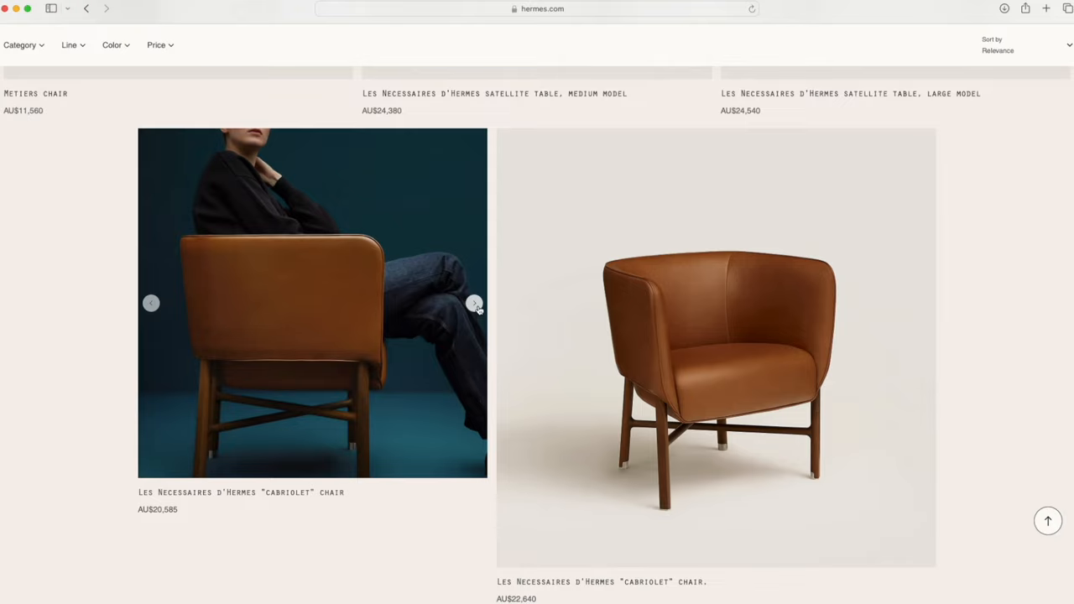
pyautogui.scroll(3)
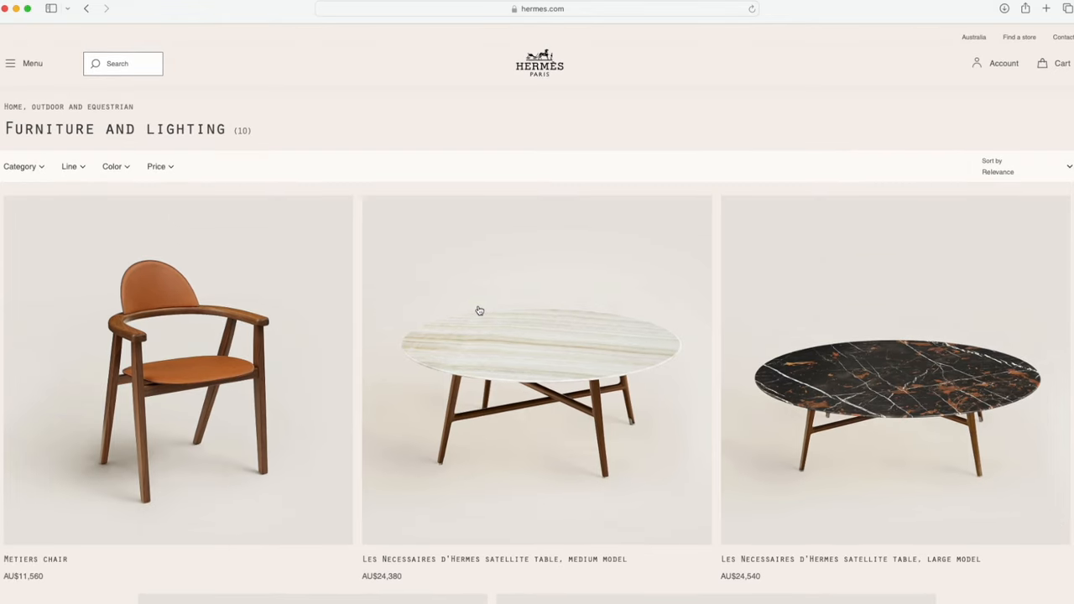
# Navigate via the site menu to Women > Bags and clutches, showing the Cabas H en Biais 40.
pyautogui.click(11, 64)
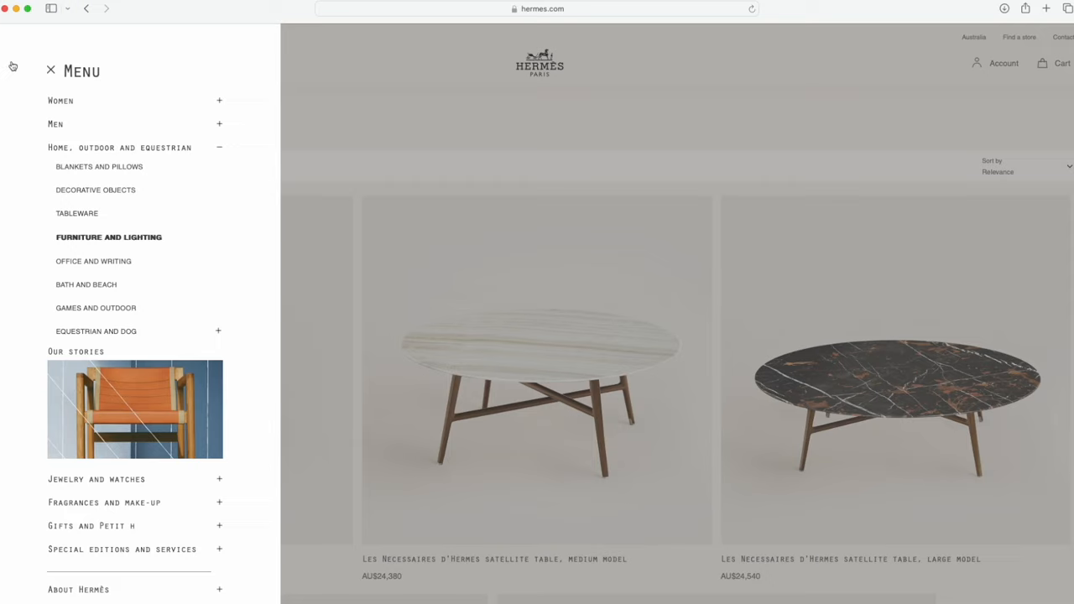
pyautogui.moveTo(191, 195)
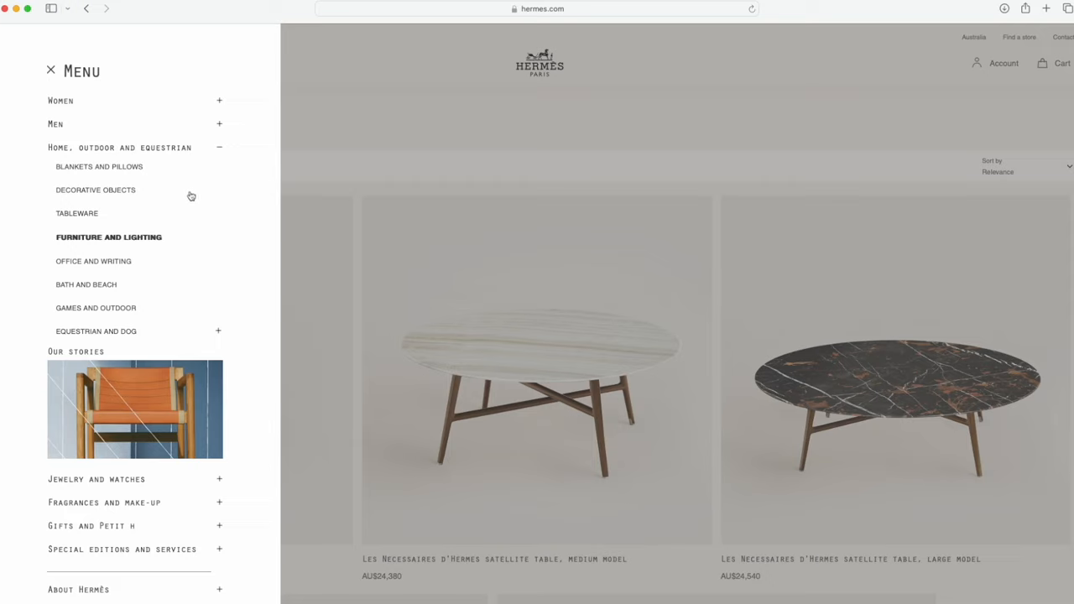
pyautogui.moveTo(119, 369)
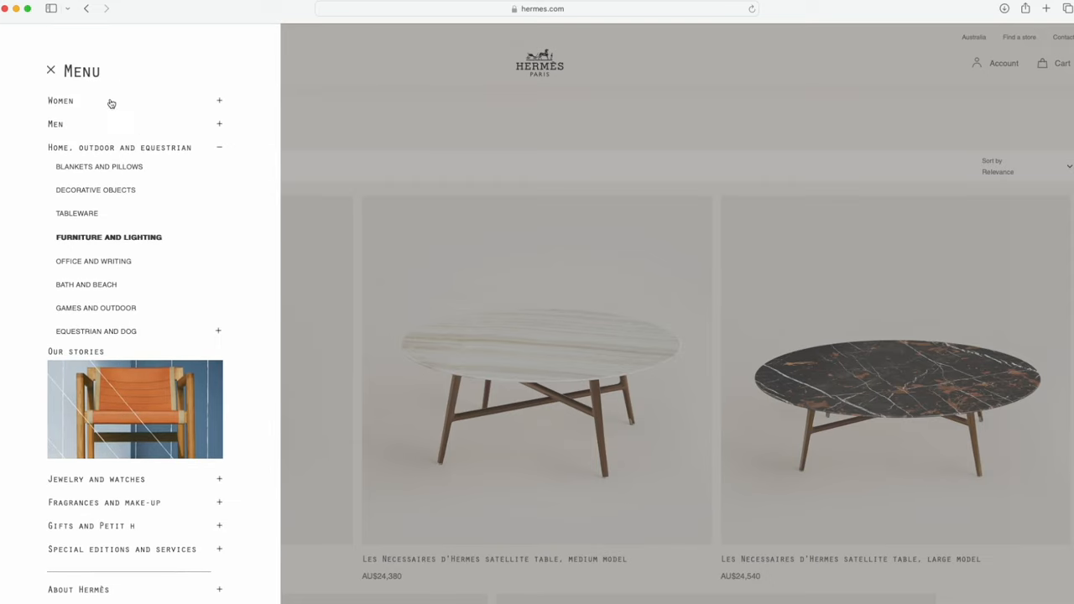
pyautogui.click(60, 101)
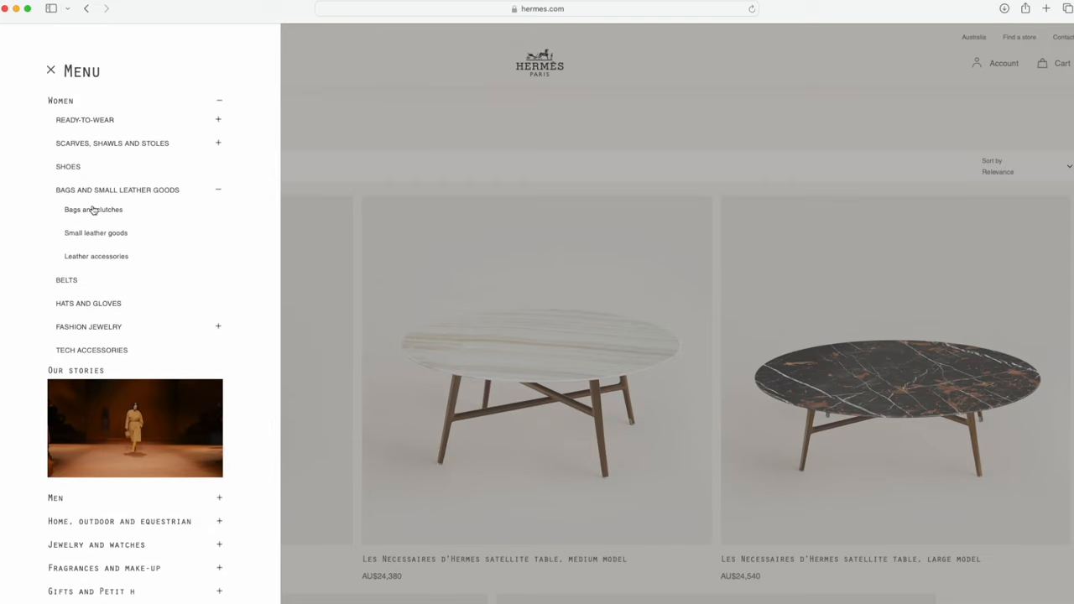
pyautogui.click(94, 208)
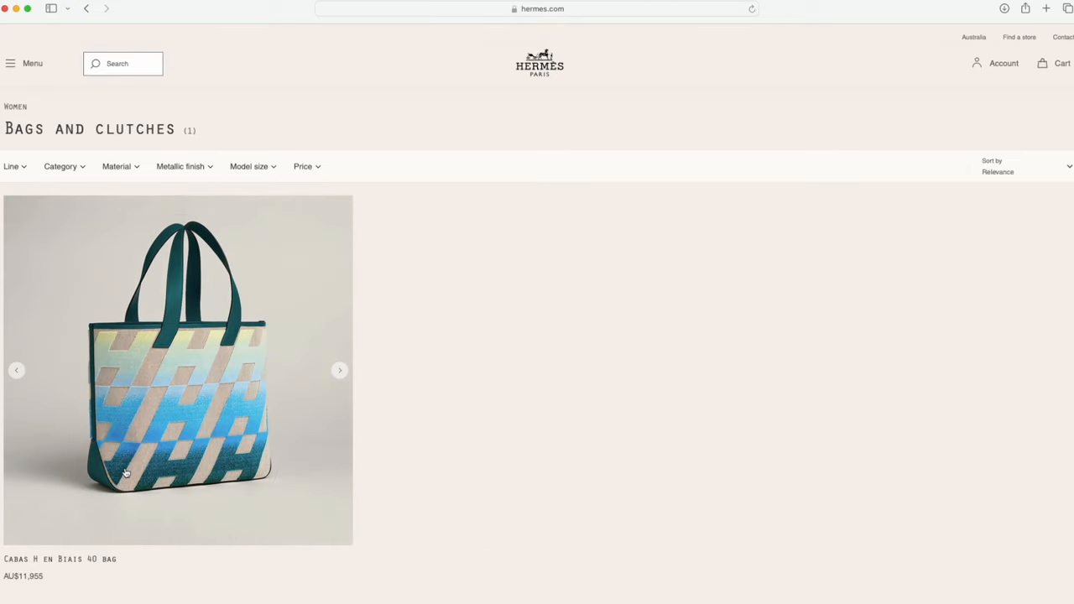
# View the Cabas H en Biais 40 bag's interior photo and its main photo, then bring up the site menu.
pyautogui.scroll(-3)
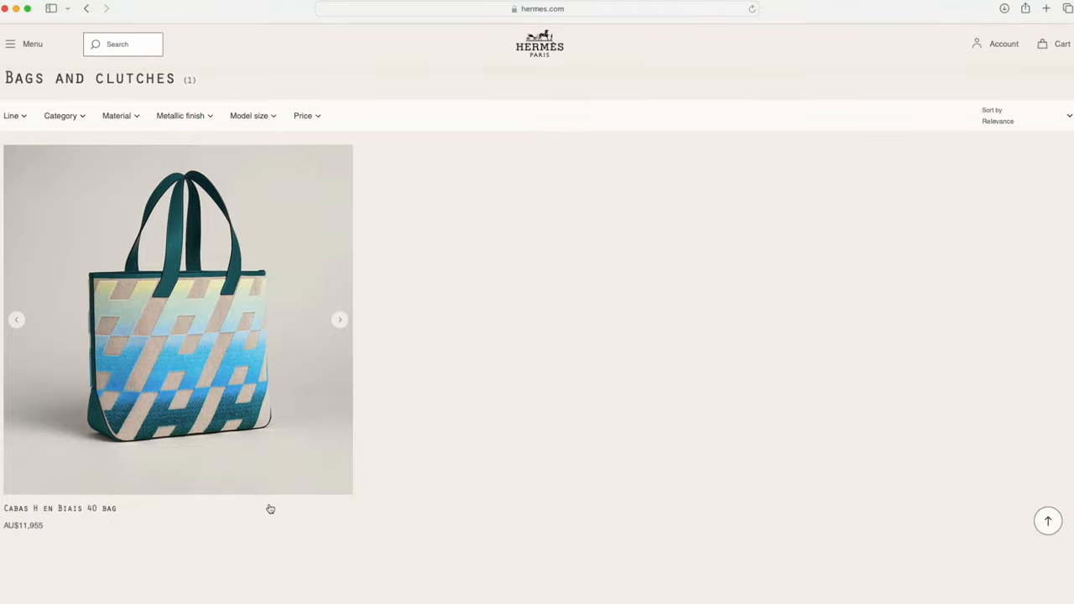
pyautogui.click(339, 319)
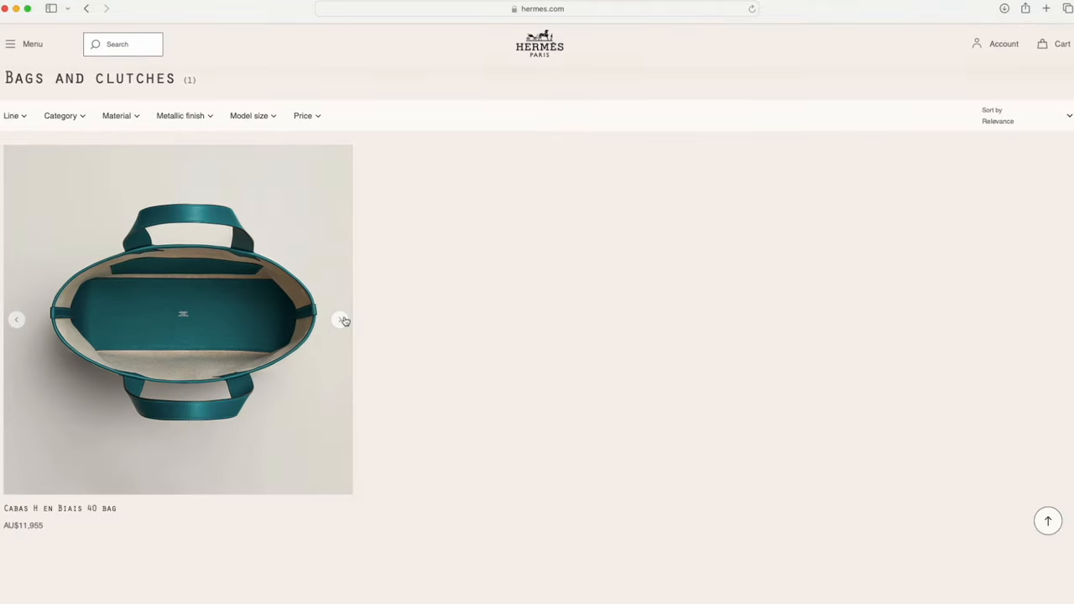
pyautogui.click(343, 319)
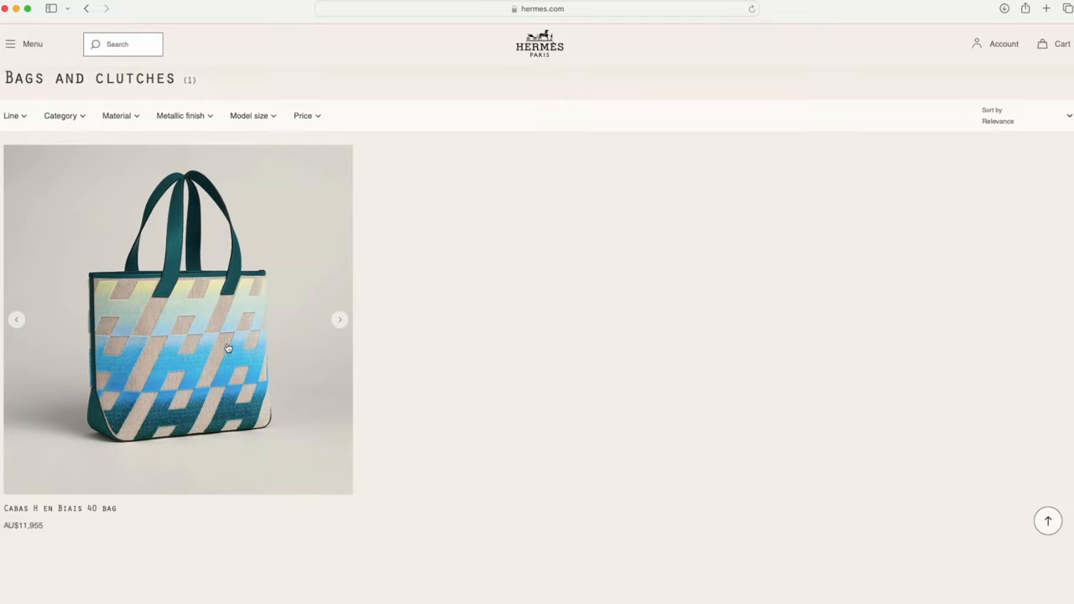
pyautogui.moveTo(171, 337)
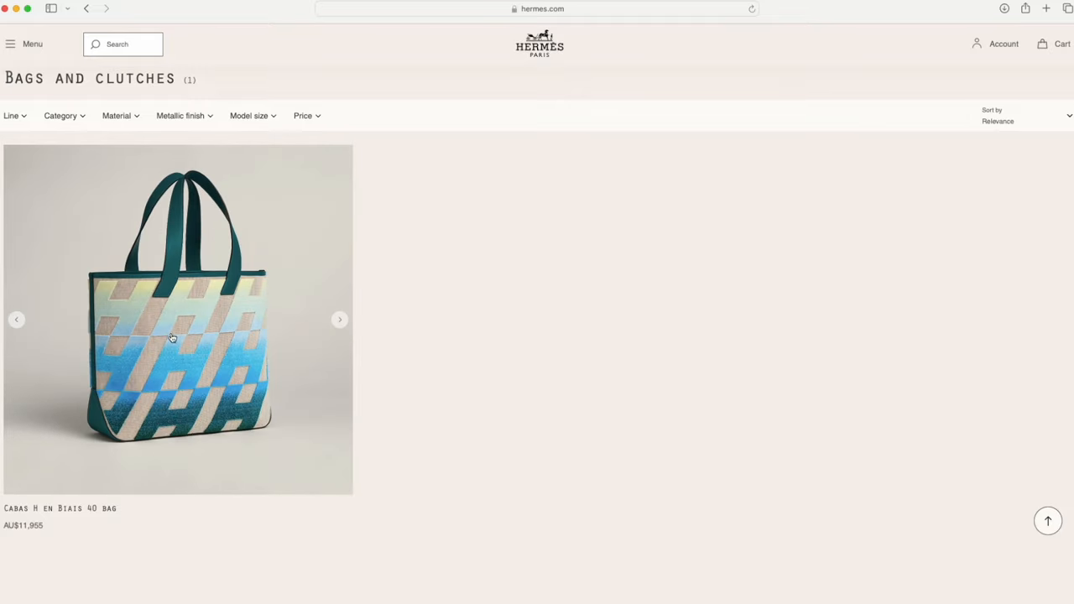
pyautogui.moveTo(166, 319)
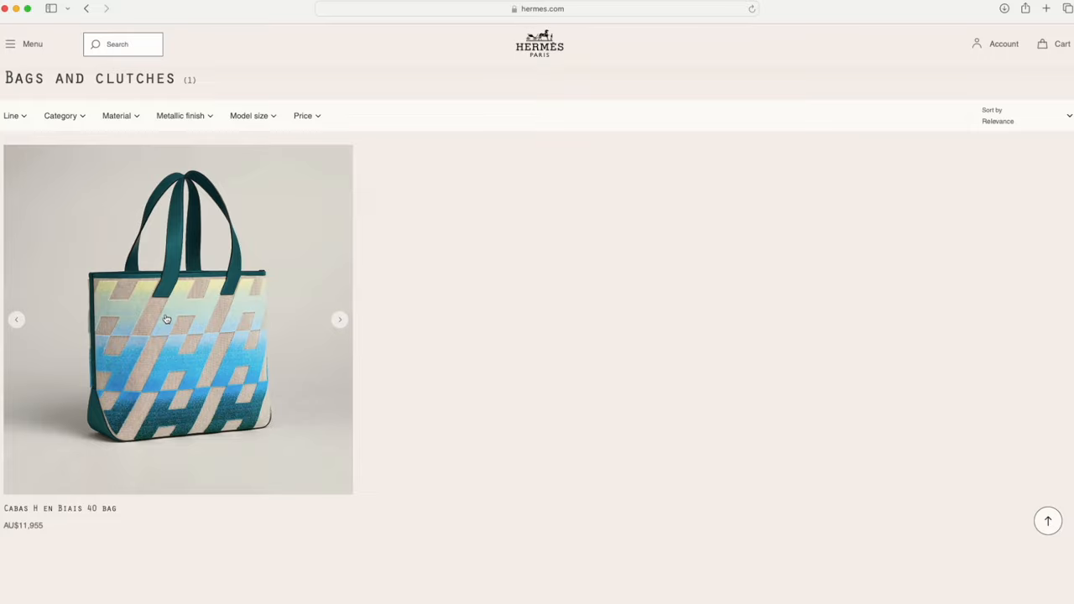
pyautogui.moveTo(37, 188)
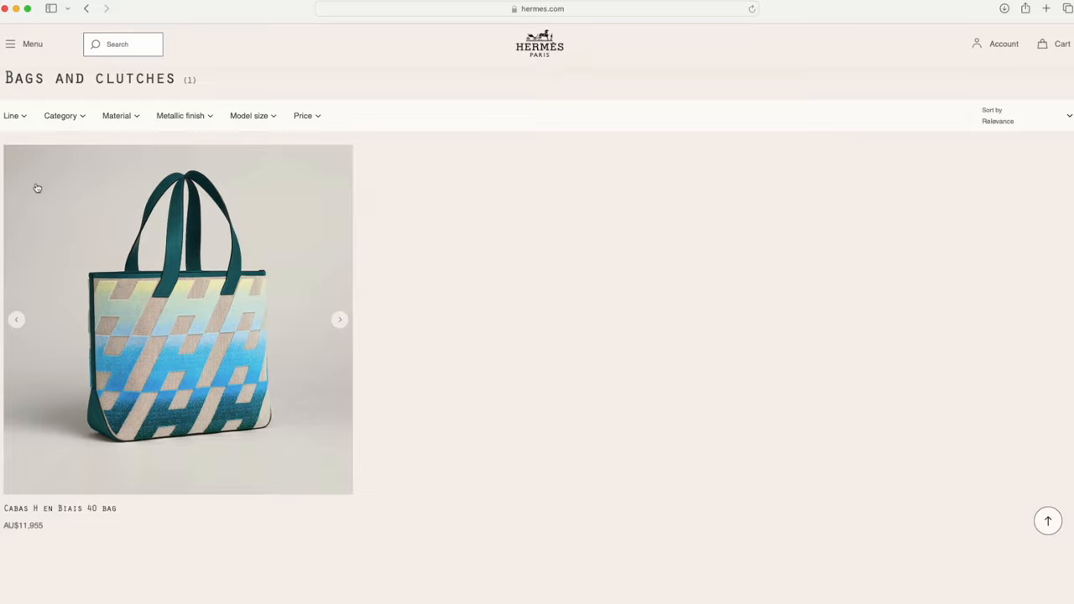
pyautogui.click(15, 44)
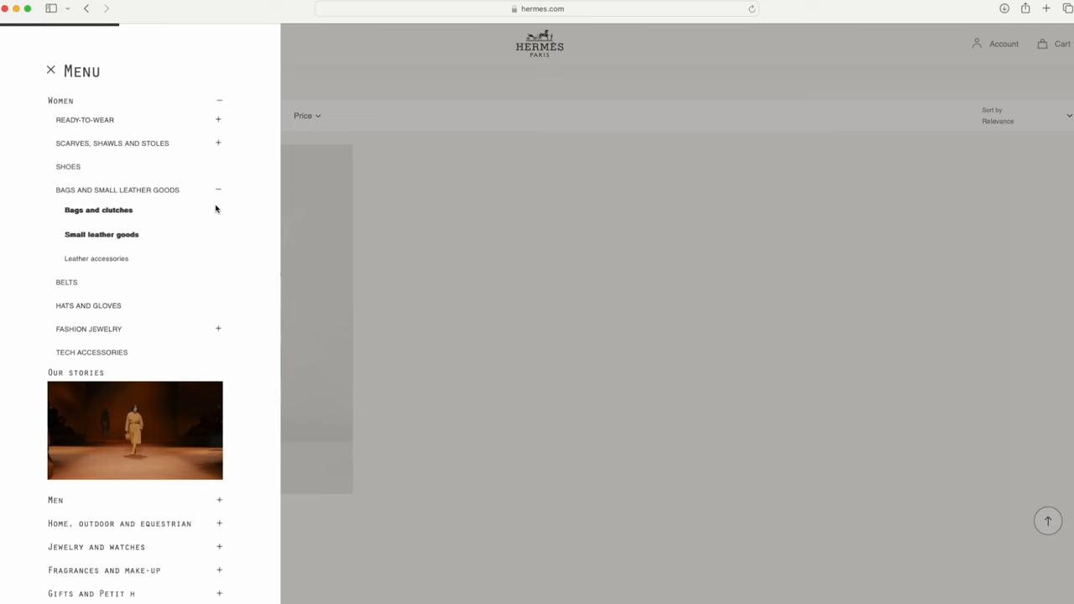
# Go to the Small leather goods listing and browse down to the Ulysse and Globe-Trotter notebook covers.
pyautogui.click(101, 235)
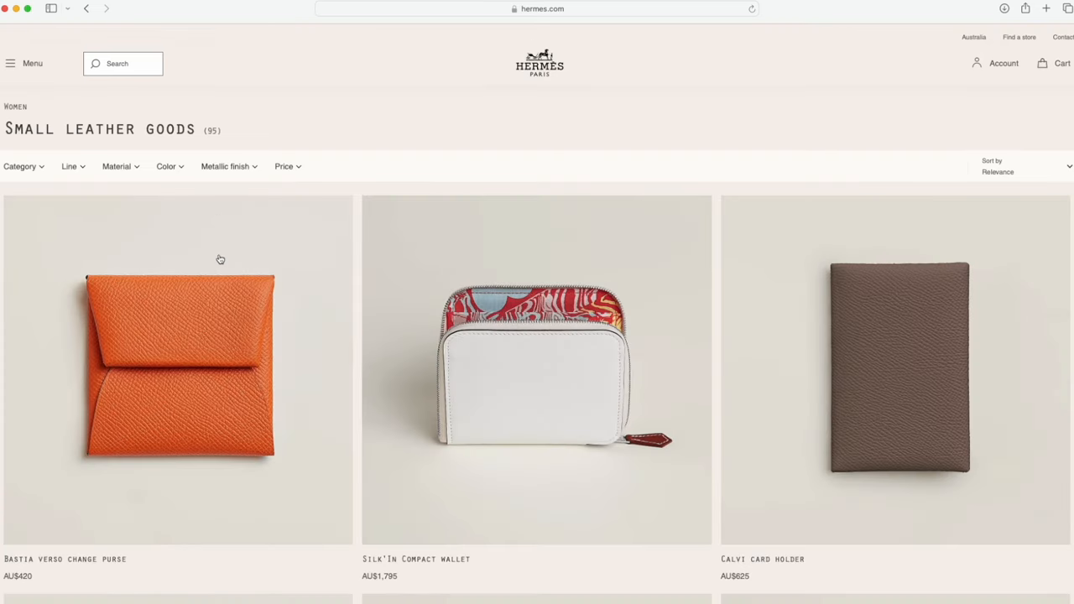
pyautogui.scroll(-3)
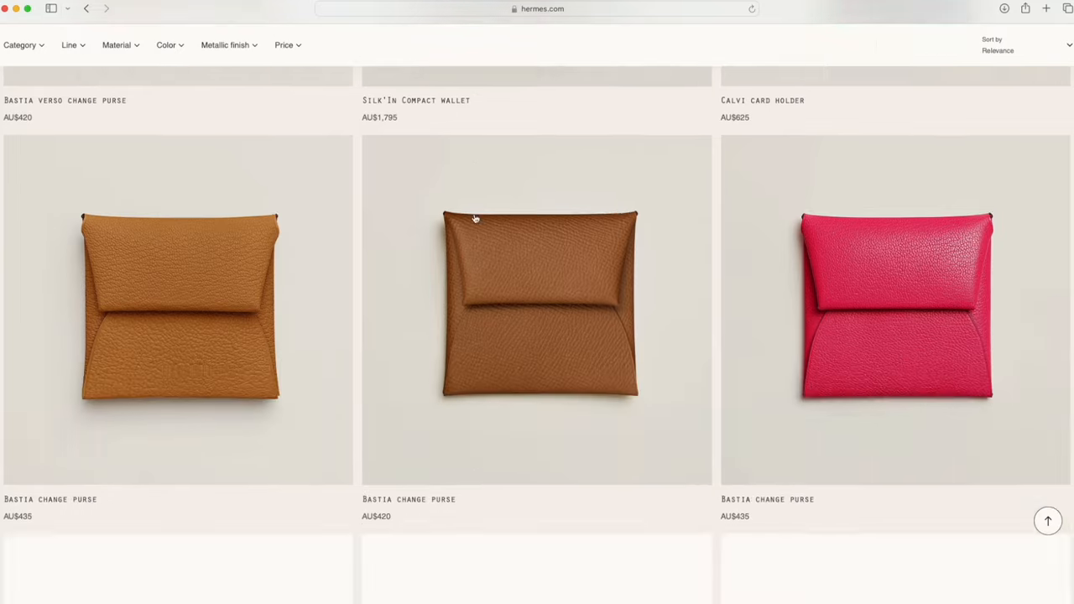
pyautogui.scroll(-3)
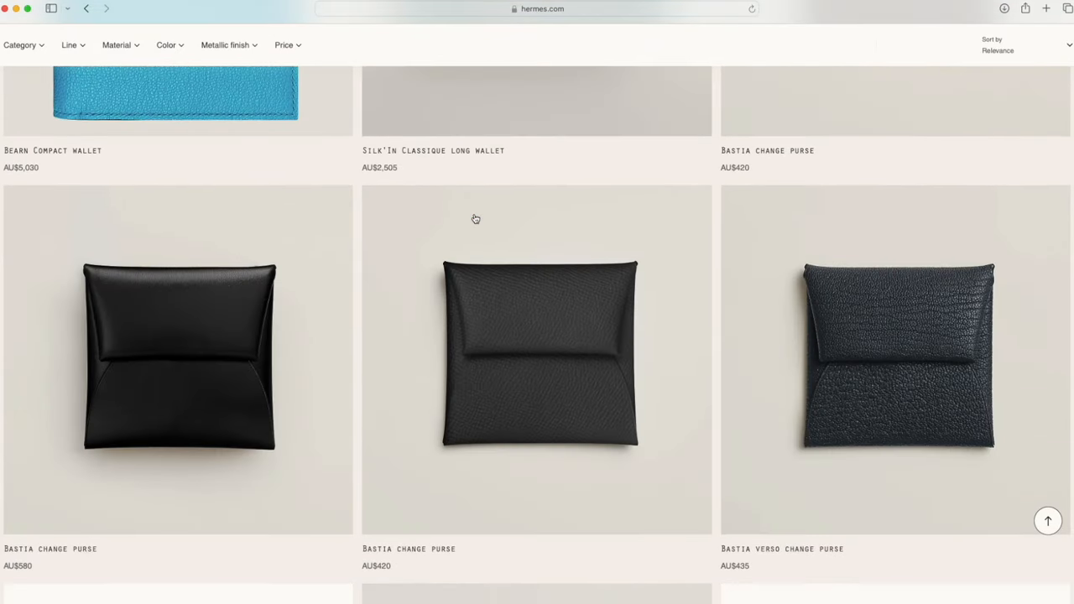
pyautogui.scroll(-3)
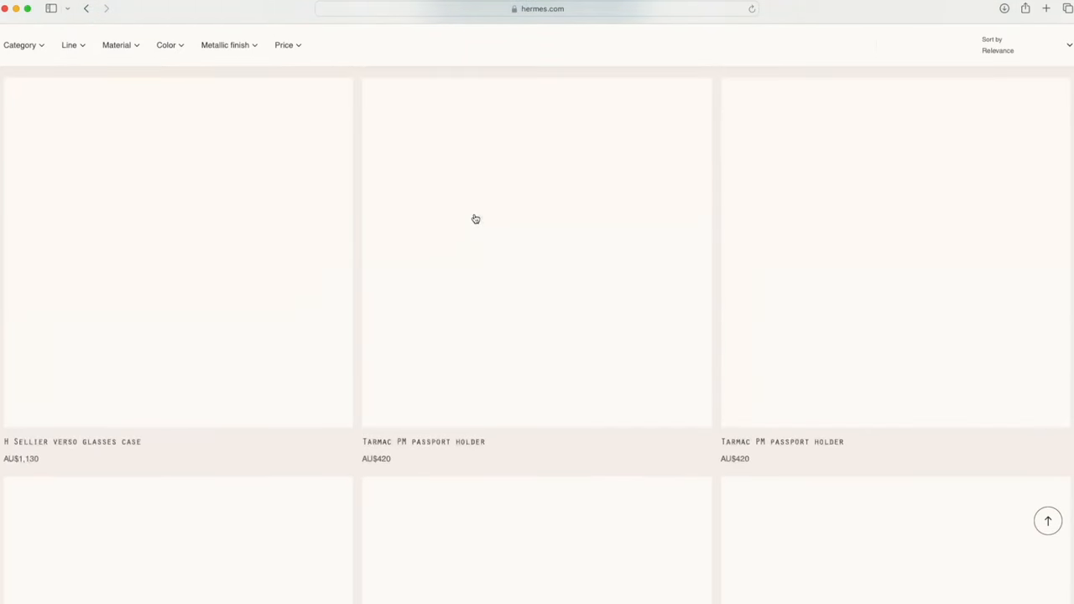
pyautogui.scroll(-3)
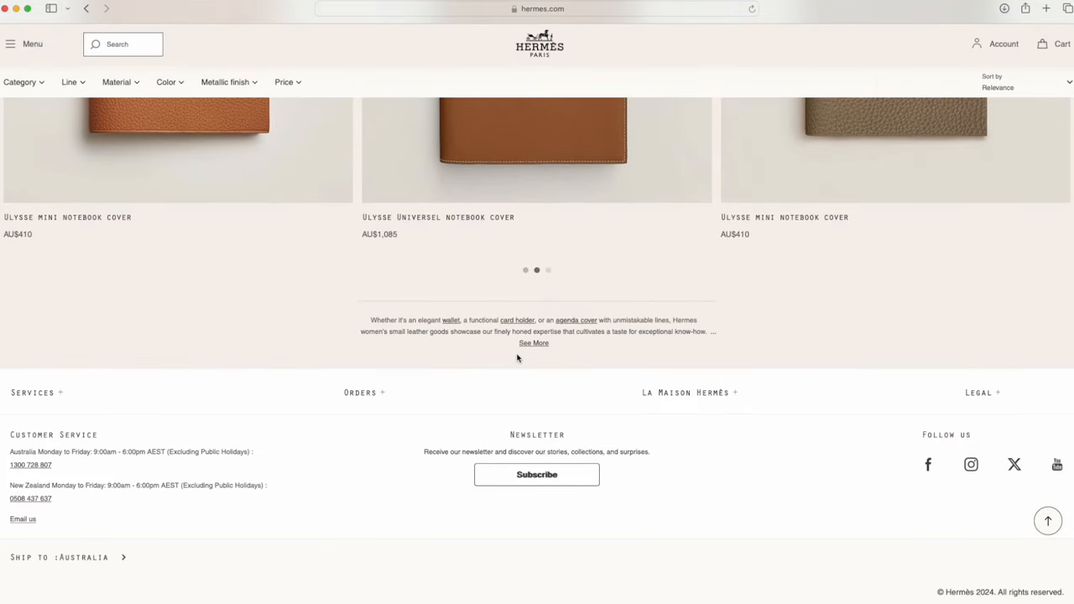
pyautogui.scroll(-3)
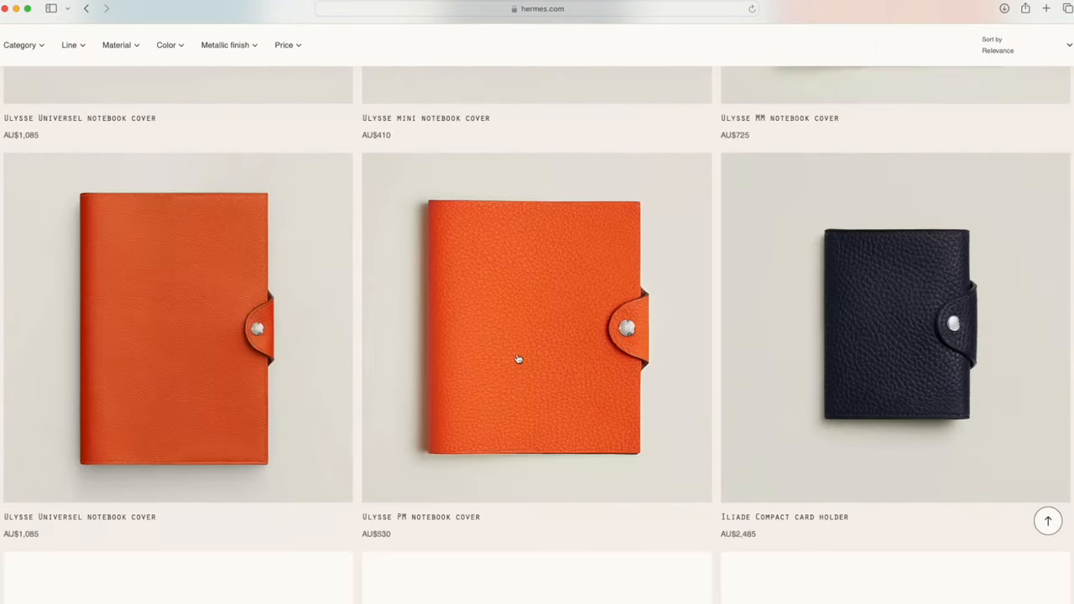
pyautogui.scroll(-3)
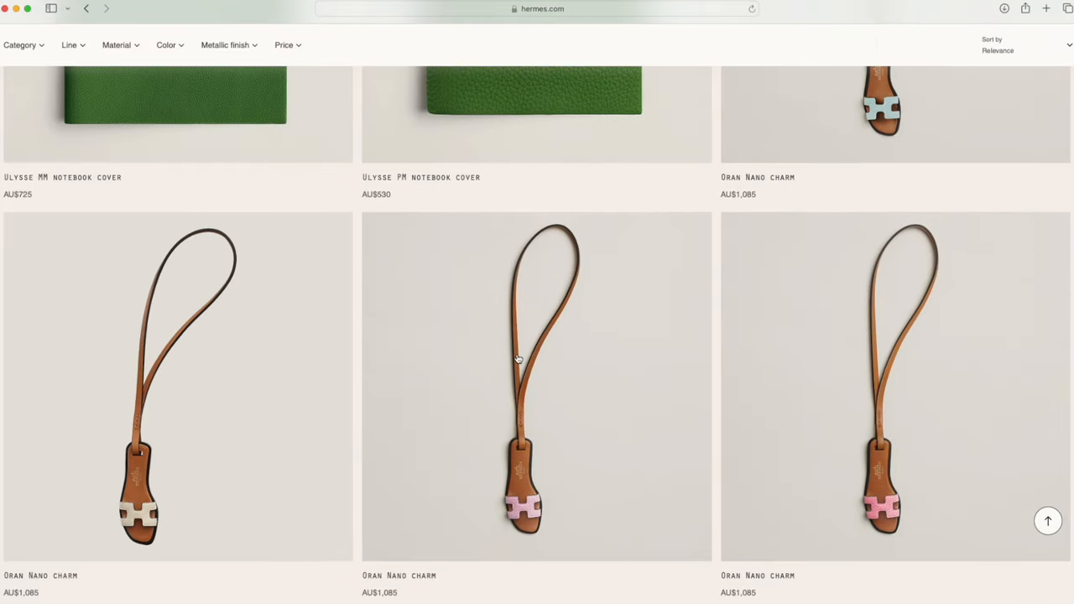
pyautogui.scroll(-3)
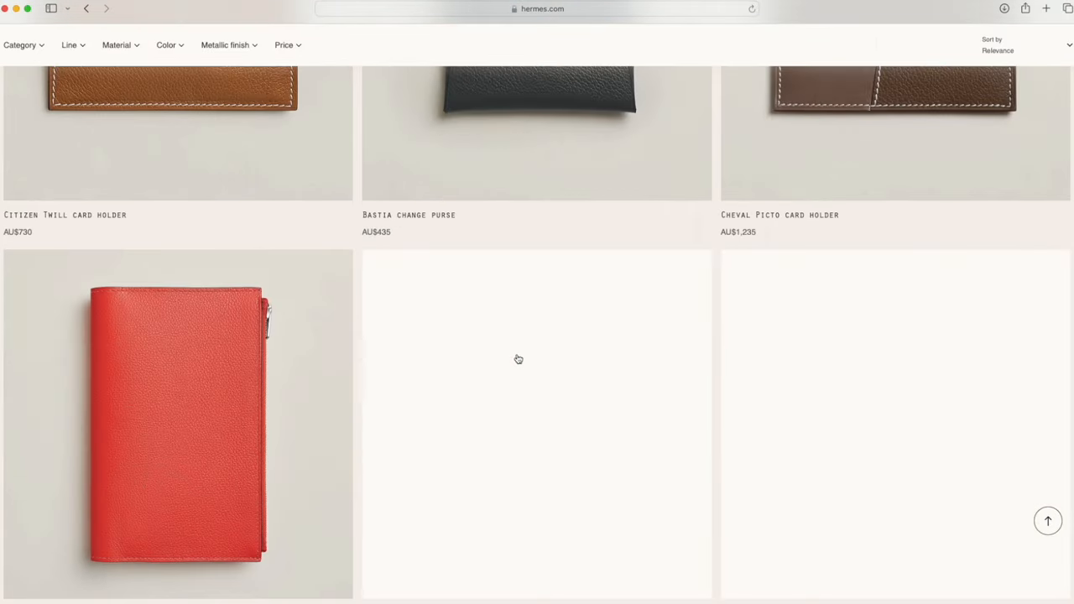
pyautogui.scroll(-3)
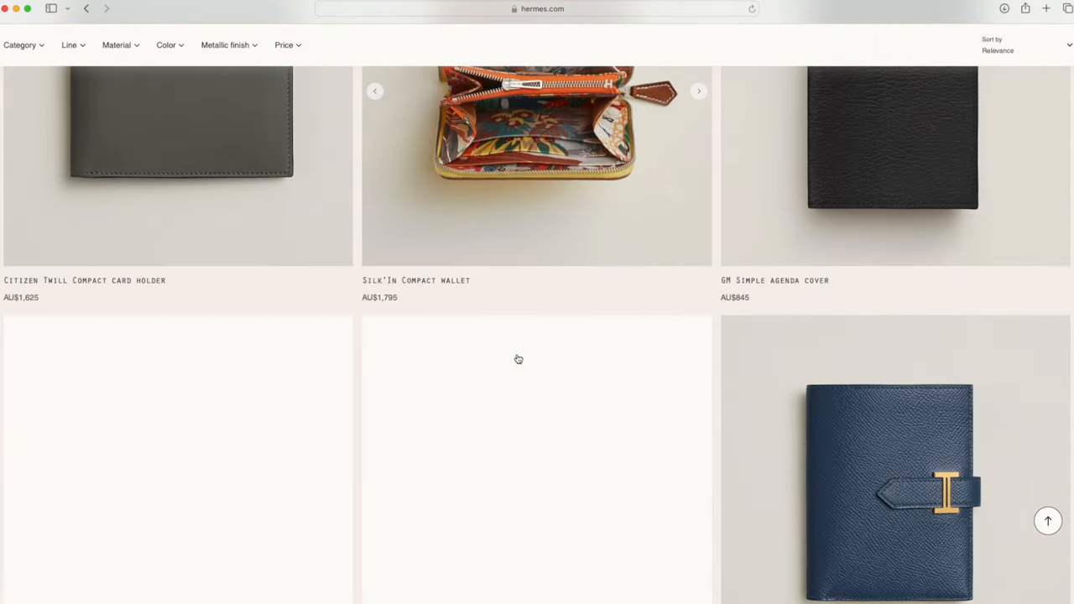
pyautogui.scroll(-3)
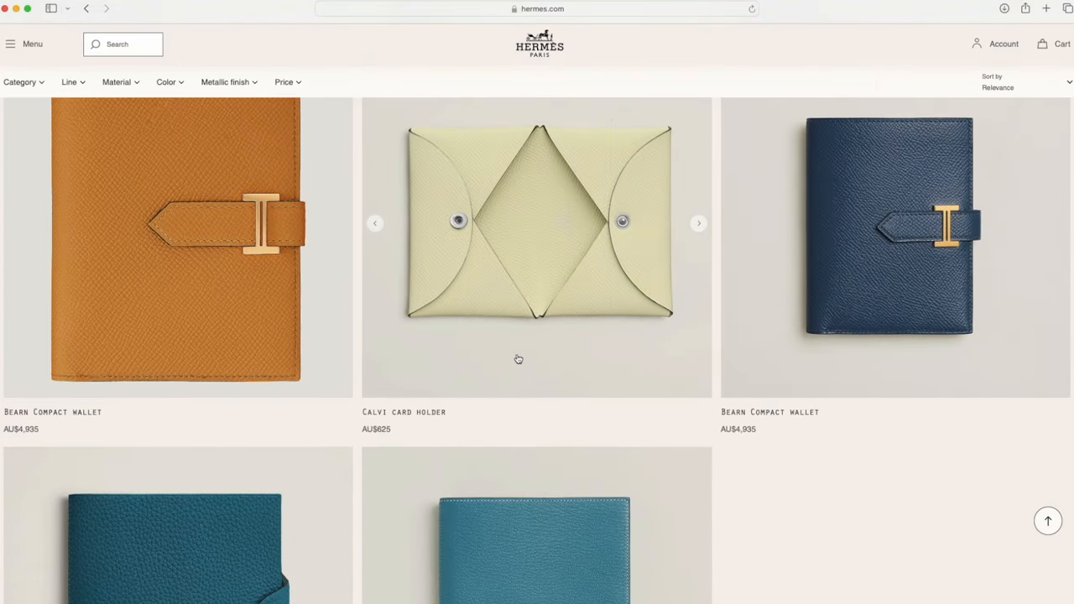
pyautogui.scroll(-3)
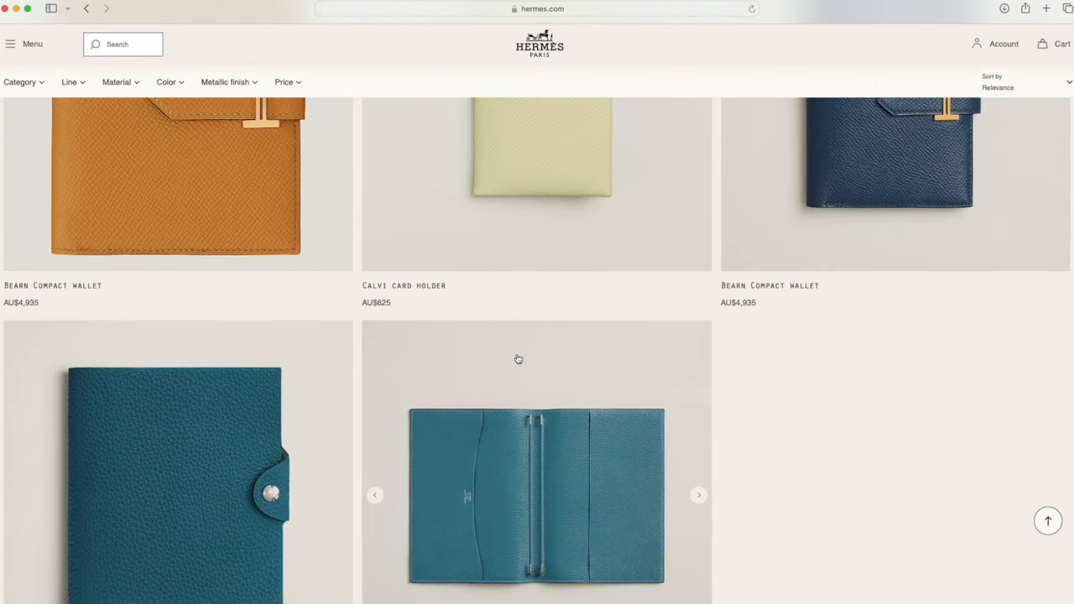
pyautogui.scroll(-3)
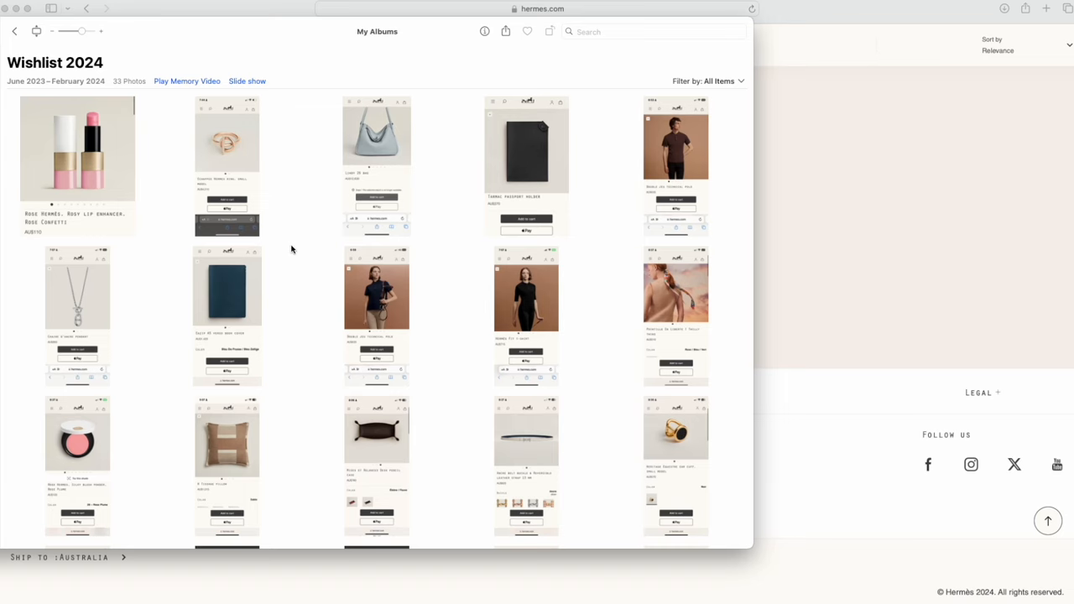
# View the Wishlist 2024 screenshot of the Constance Slim wallet in Bleu Saphir, AU$11,190, full size.
pyautogui.scroll(-3)
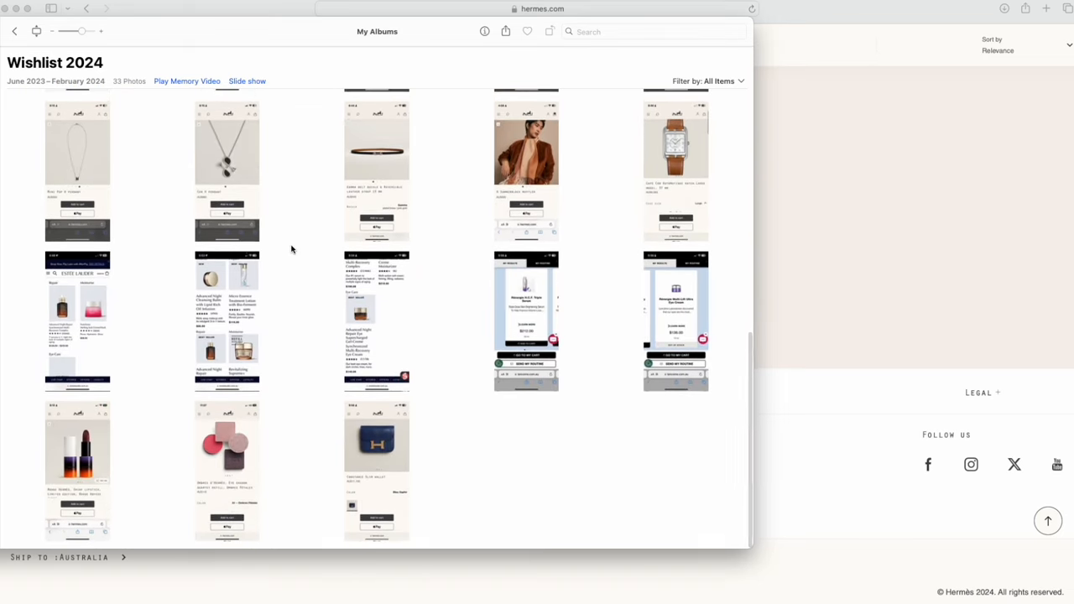
pyautogui.click(375, 470)
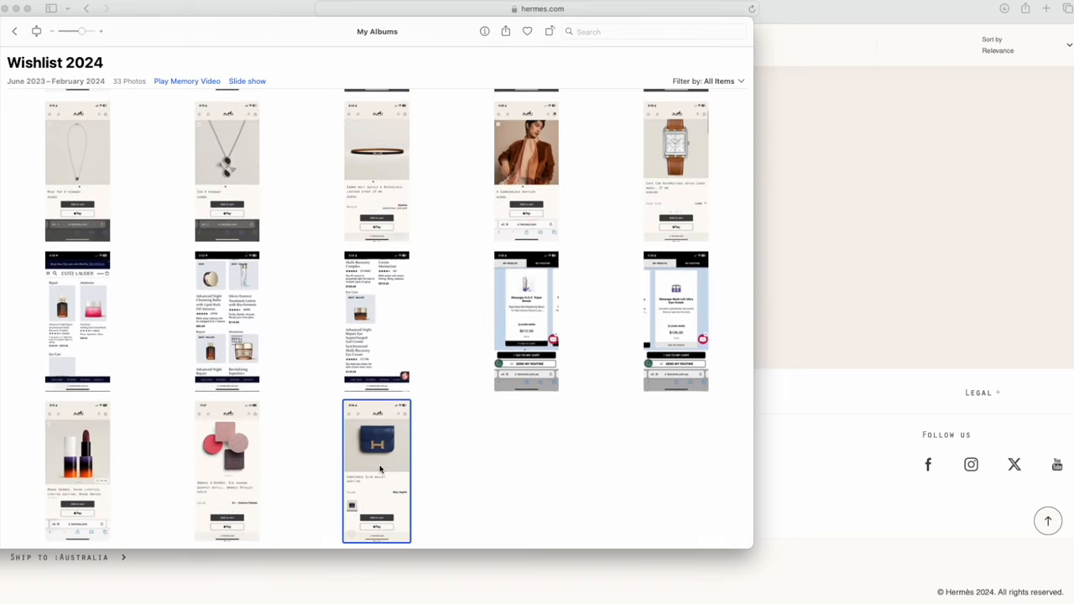
pyautogui.doubleClick(376, 468)
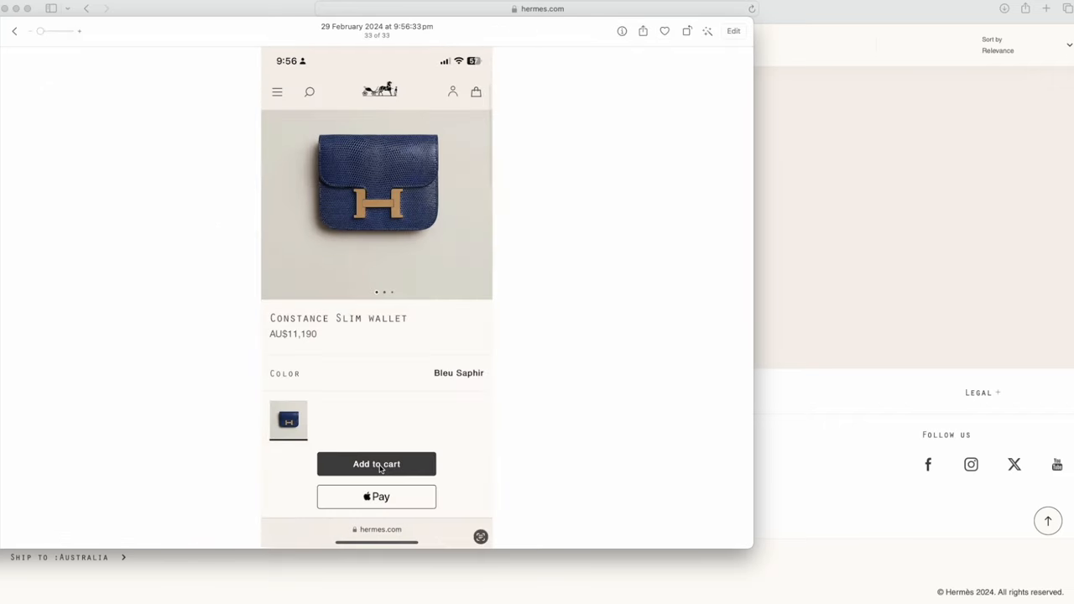
pyautogui.moveTo(328, 43)
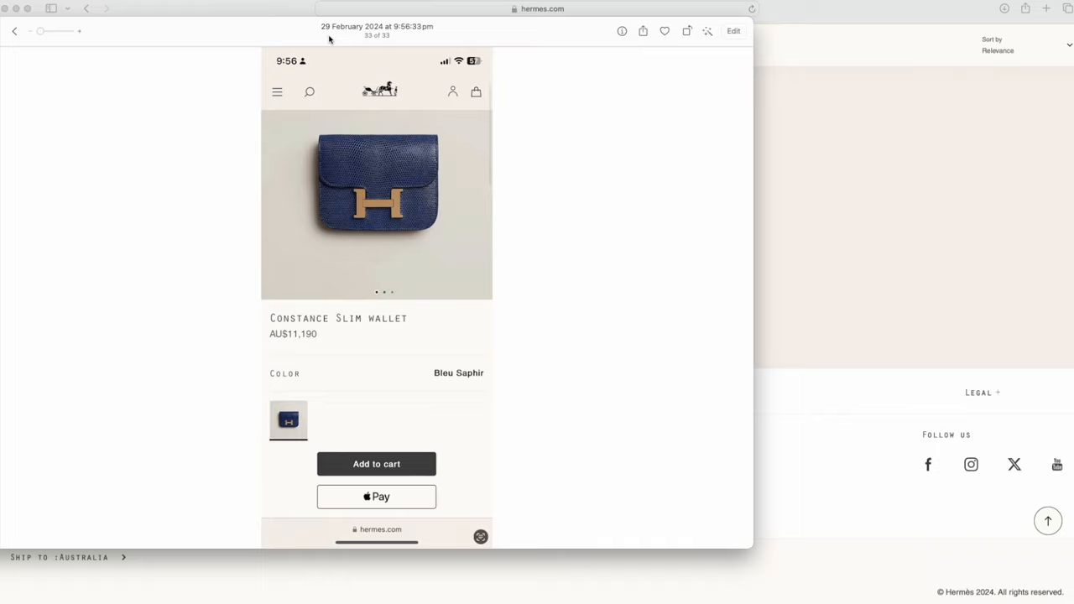
pyautogui.moveTo(418, 269)
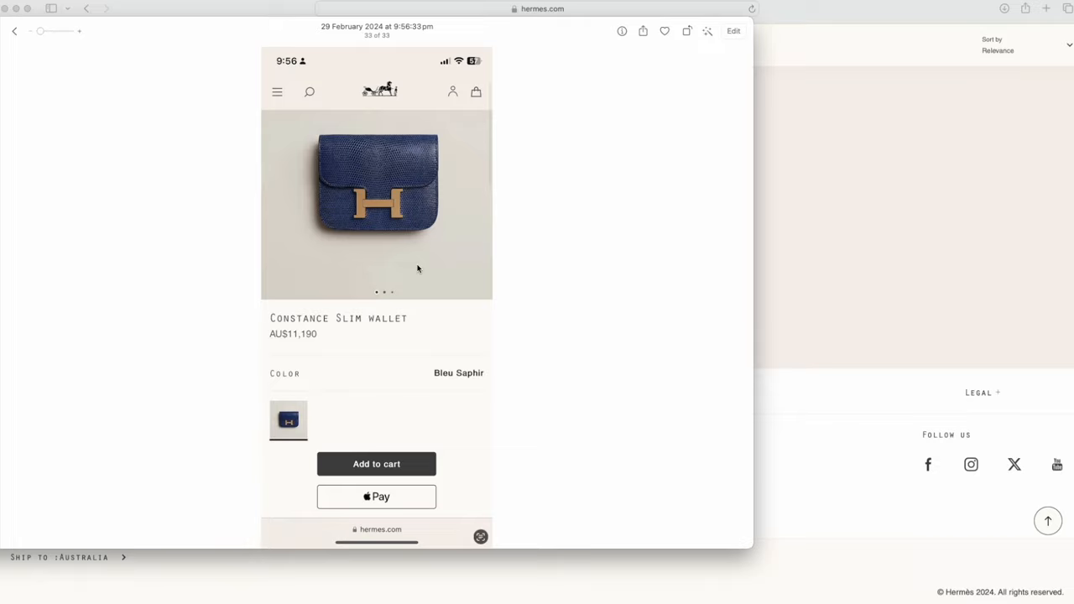
pyautogui.moveTo(426, 352)
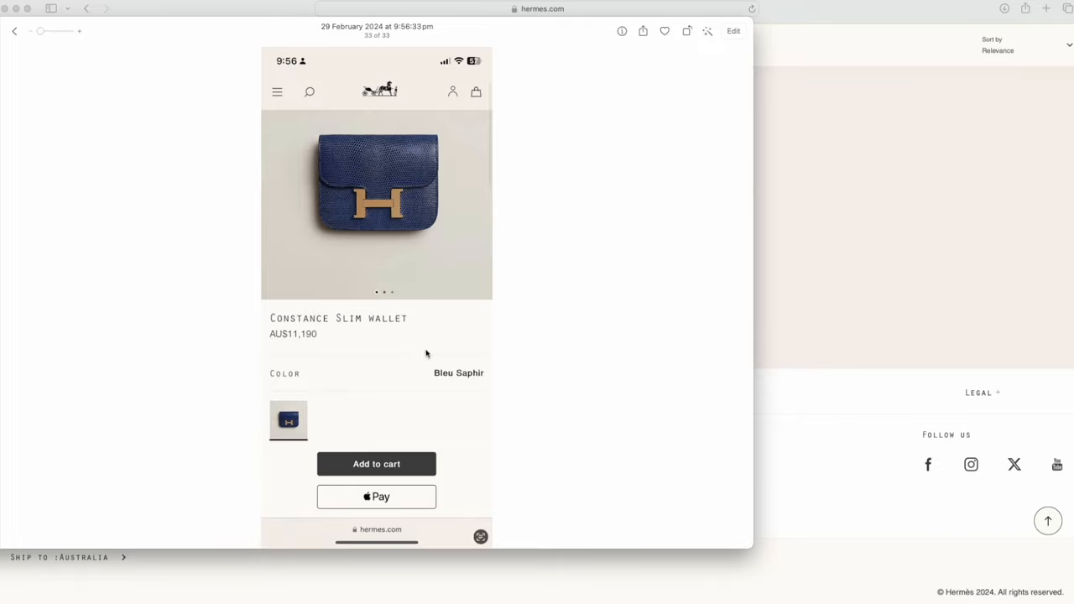
pyautogui.moveTo(453, 282)
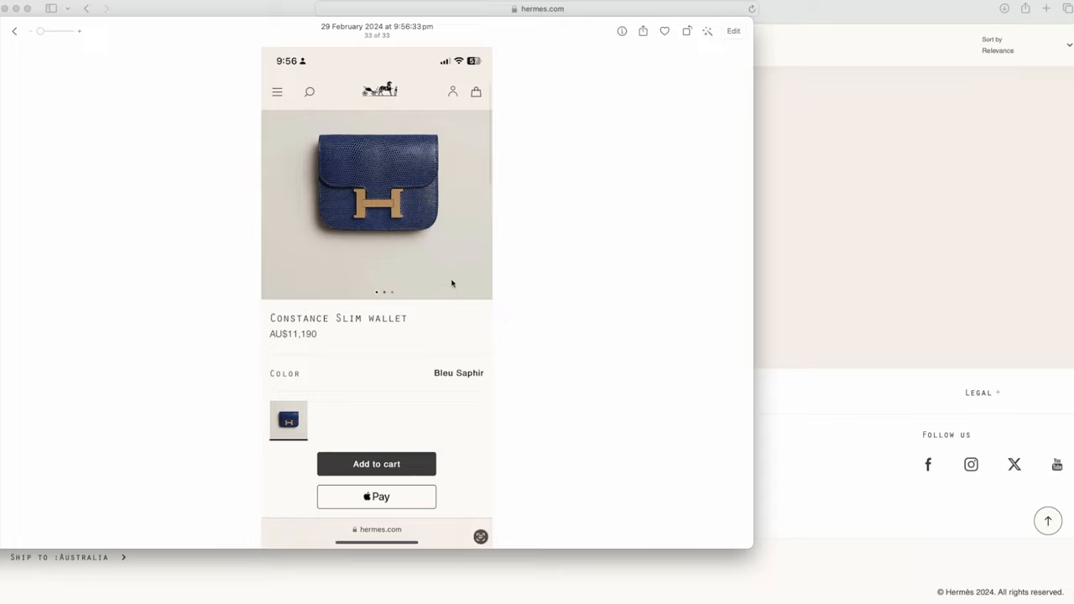
pyautogui.moveTo(386, 359)
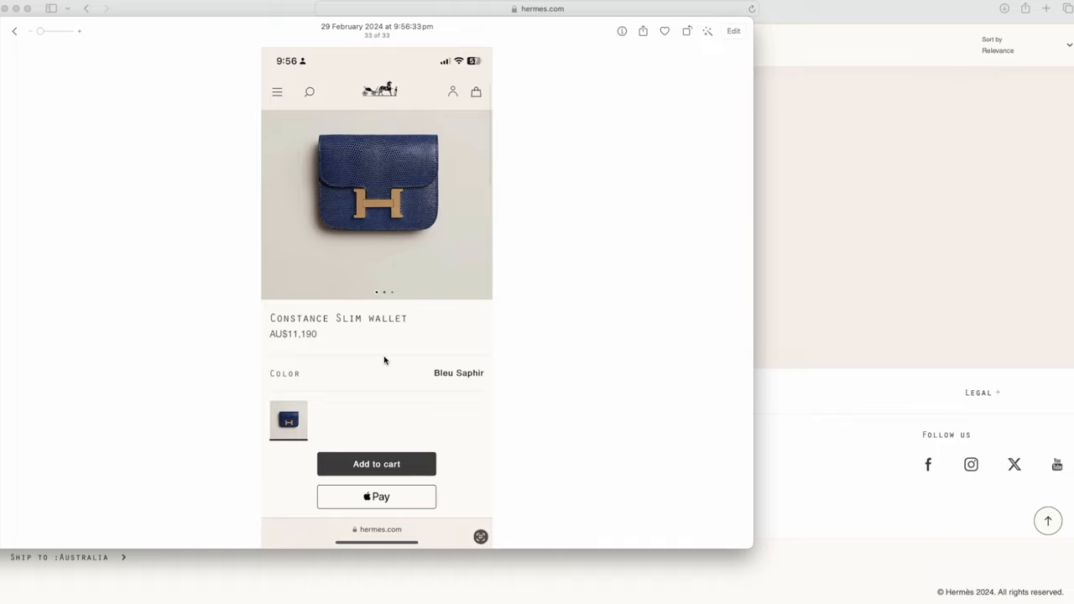
pyautogui.moveTo(391, 376)
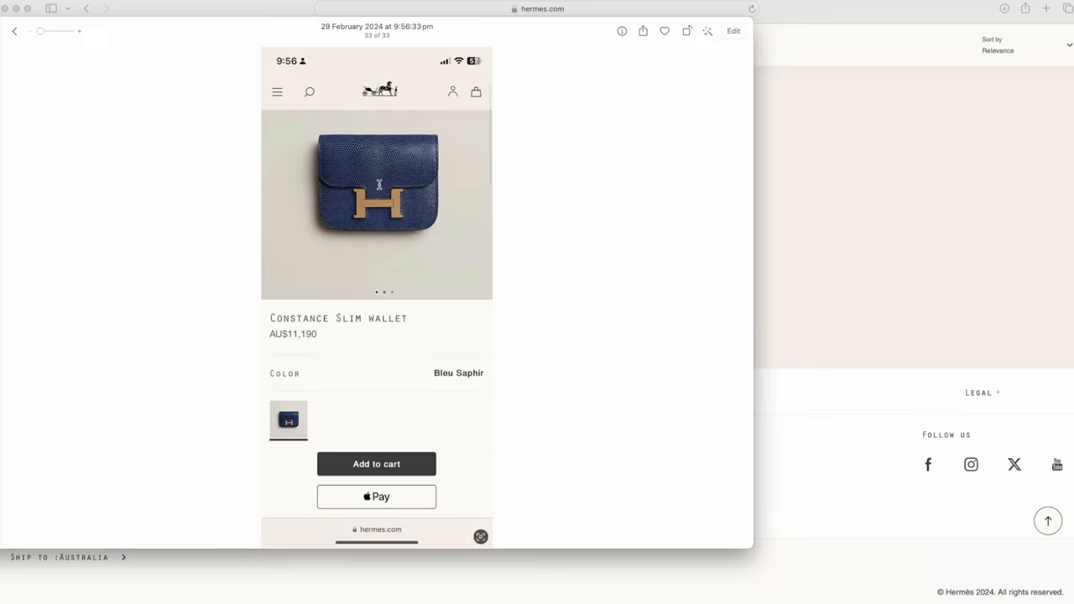
pyautogui.moveTo(275, 335)
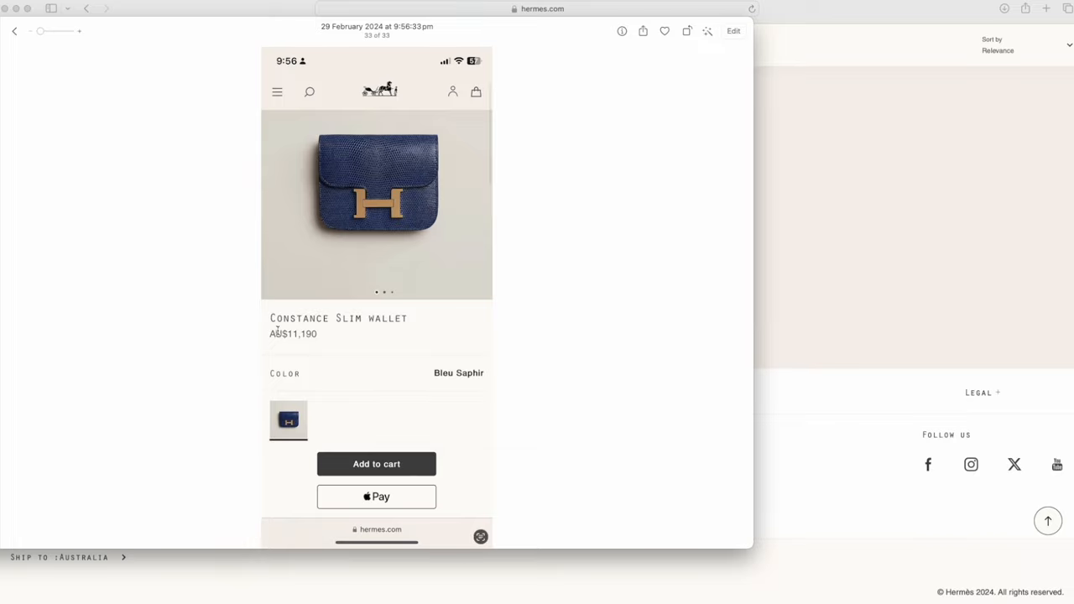
pyautogui.moveTo(567, 505)
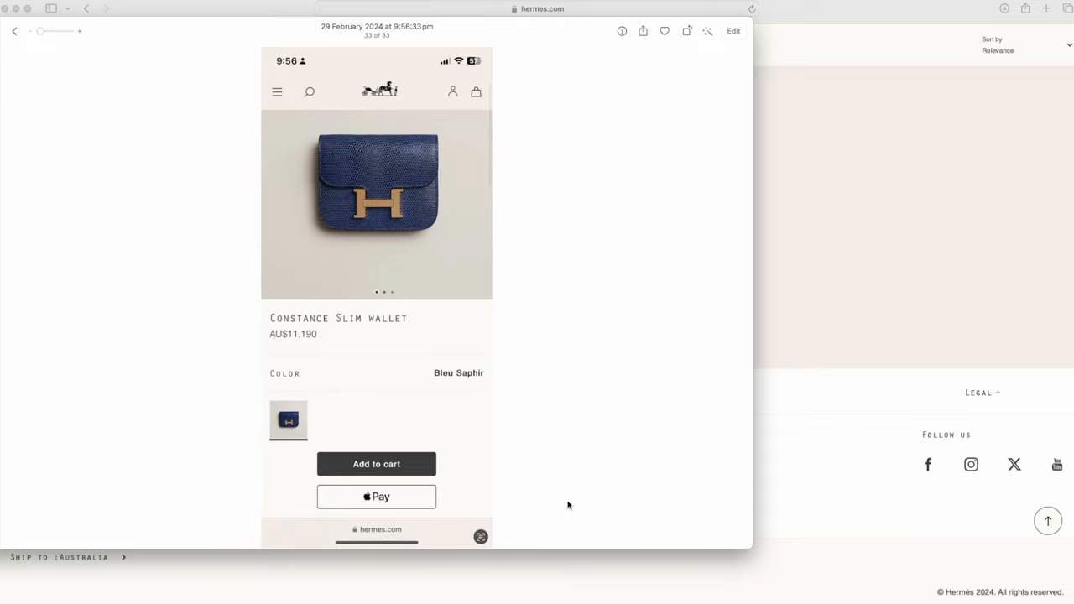
pyautogui.moveTo(433, 285)
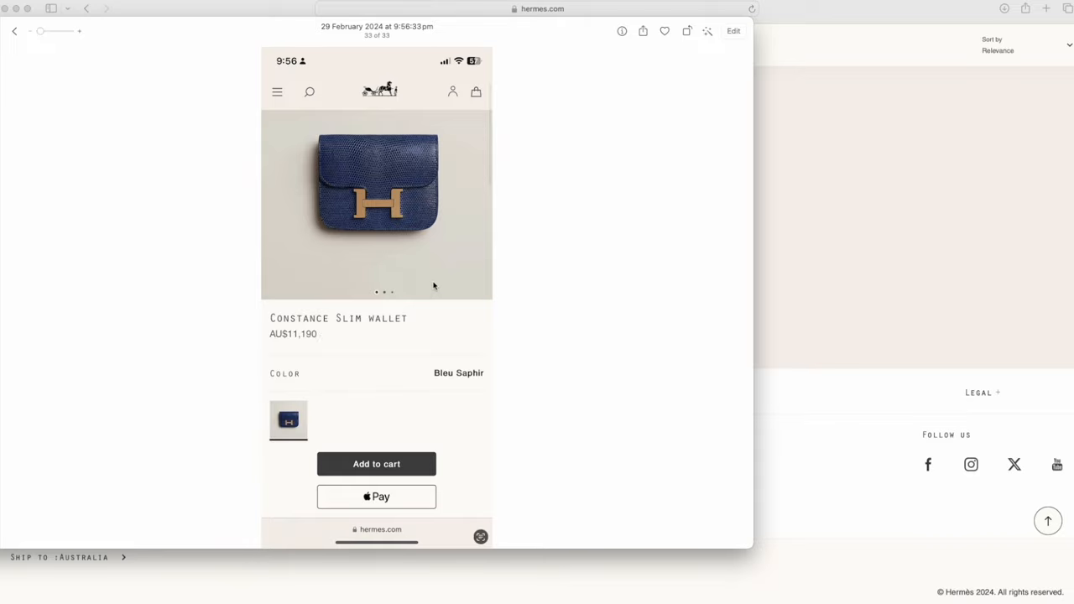
pyautogui.moveTo(400, 463)
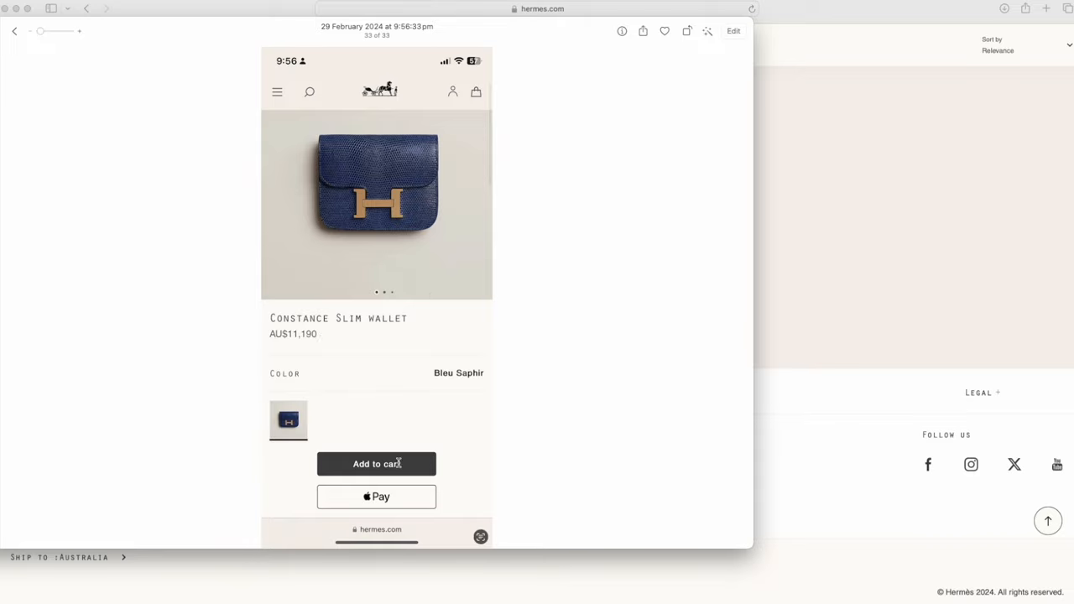
pyautogui.moveTo(517, 93)
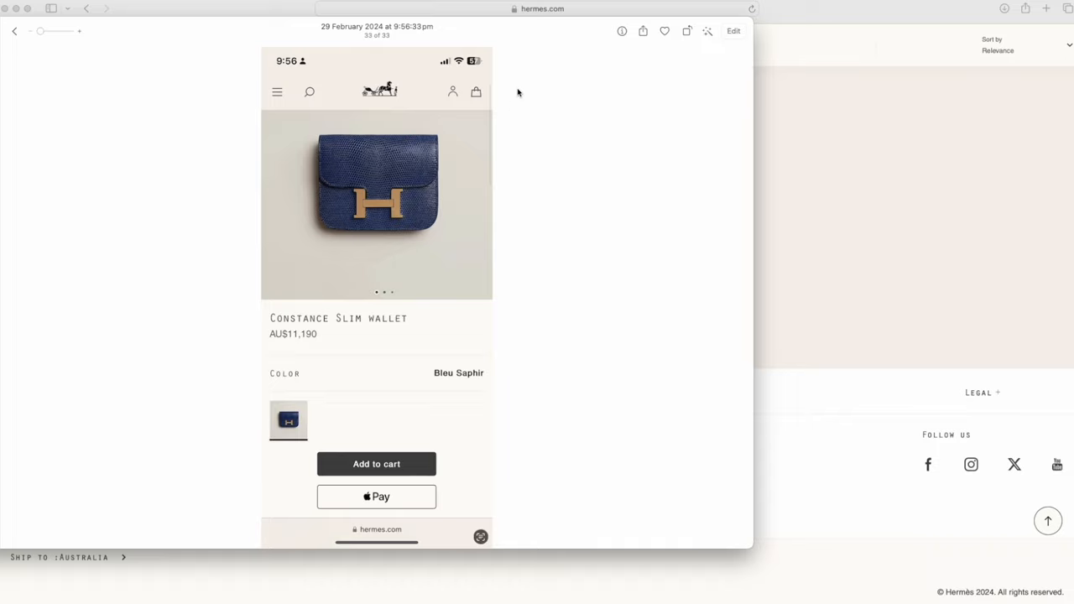
pyautogui.moveTo(567, 27)
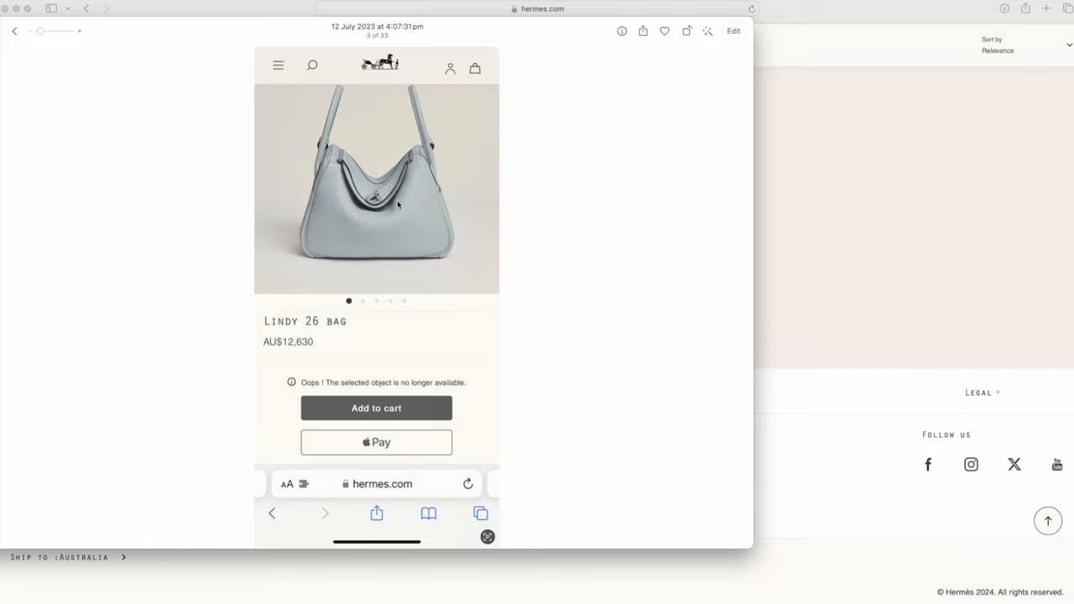
pyautogui.moveTo(533, 312)
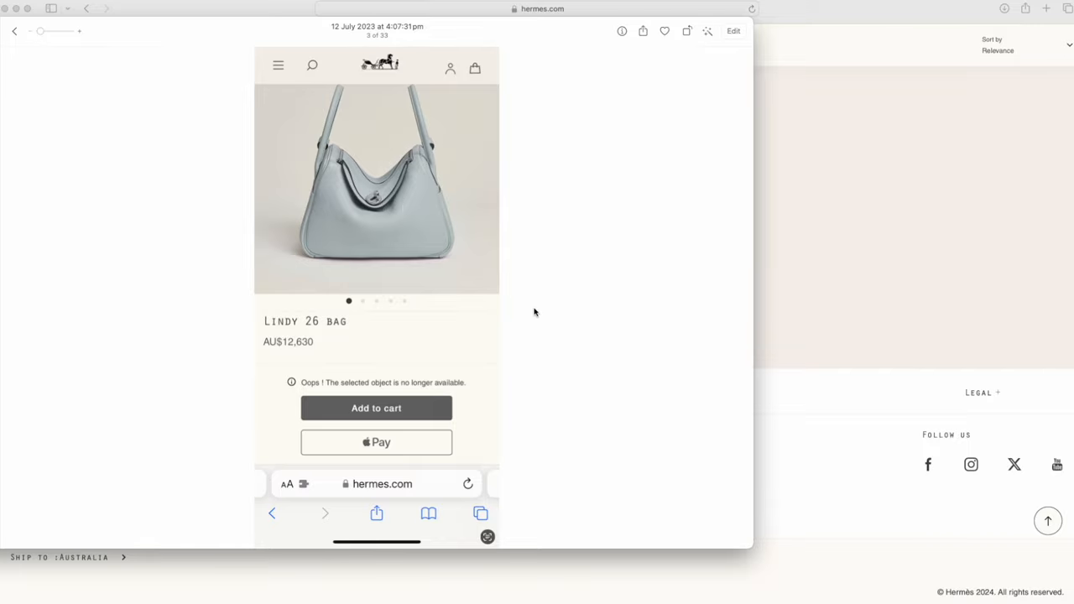
pyautogui.moveTo(302, 386)
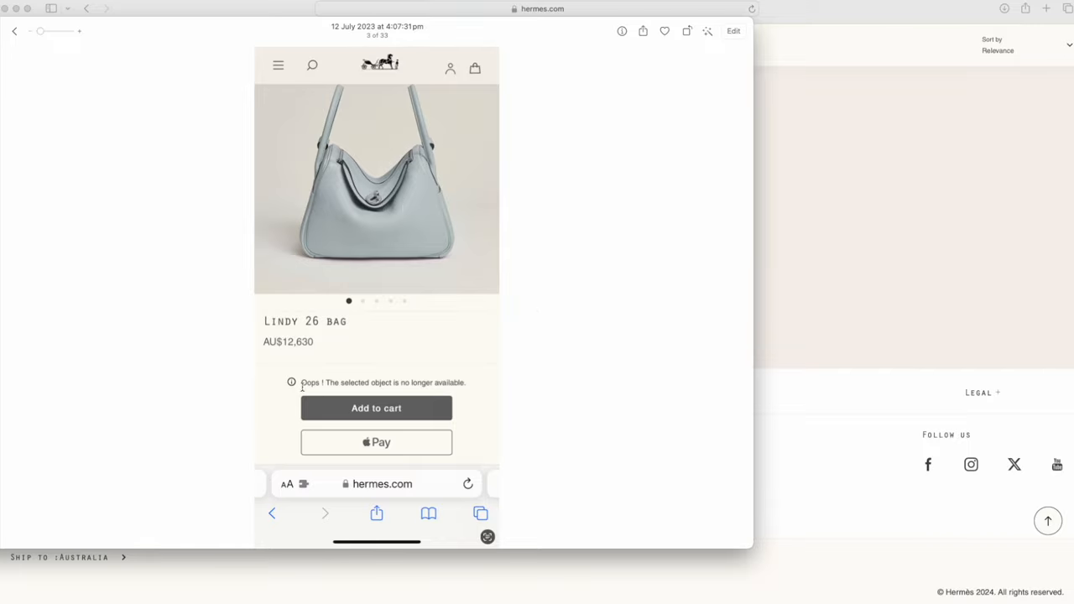
pyautogui.moveTo(413, 398)
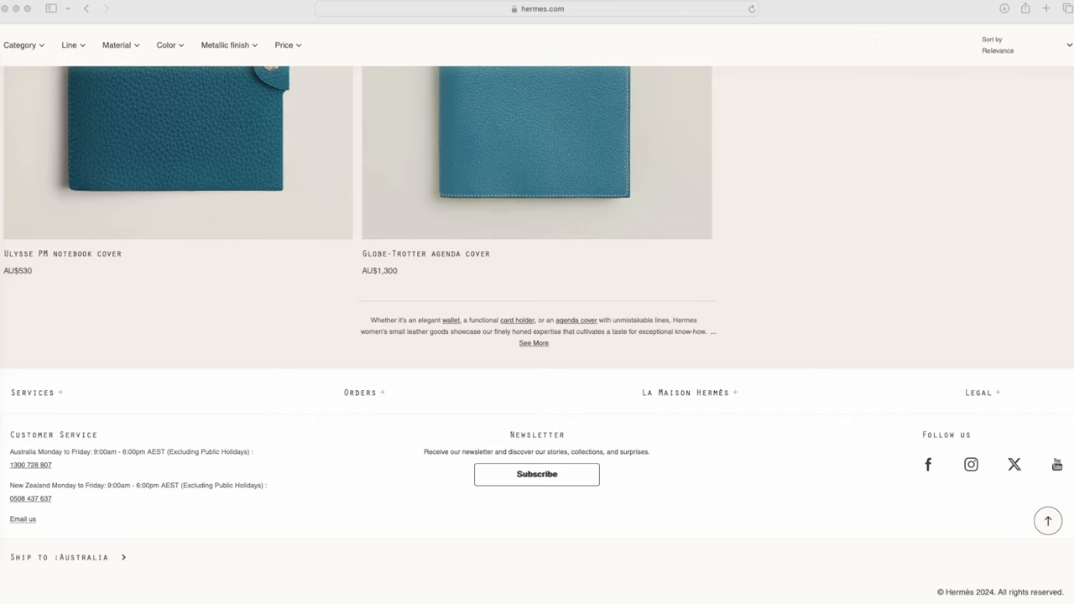
pyautogui.moveTo(500, 310)
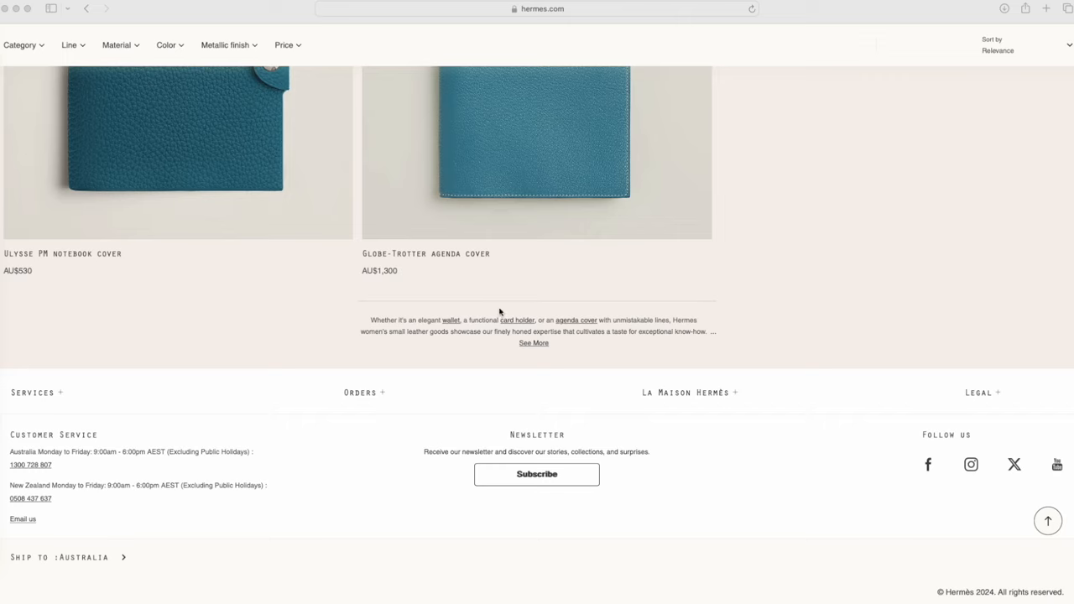
pyautogui.moveTo(315, 329)
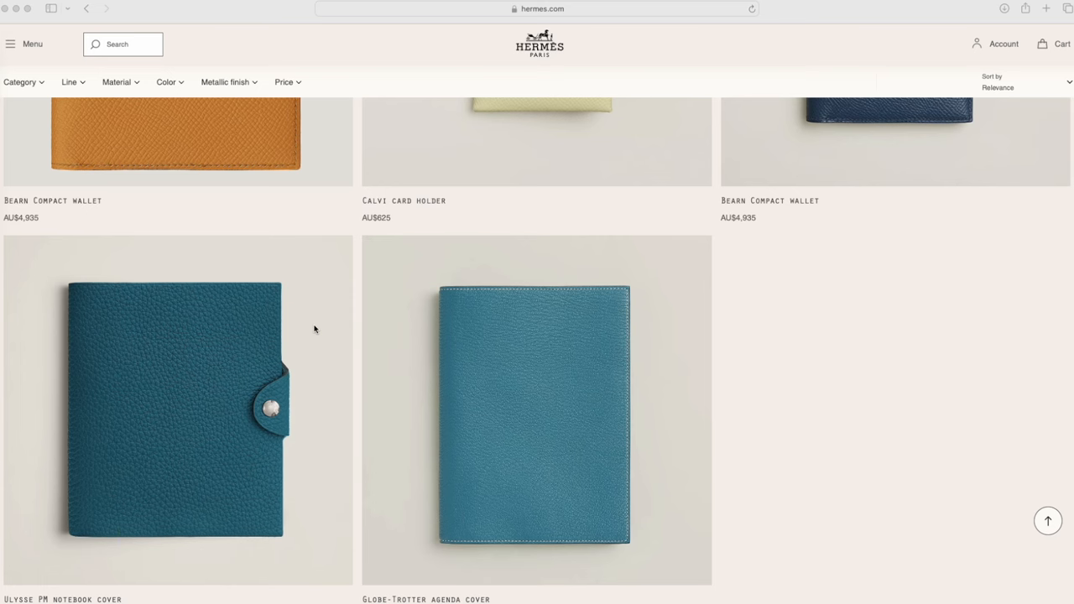
# Scroll the small leather goods listing to the Ulysse notebook covers in navy, pink and red.
pyautogui.scroll(-3)
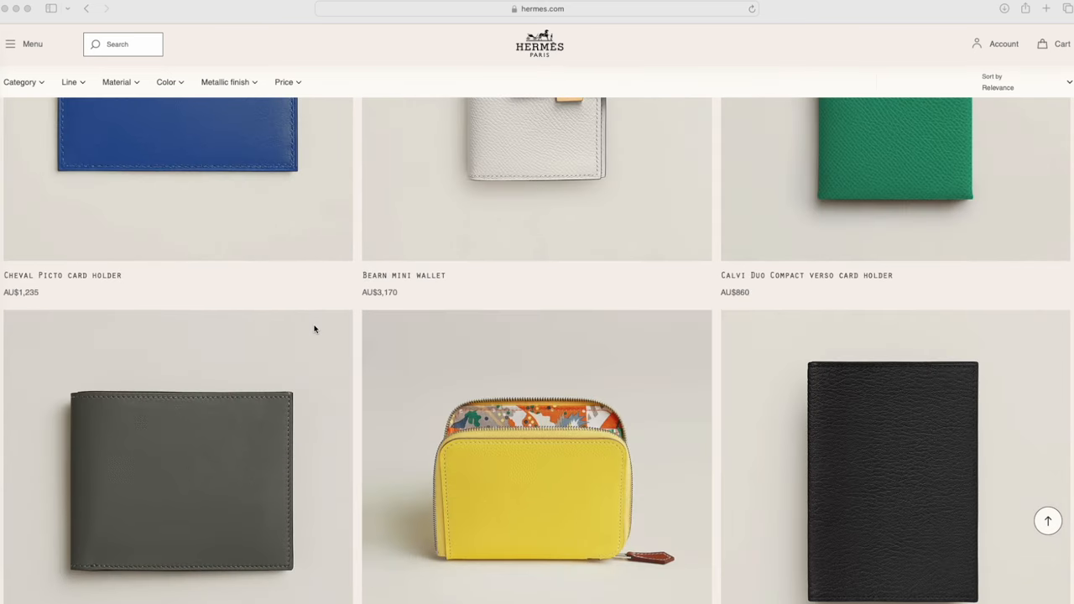
pyautogui.scroll(-3)
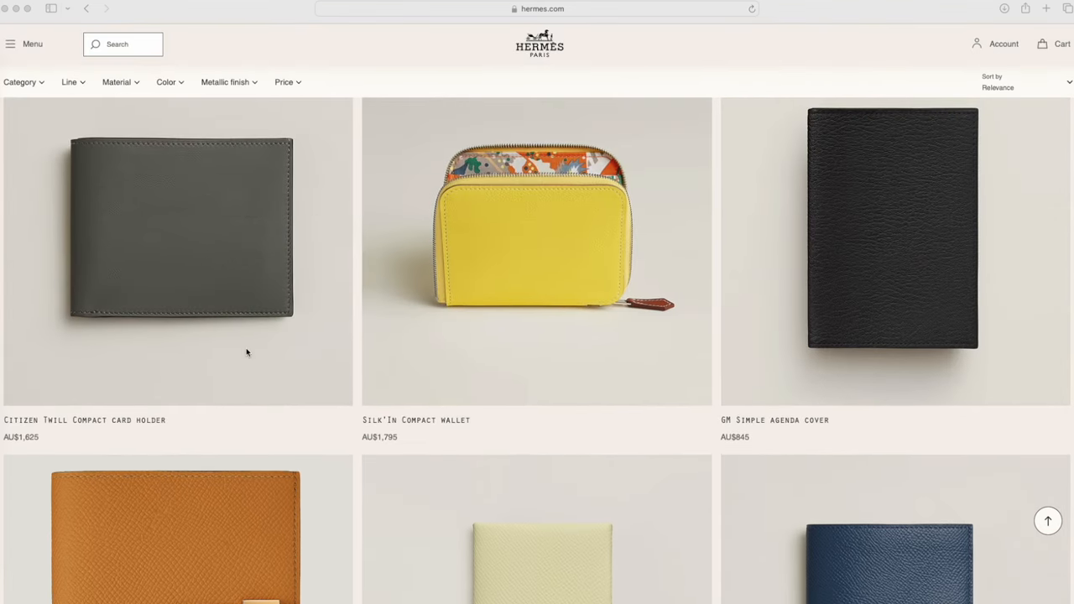
pyautogui.scroll(-3)
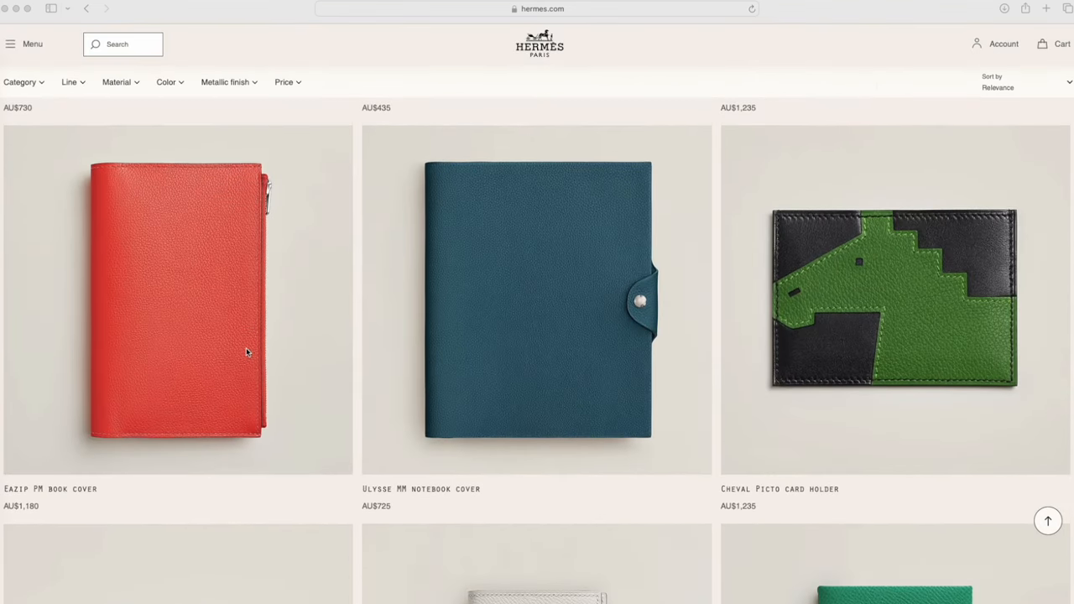
pyautogui.scroll(-3)
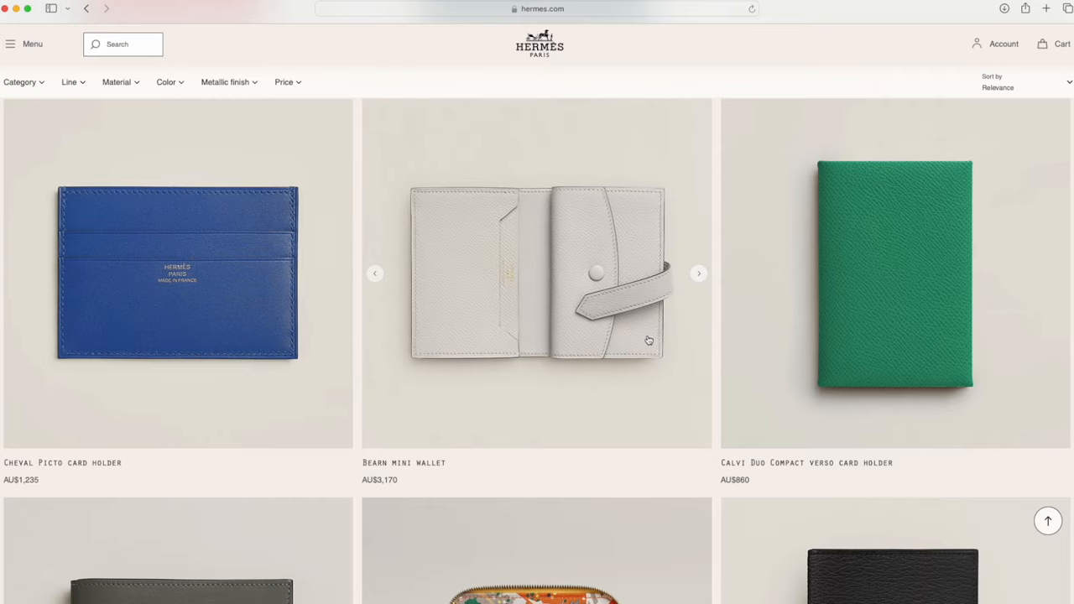
pyautogui.scroll(-3)
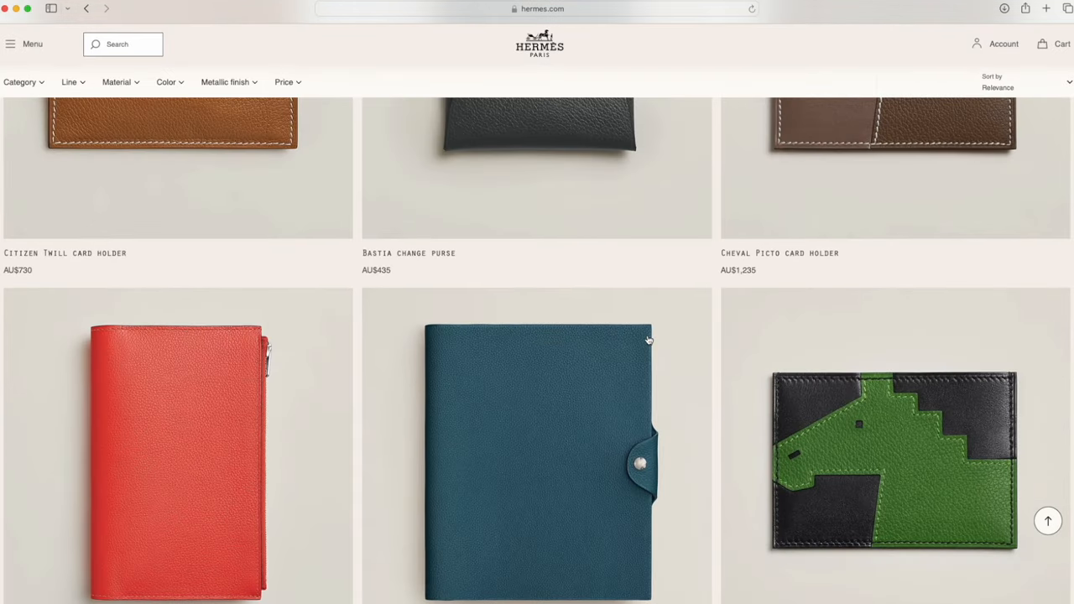
pyautogui.scroll(-3)
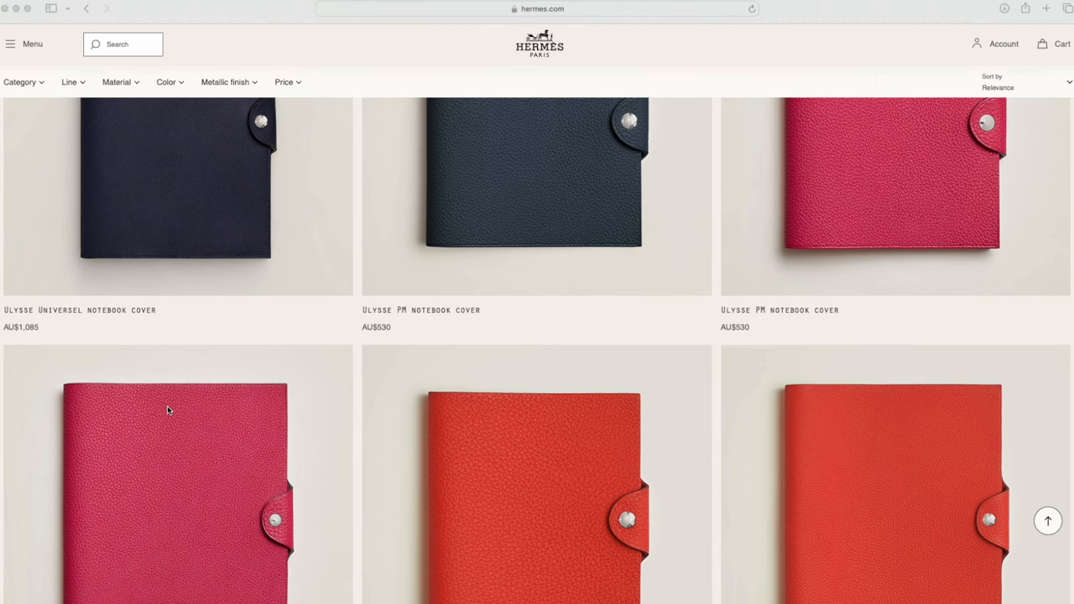
pyautogui.scroll(-3)
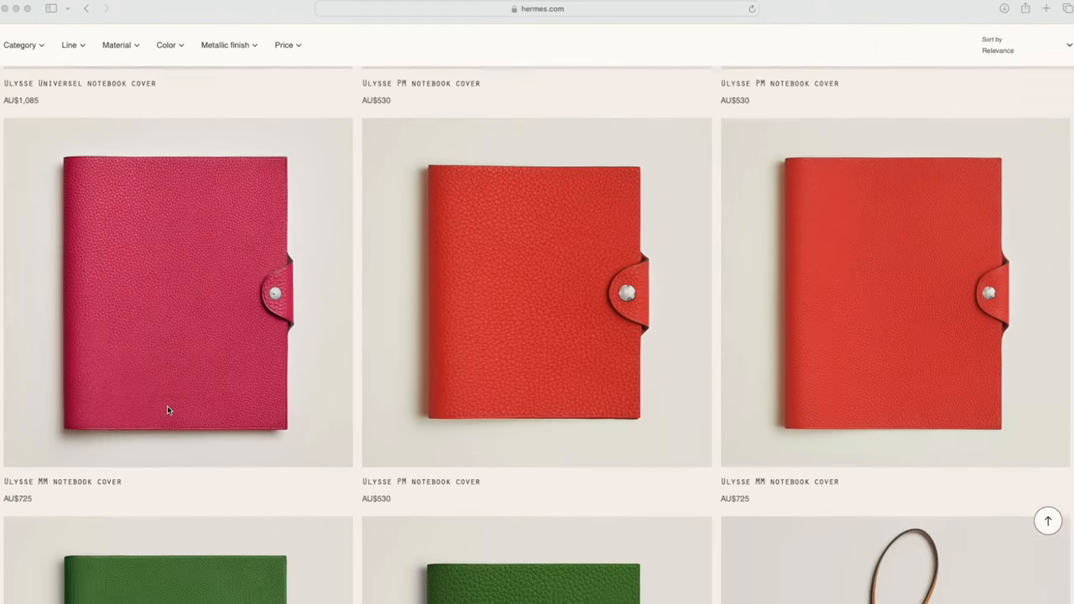
pyautogui.scroll(-3)
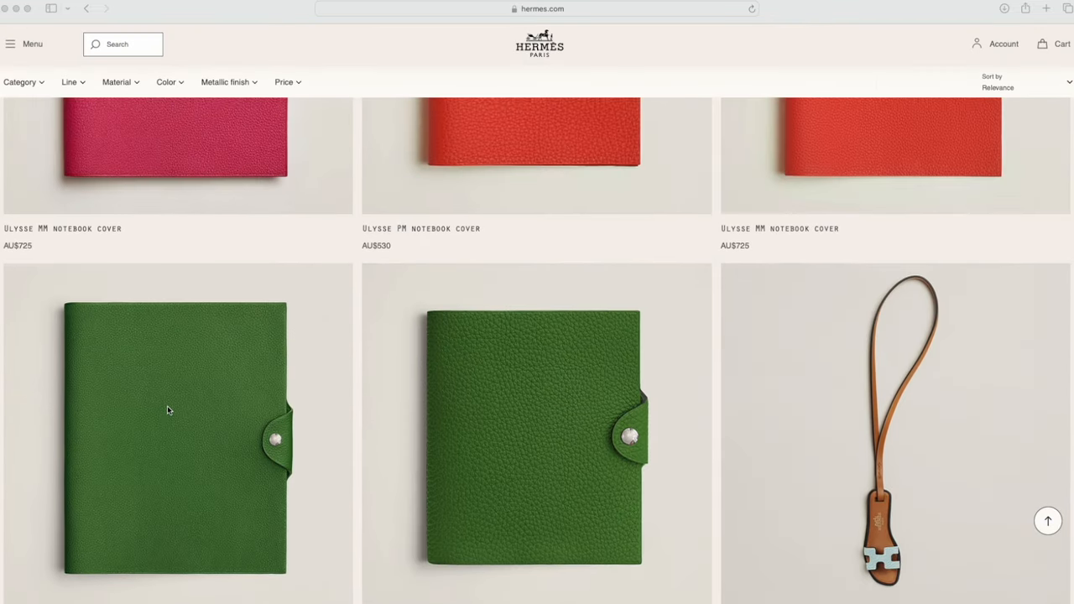
pyautogui.scroll(-3)
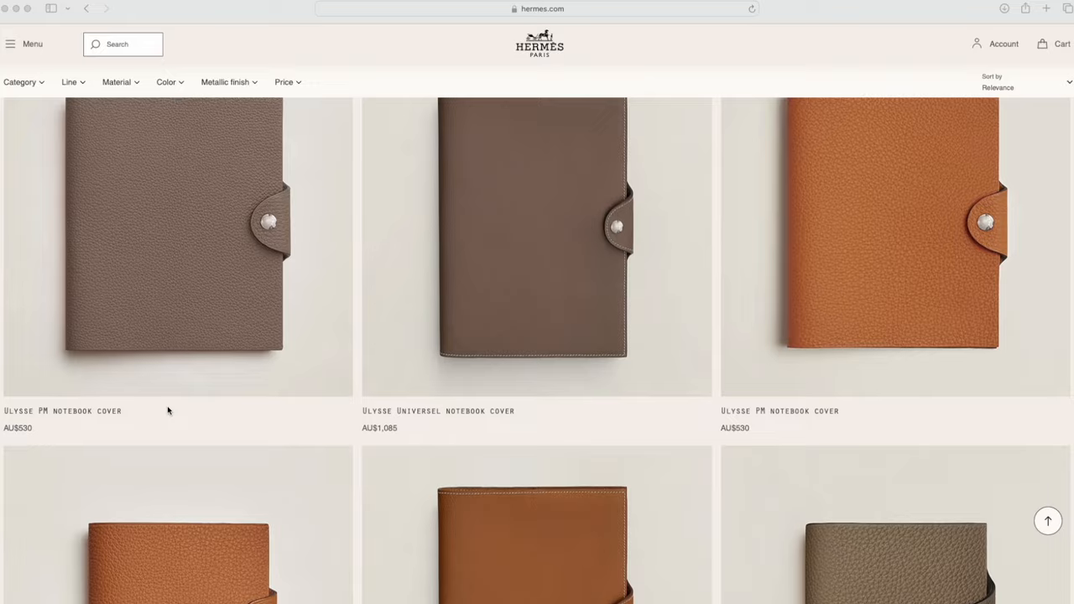
pyautogui.scroll(-3)
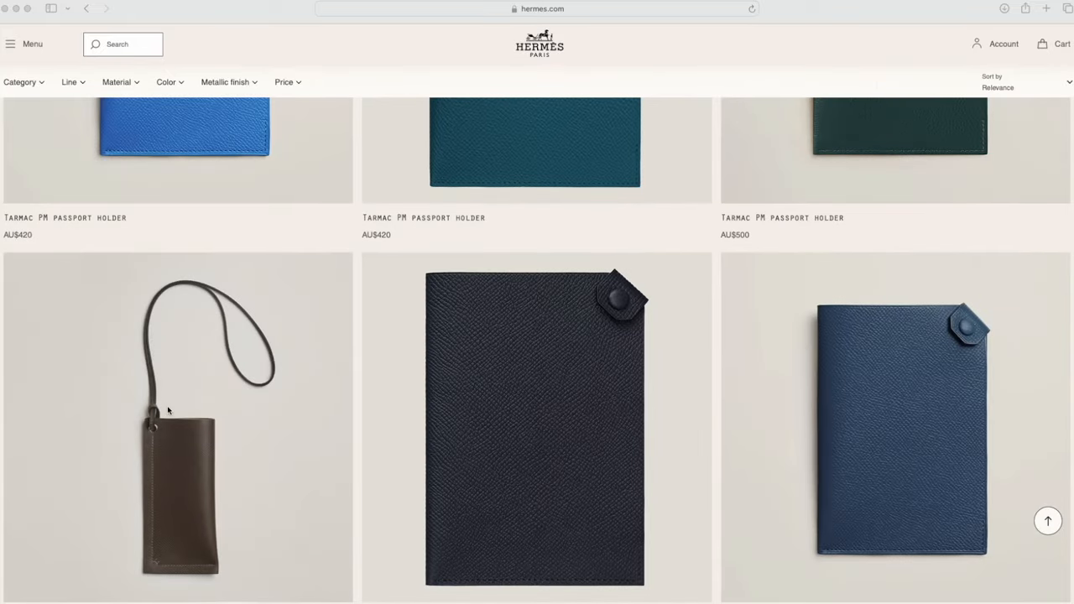
pyautogui.scroll(-3)
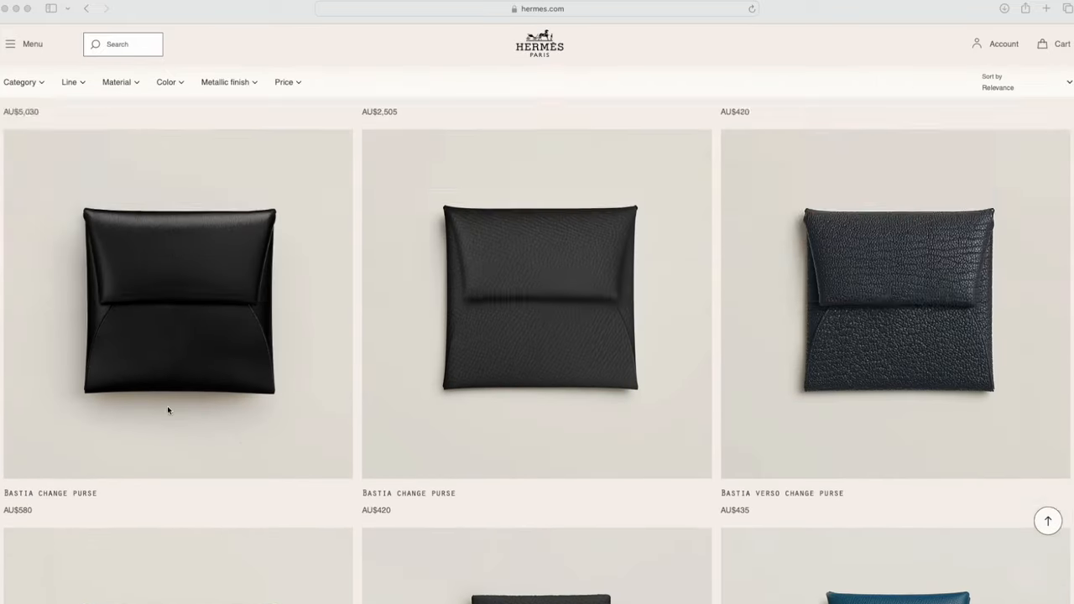
pyautogui.scroll(-3)
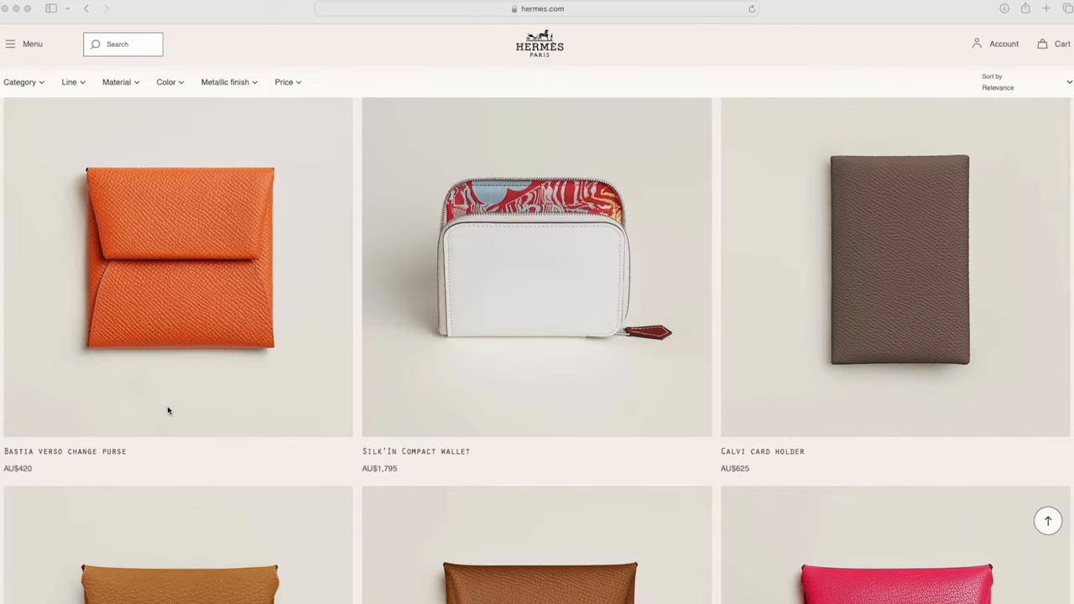
pyautogui.scroll(-3)
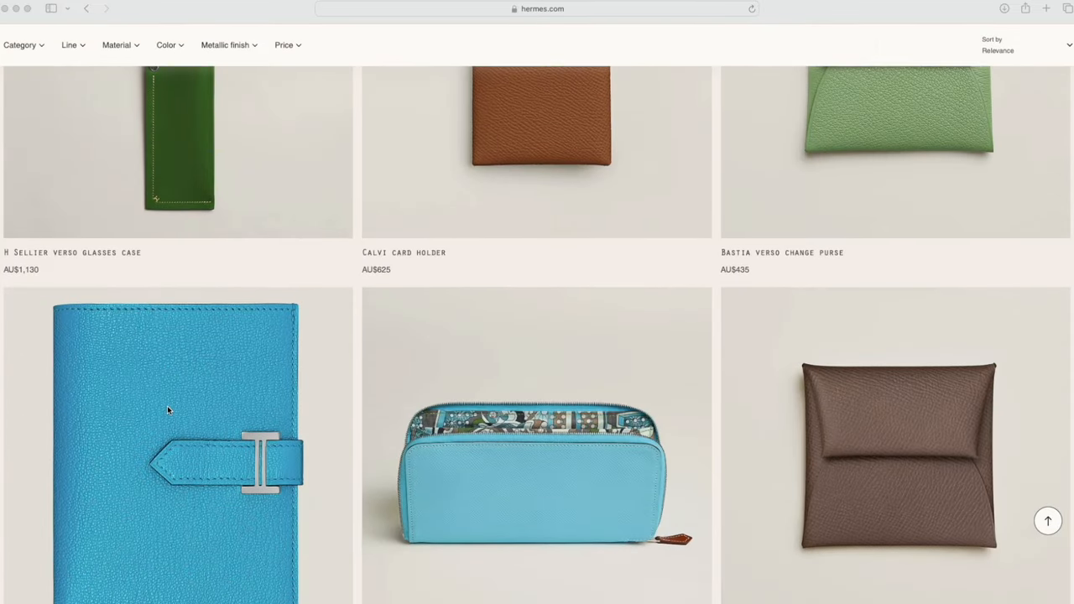
pyautogui.scroll(-3)
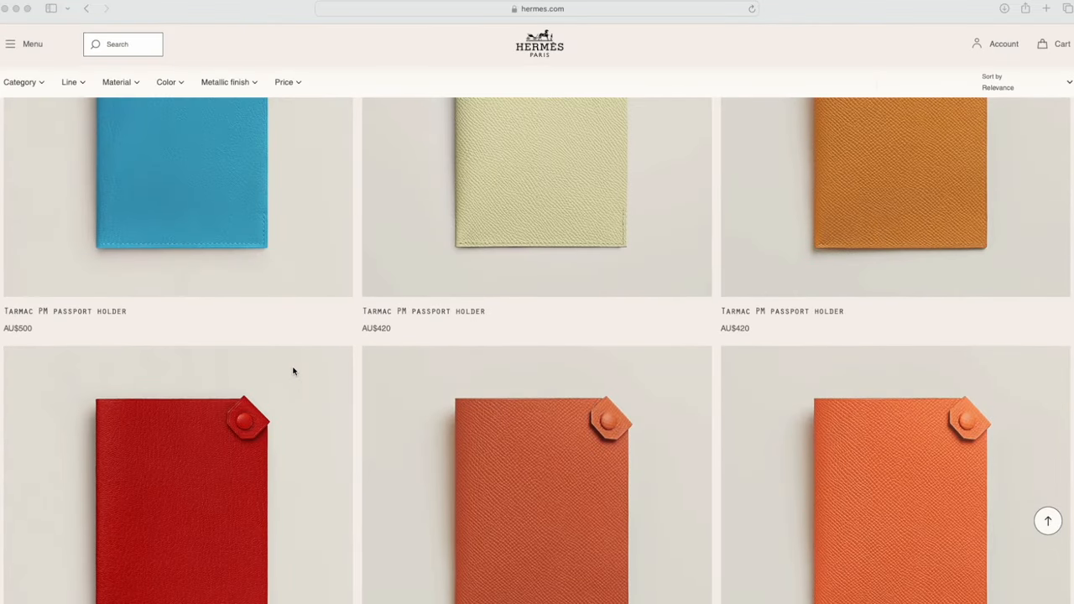
pyautogui.scroll(-3)
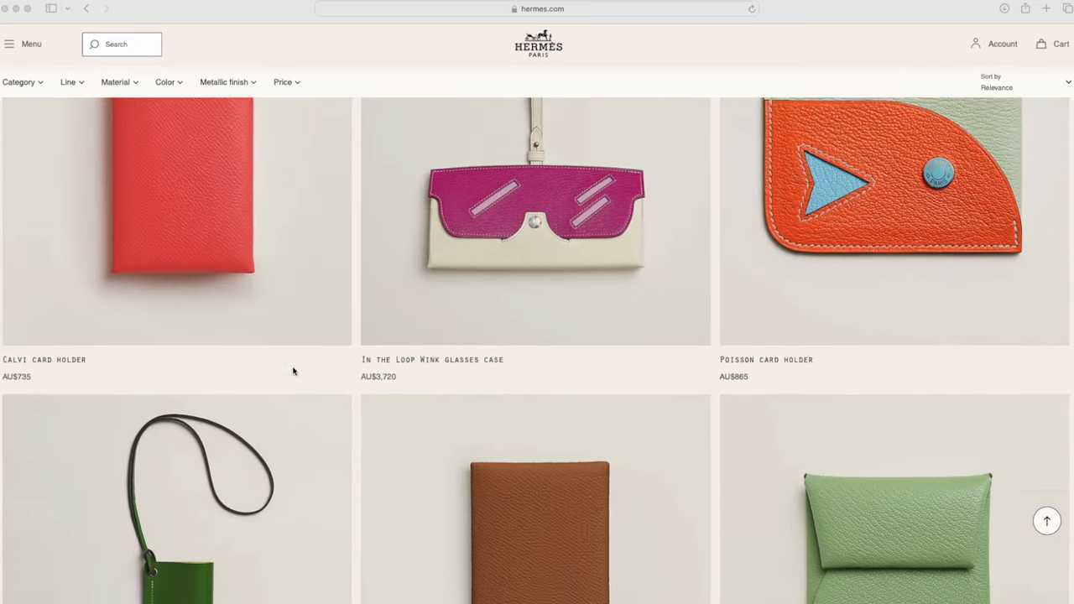
pyautogui.scroll(-3)
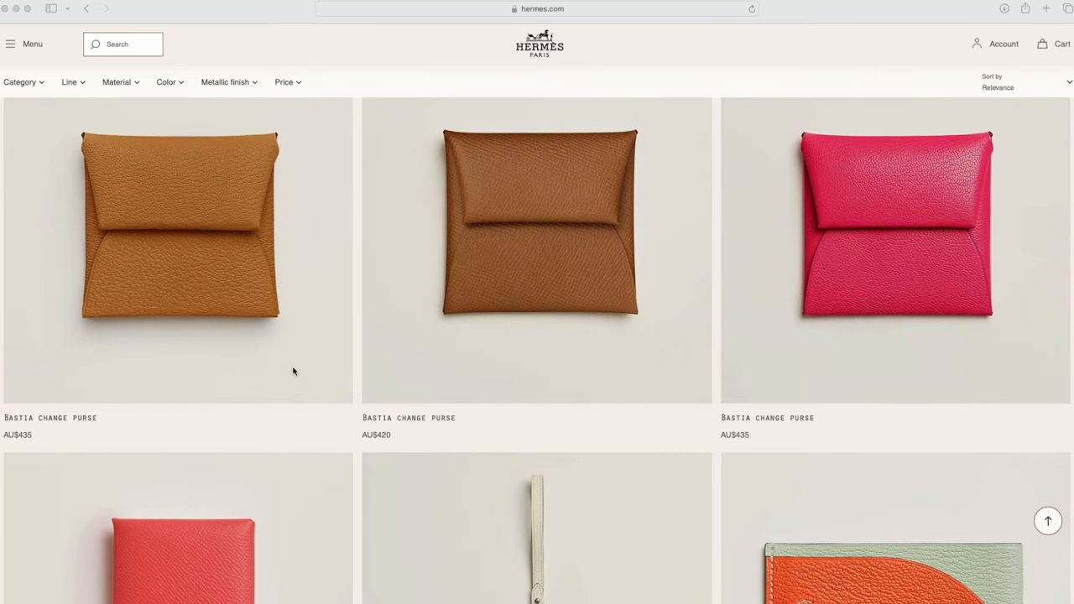
pyautogui.scroll(-3)
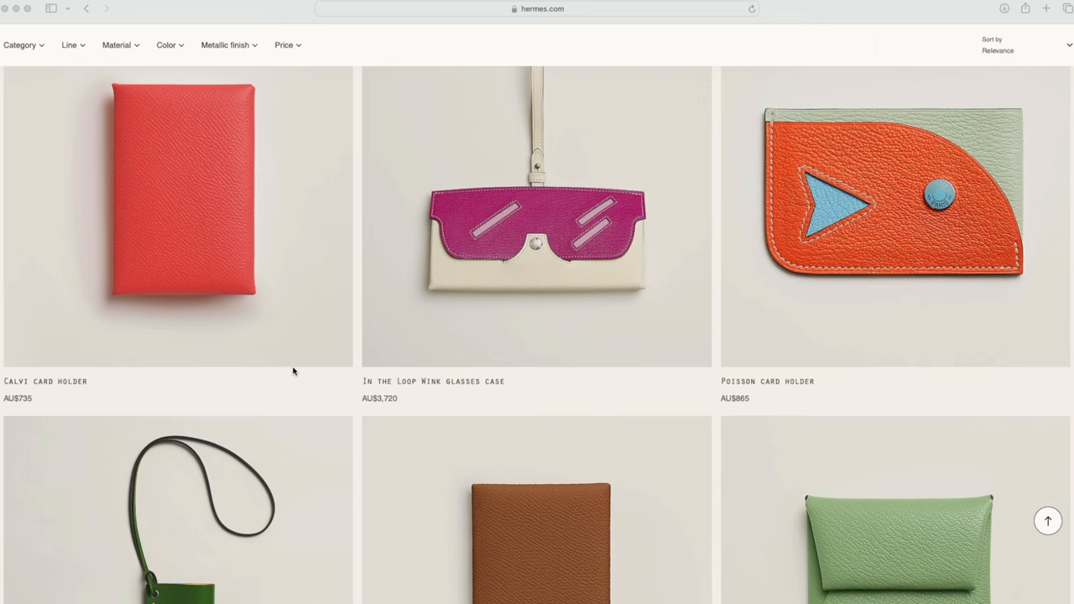
pyautogui.moveTo(576, 272)
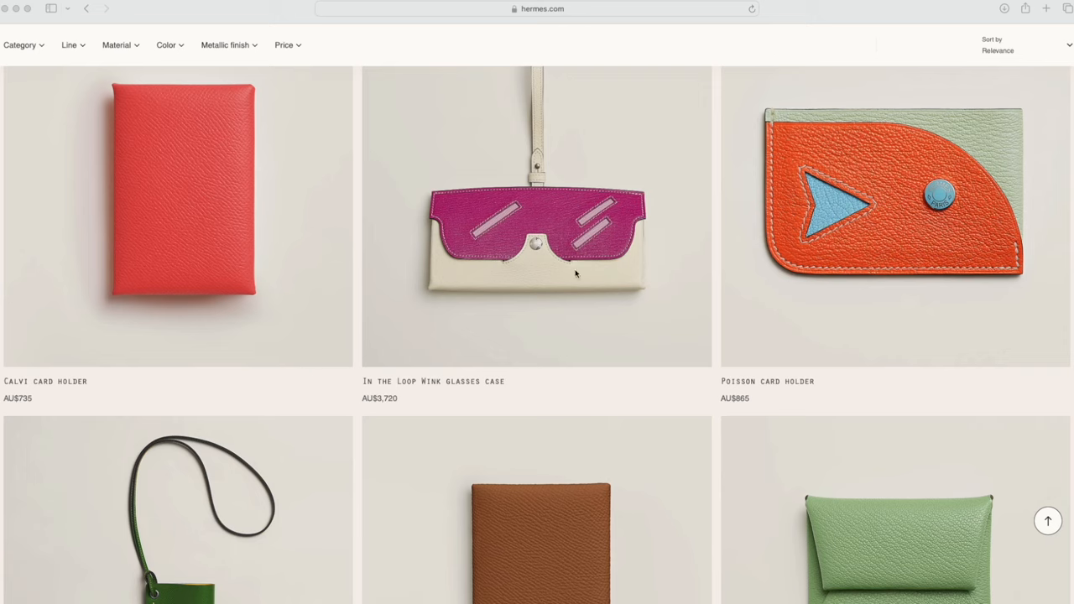
pyautogui.moveTo(537, 277)
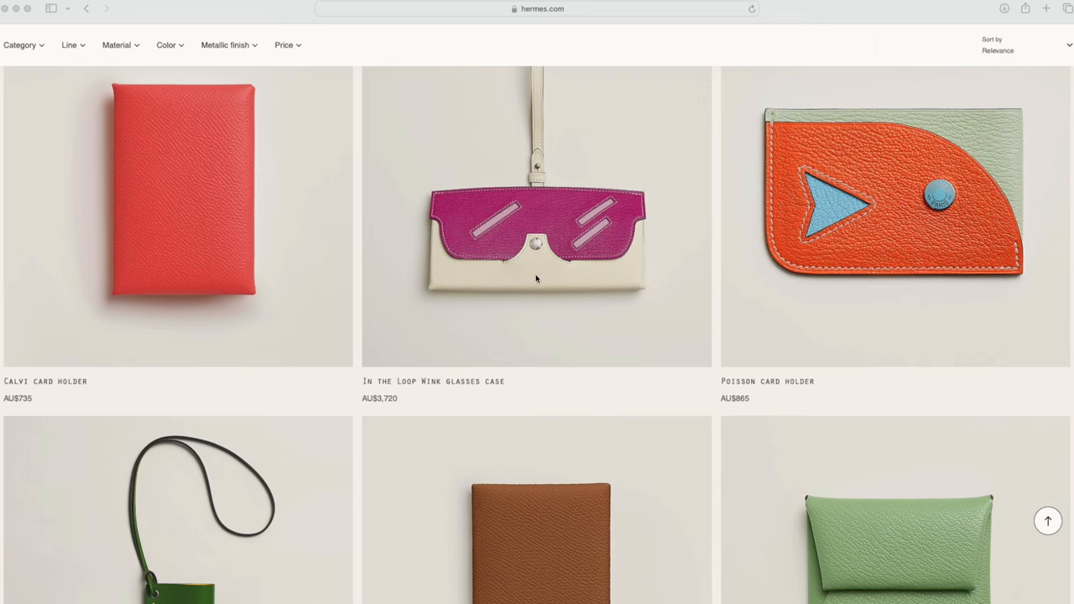
pyautogui.scroll(-3)
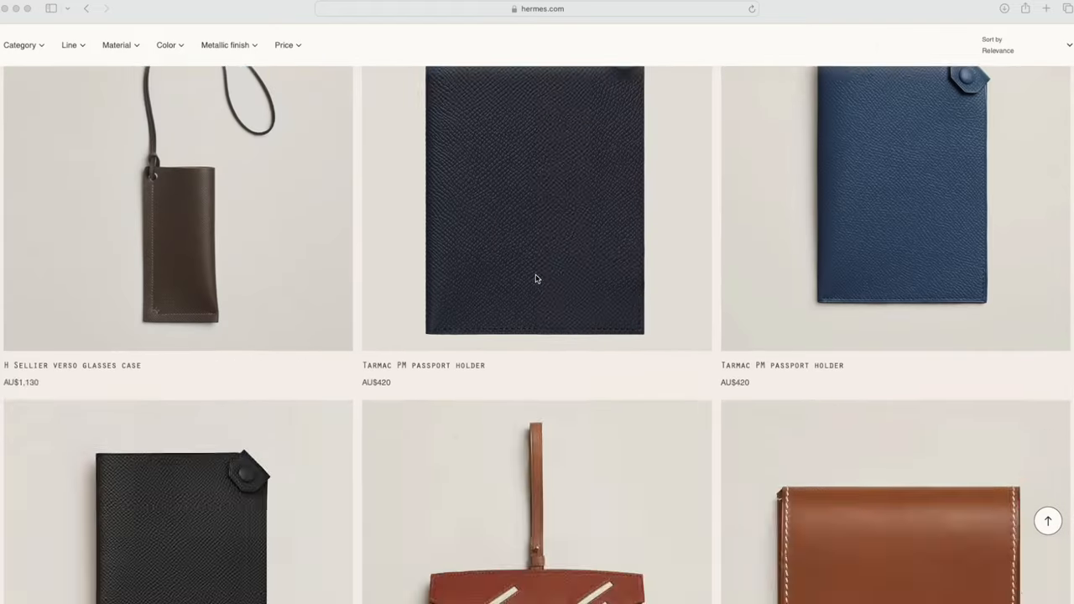
pyautogui.scroll(-3)
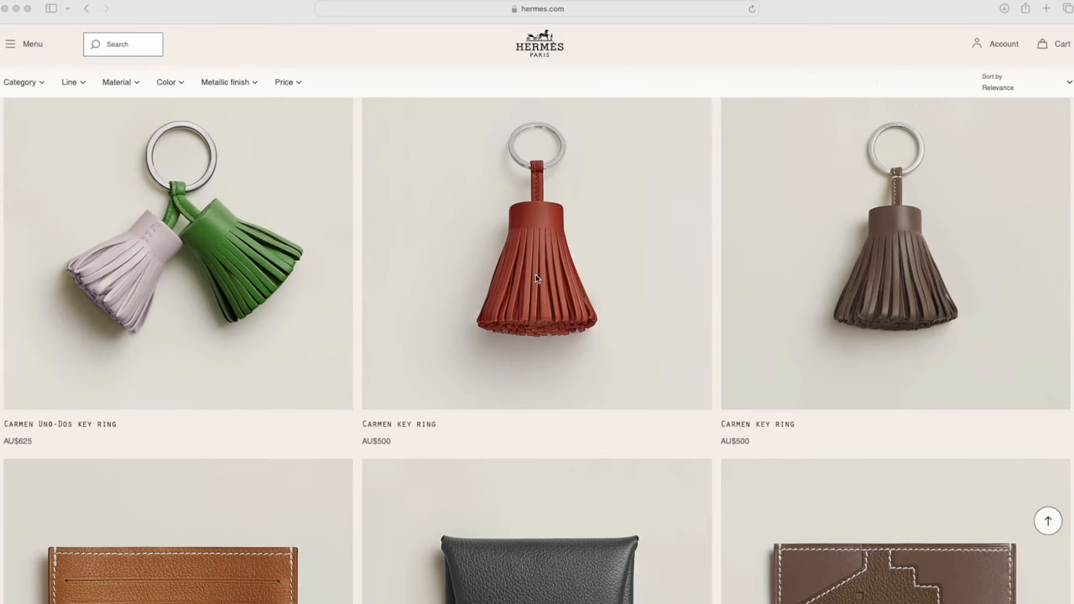
pyautogui.scroll(-3)
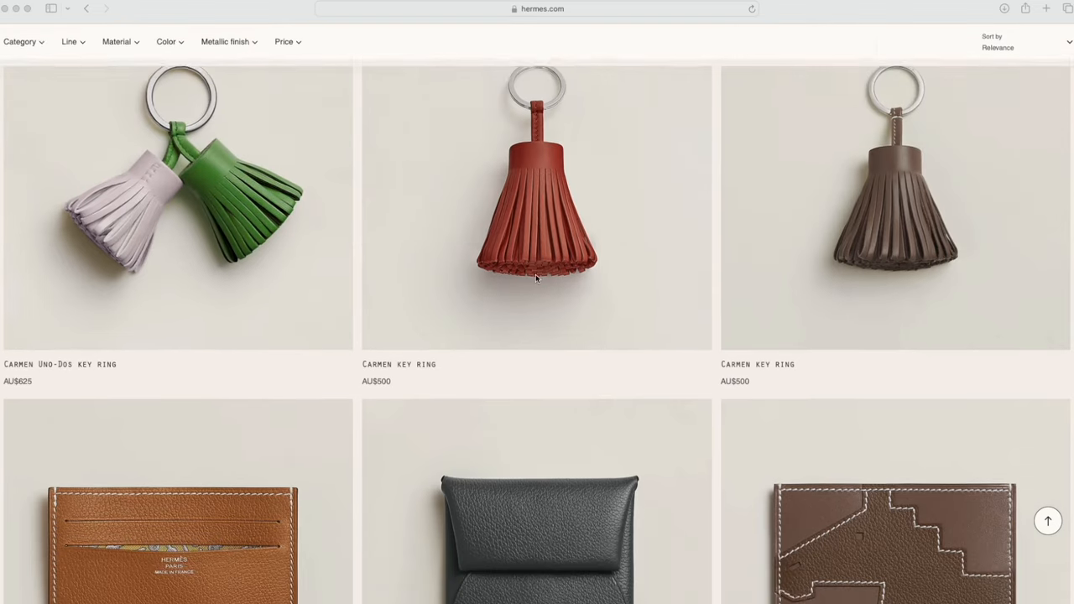
pyautogui.scroll(-3)
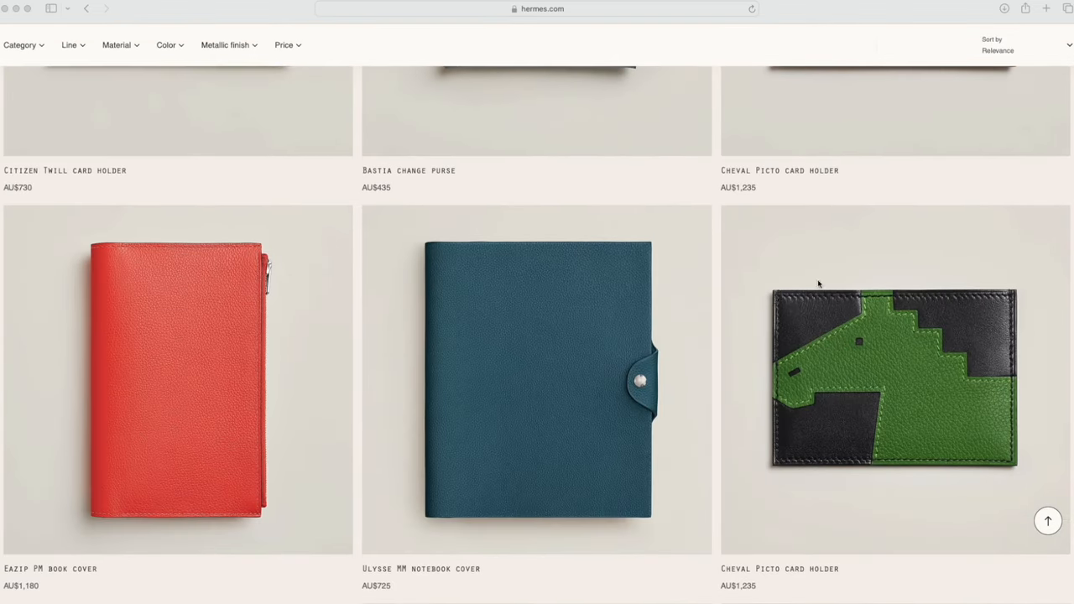
pyautogui.scroll(-3)
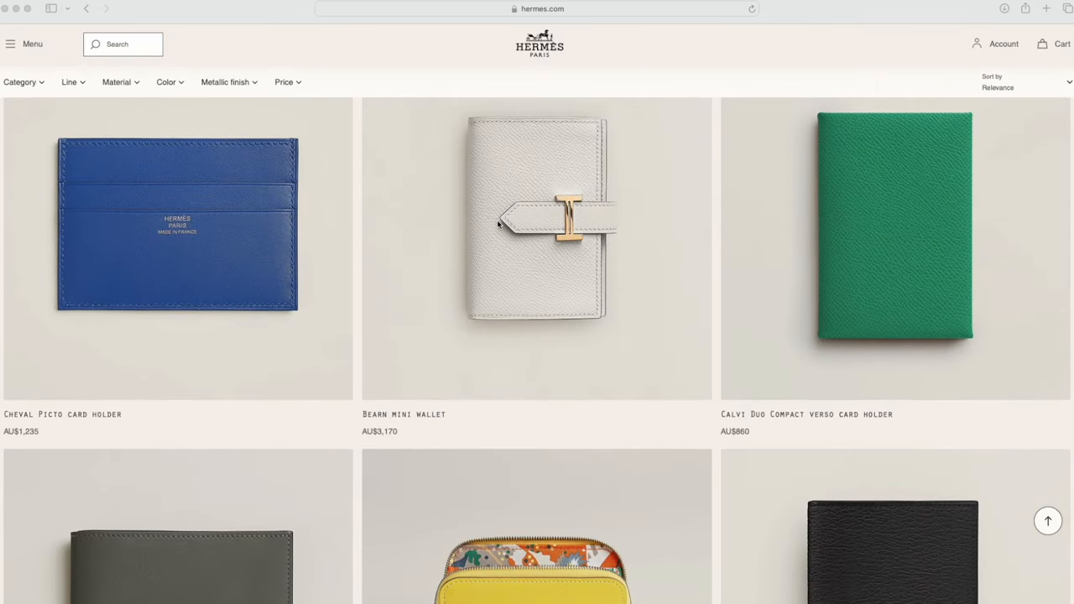
pyautogui.scroll(-3)
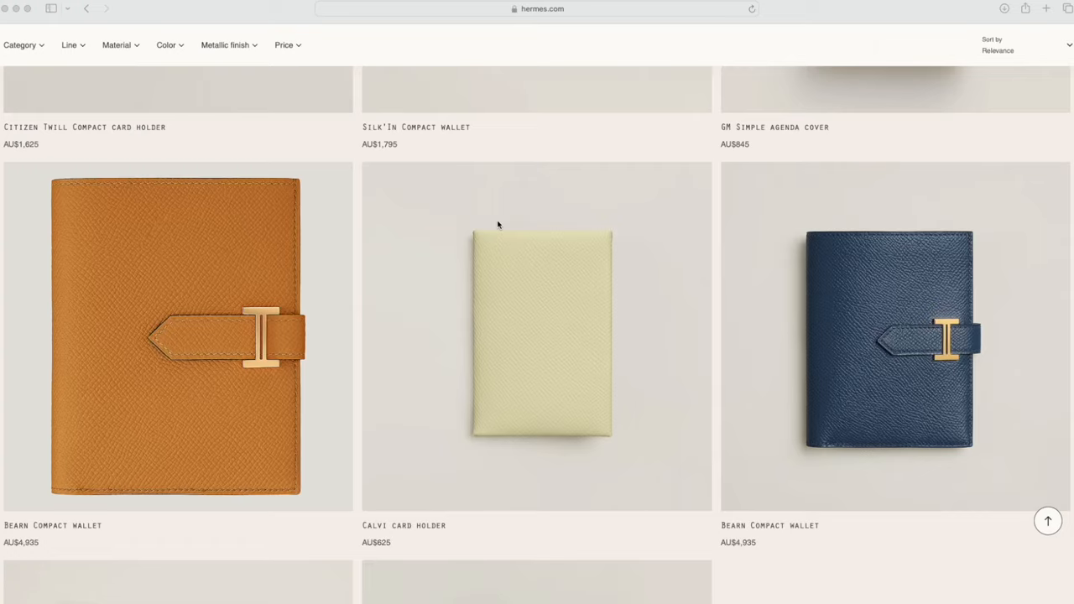
pyautogui.scroll(-3)
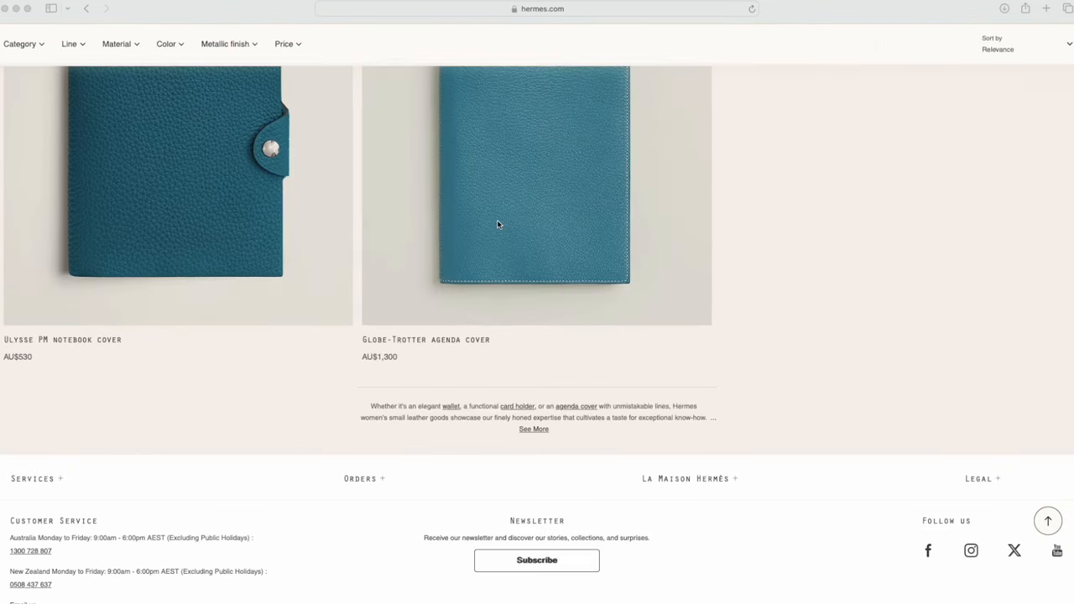
pyautogui.moveTo(487, 206)
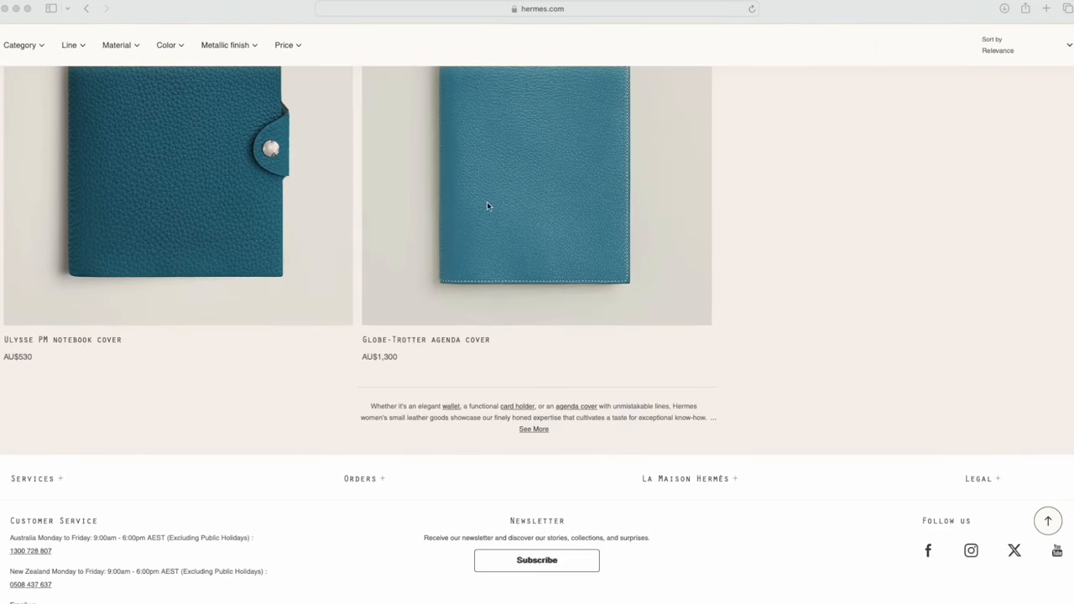
pyautogui.scroll(3)
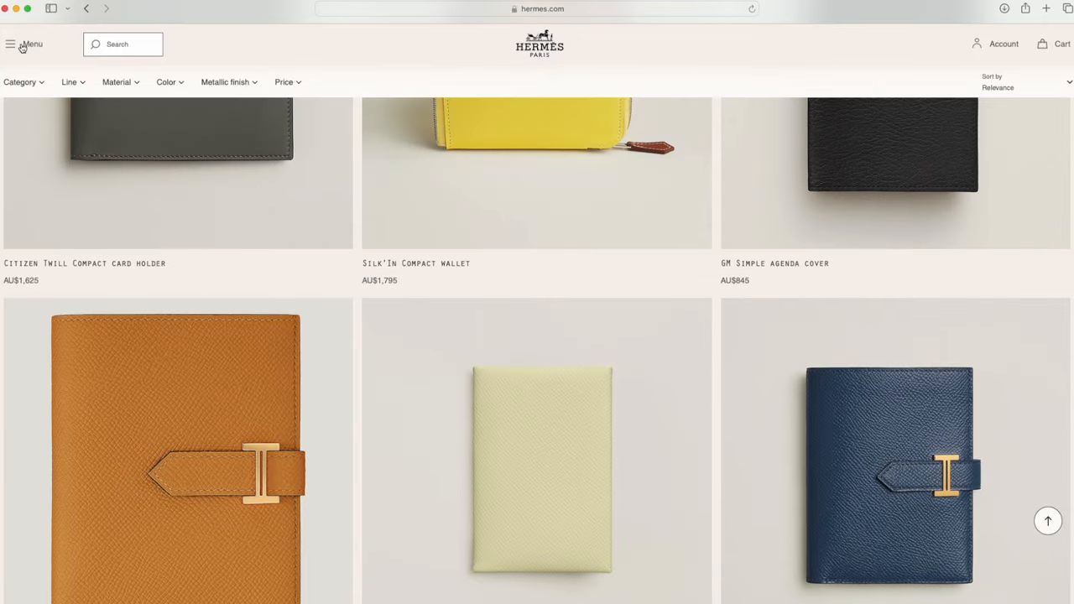
# Navigate via the site menu to Home, outdoor and equestrian > Office and writing.
pyautogui.click(12, 44)
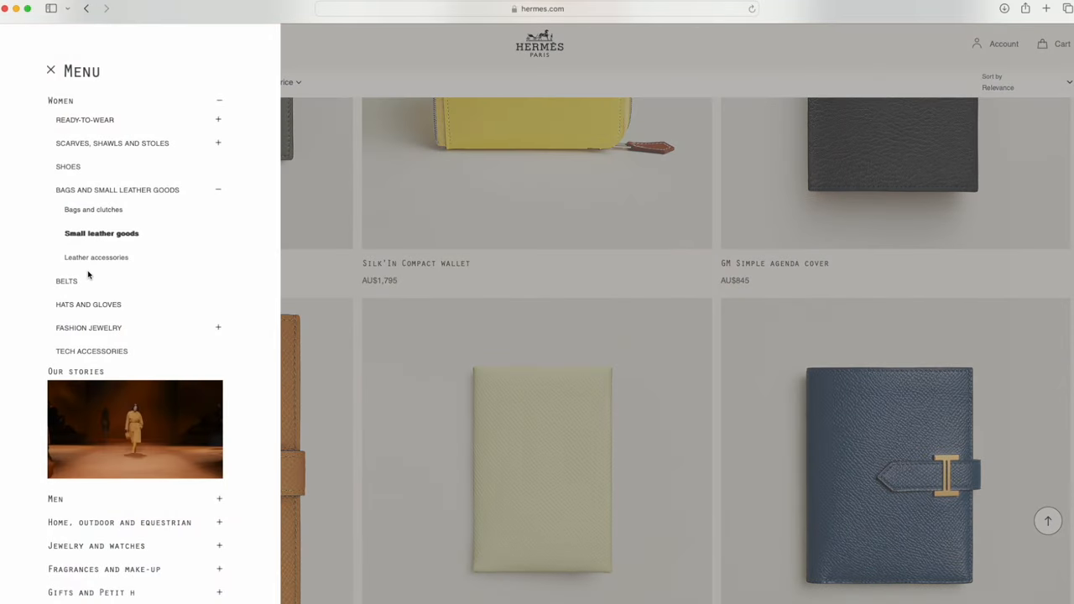
pyautogui.scroll(-3)
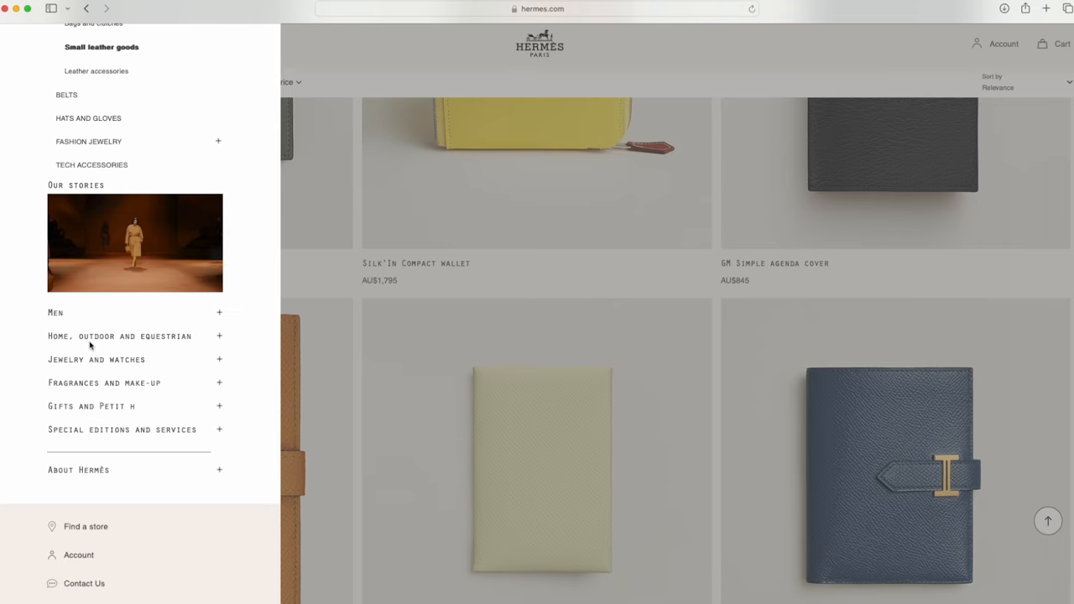
pyautogui.click(119, 335)
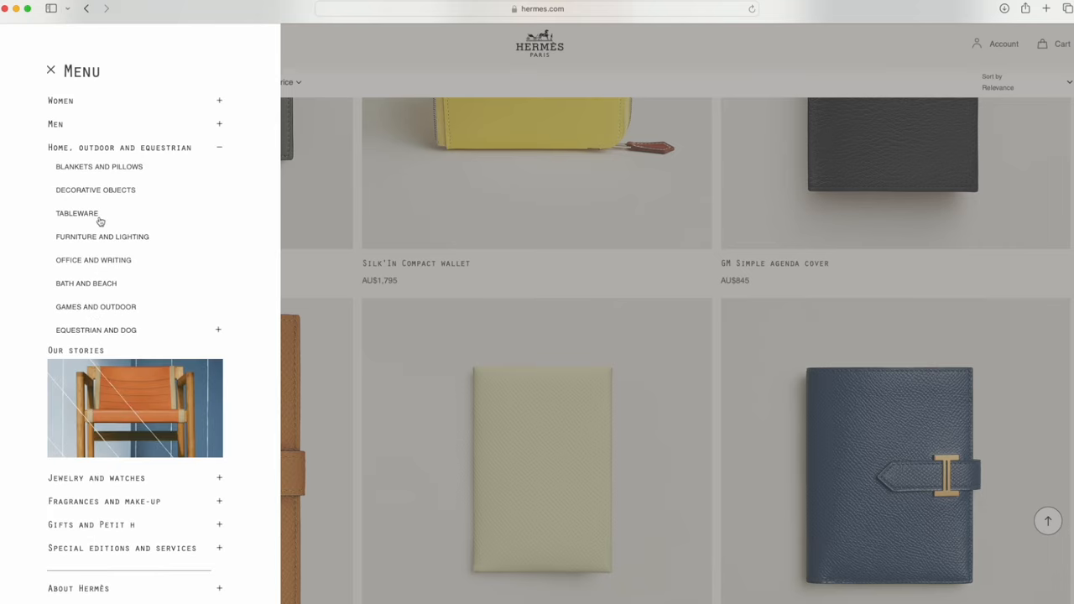
pyautogui.click(94, 260)
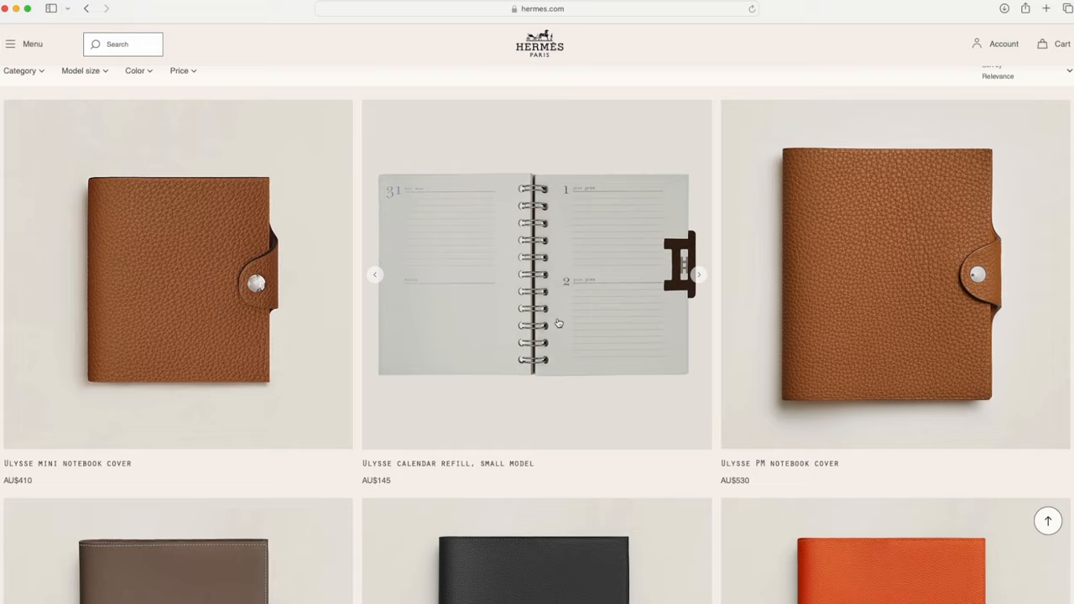
pyautogui.scroll(-3)
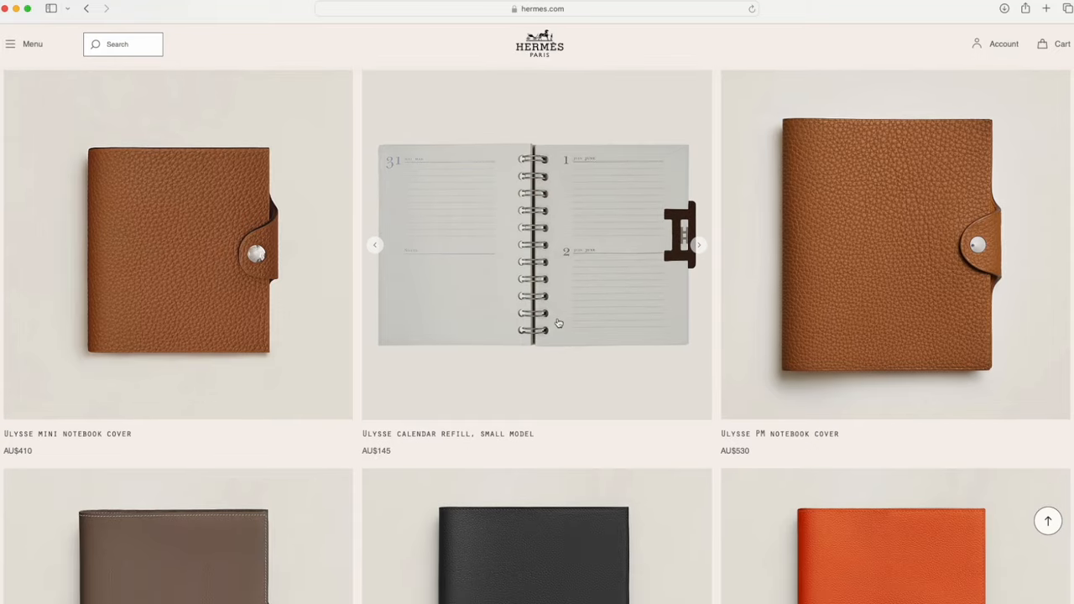
pyautogui.moveTo(637, 302)
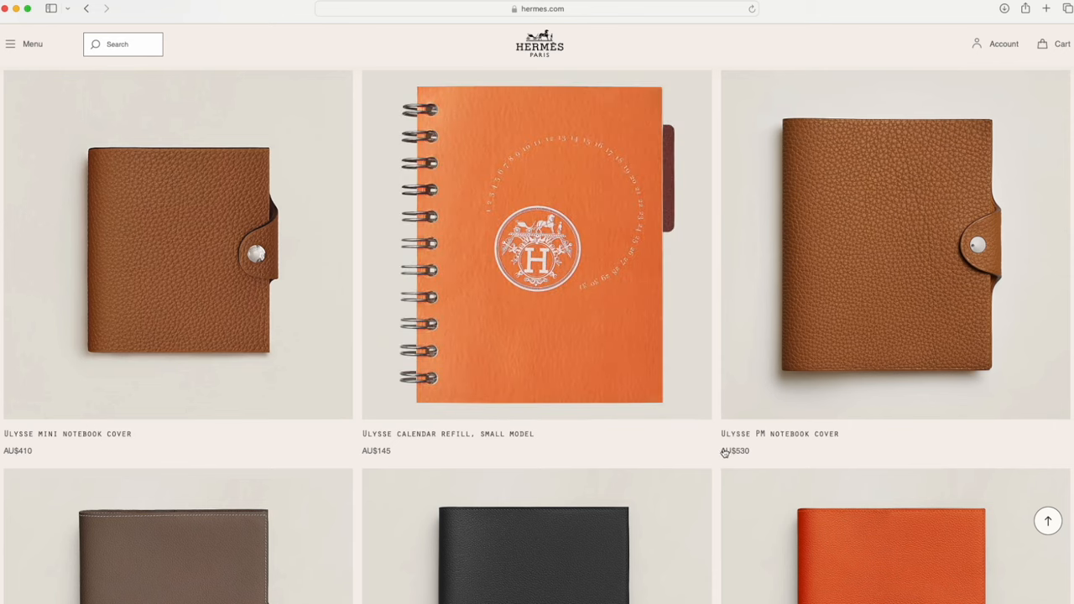
pyautogui.moveTo(694, 443)
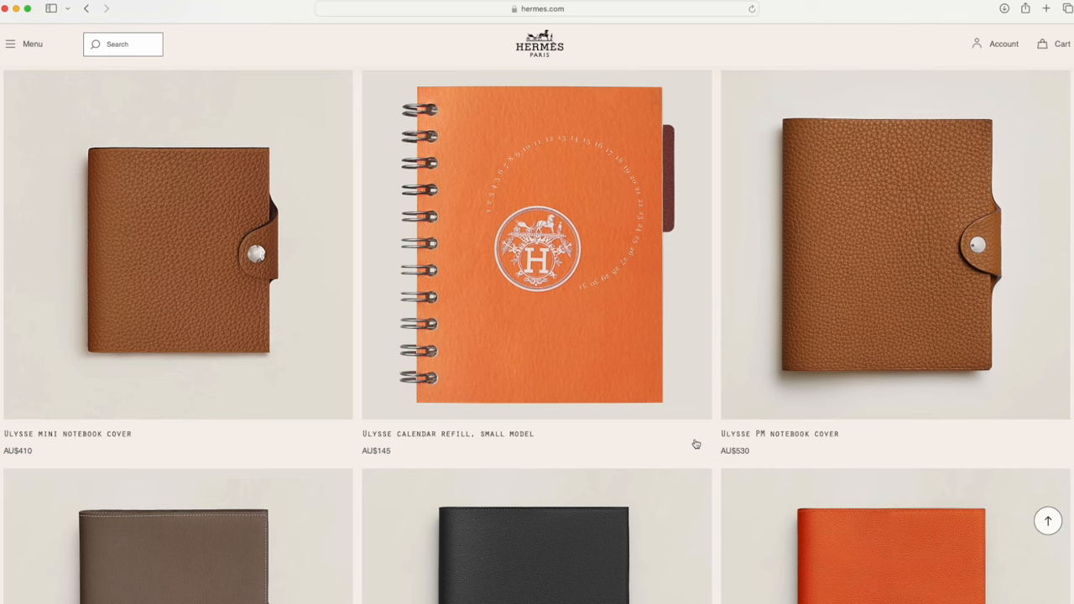
pyautogui.scroll(-3)
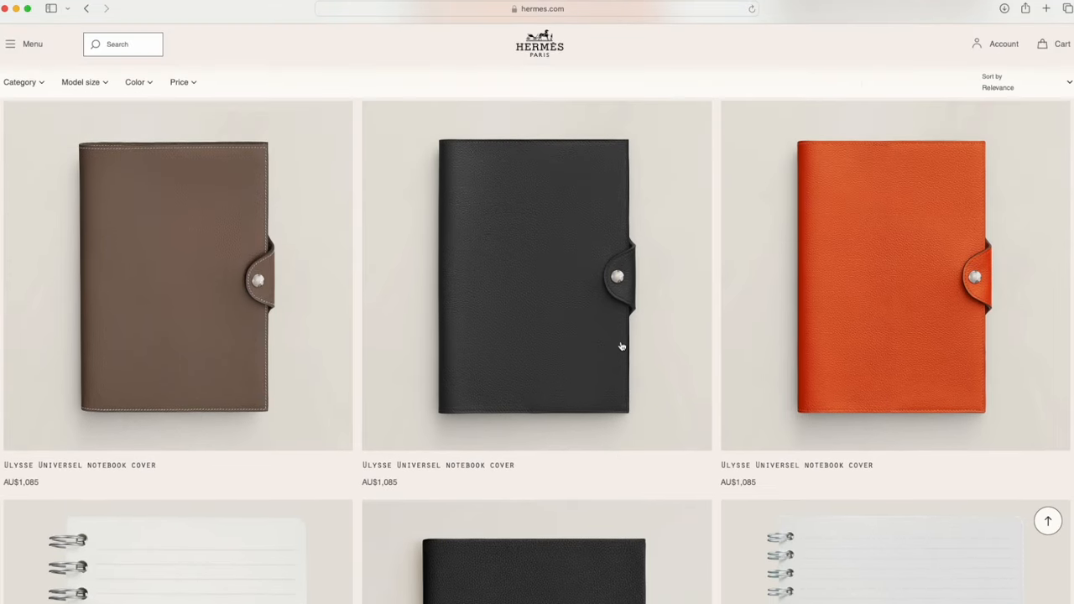
pyautogui.moveTo(295, 346)
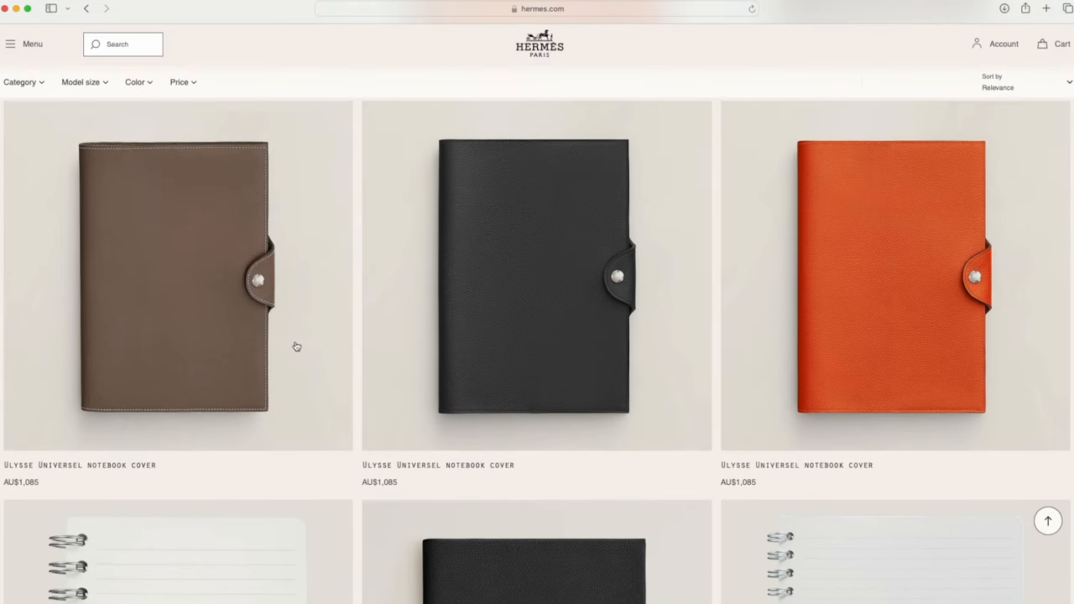
pyautogui.scroll(-3)
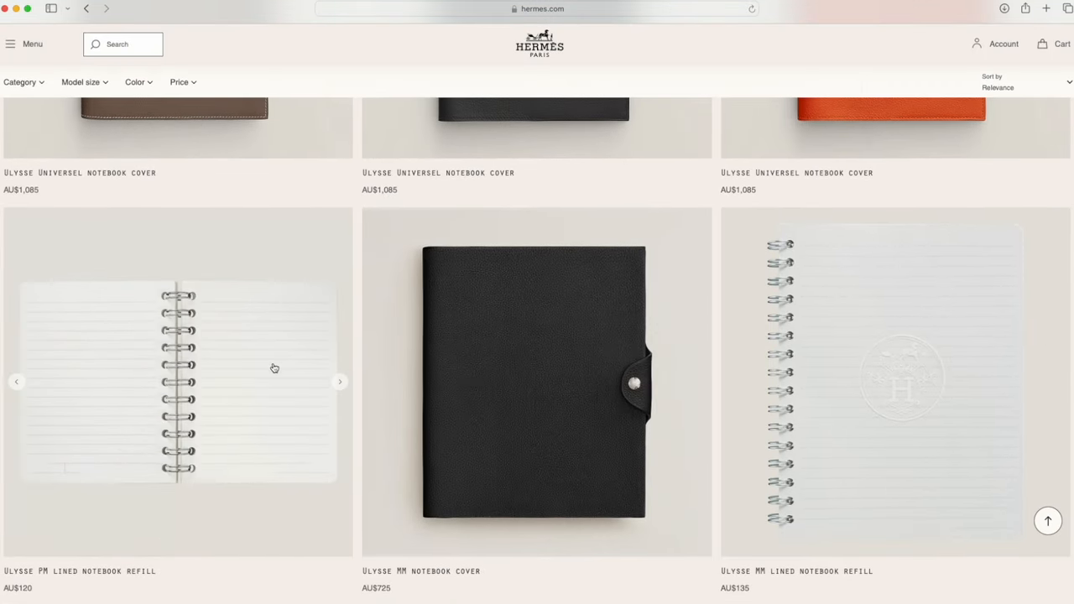
pyautogui.moveTo(339, 383)
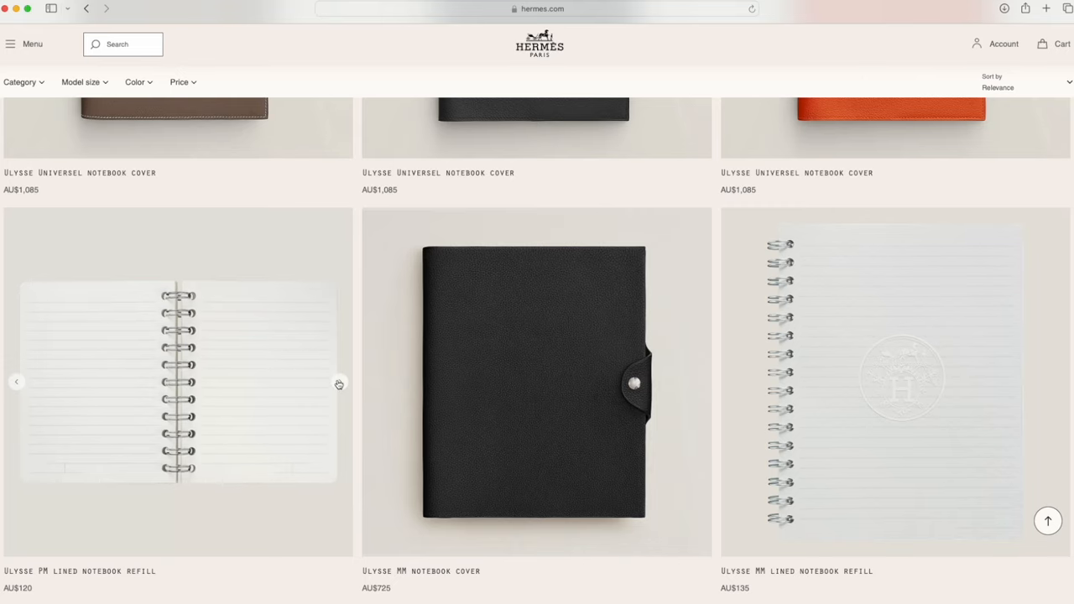
pyautogui.scroll(3)
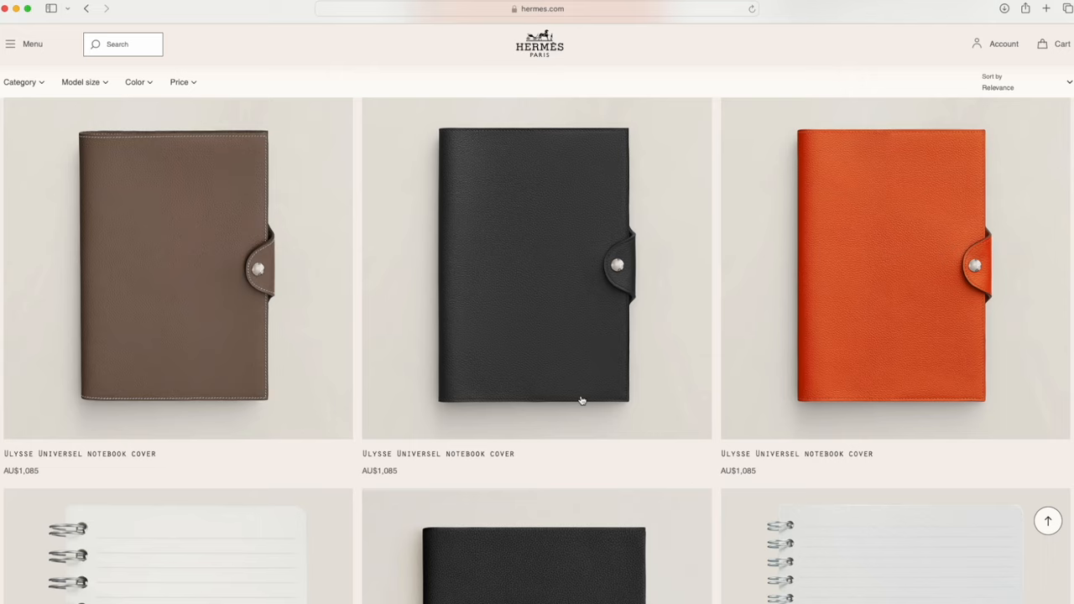
pyautogui.scroll(-3)
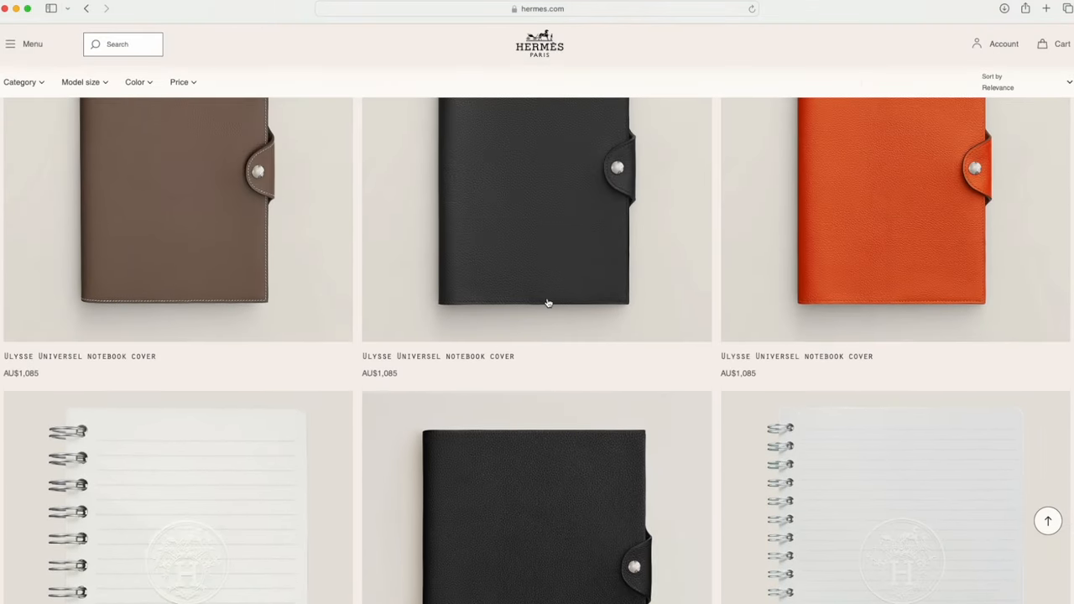
pyautogui.scroll(-3)
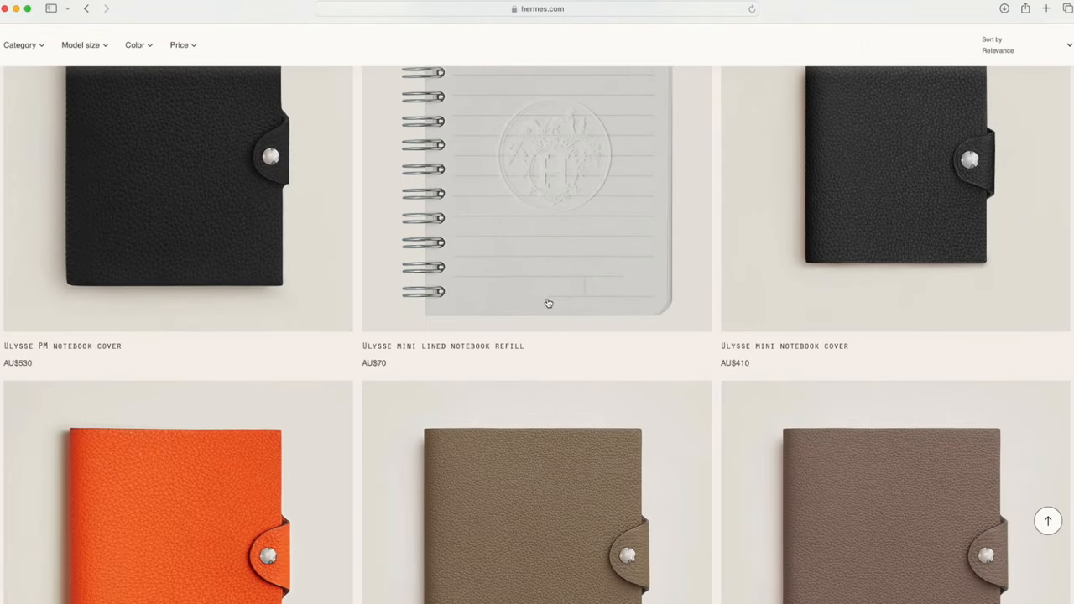
# Browse down the Office and writing listing through the Ulysse notebook covers and refills.
pyautogui.scroll(-3)
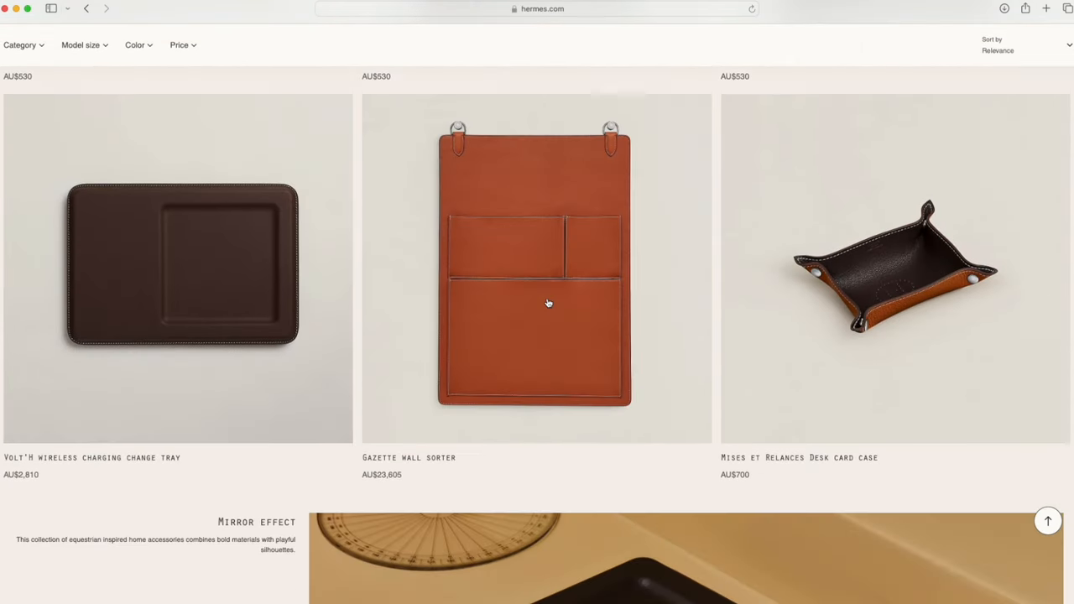
pyautogui.scroll(-3)
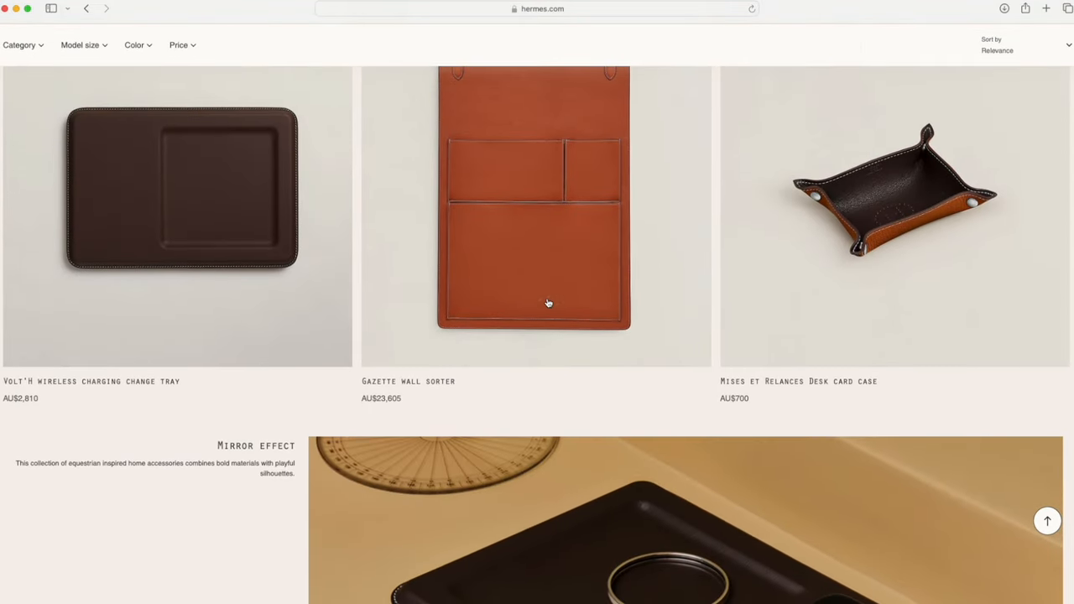
pyautogui.scroll(-3)
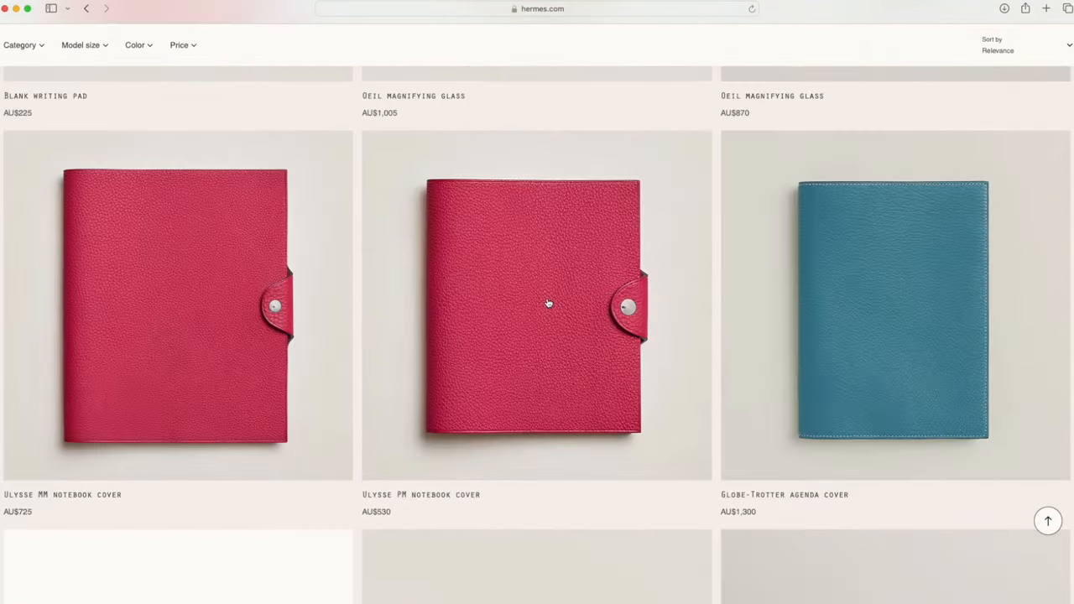
pyautogui.scroll(-3)
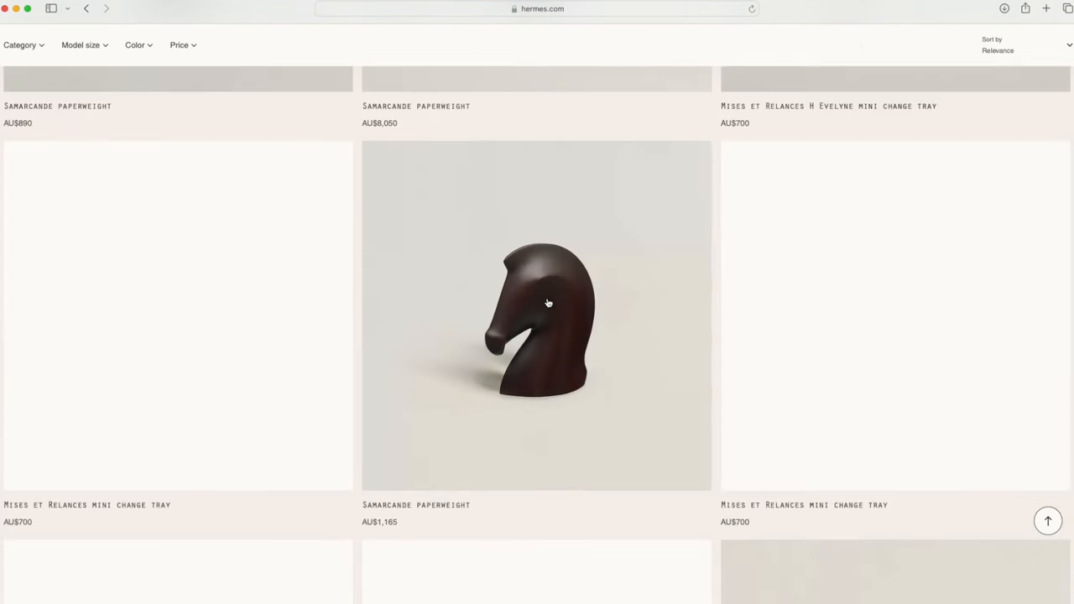
pyautogui.scroll(-3)
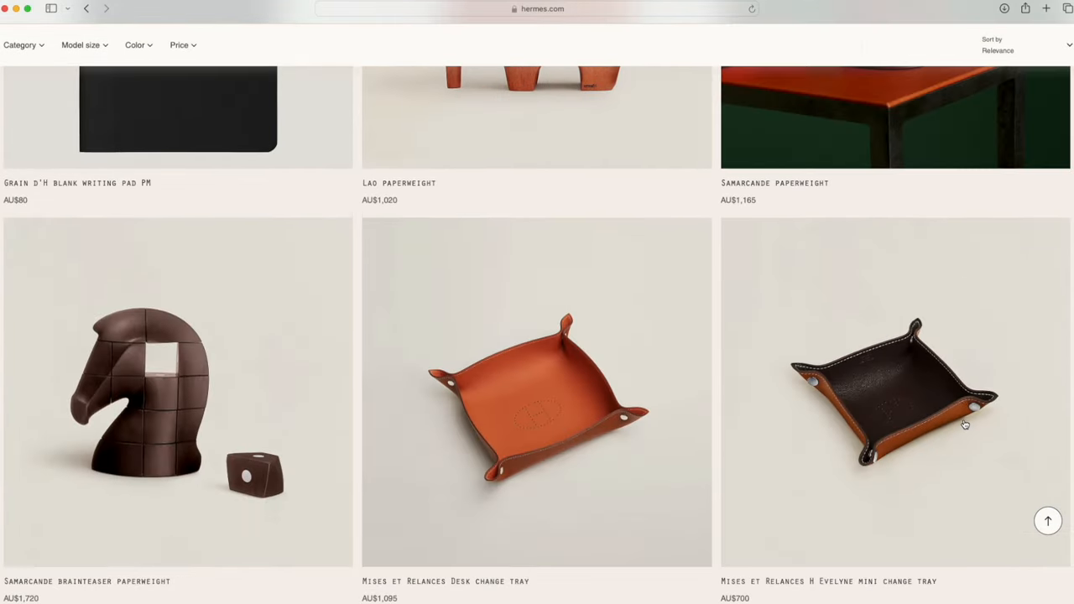
pyautogui.scroll(-3)
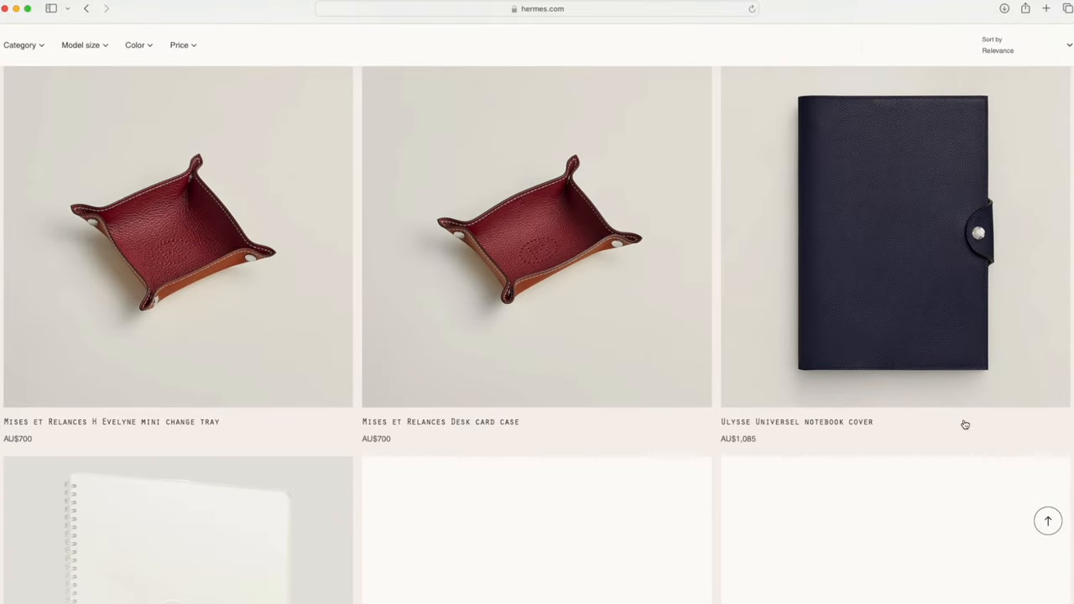
pyautogui.scroll(-3)
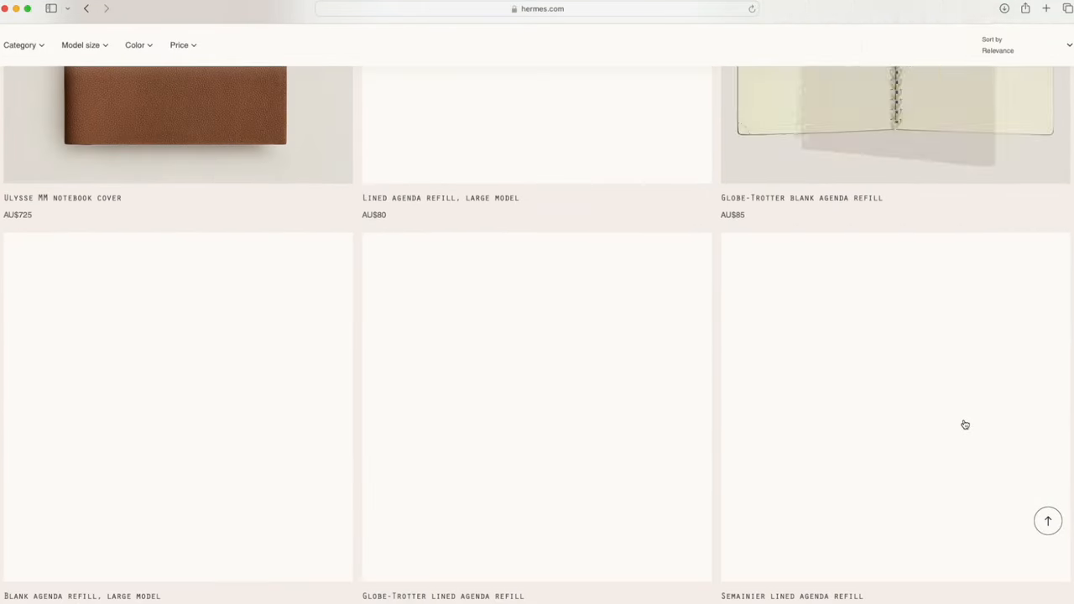
pyautogui.scroll(-3)
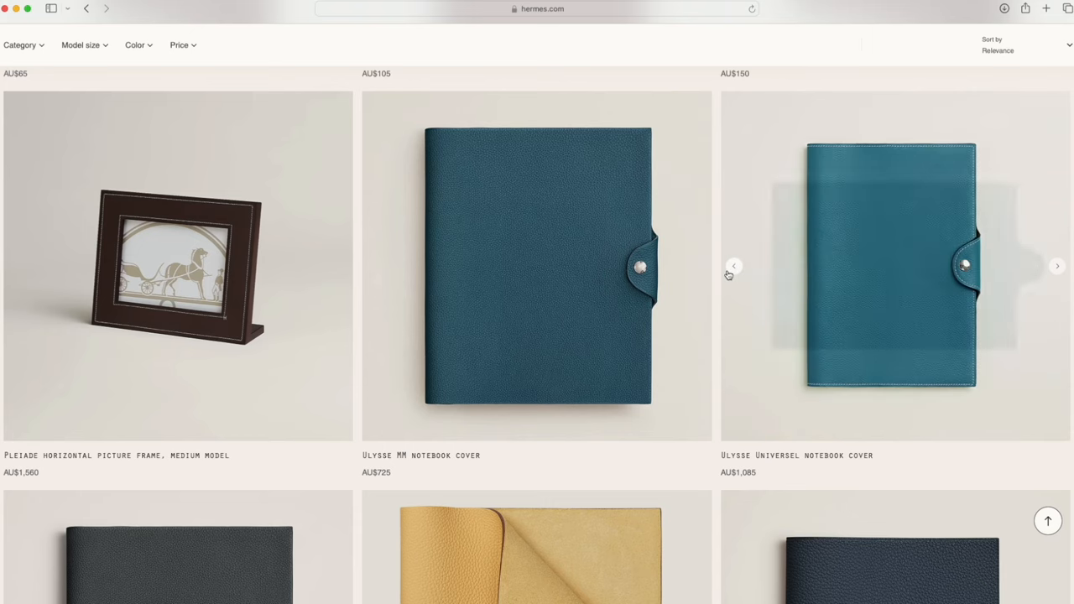
# Cycle through the Ulysse Universel cover's product photos and continue down the colored Ulysse covers.
pyautogui.click(1057, 267)
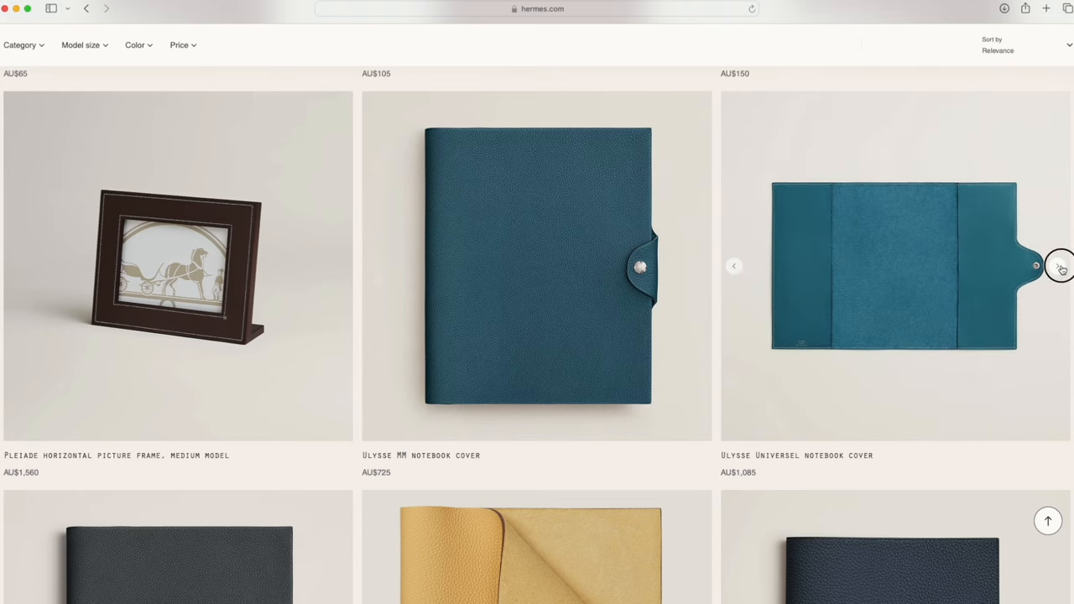
pyautogui.click(1061, 269)
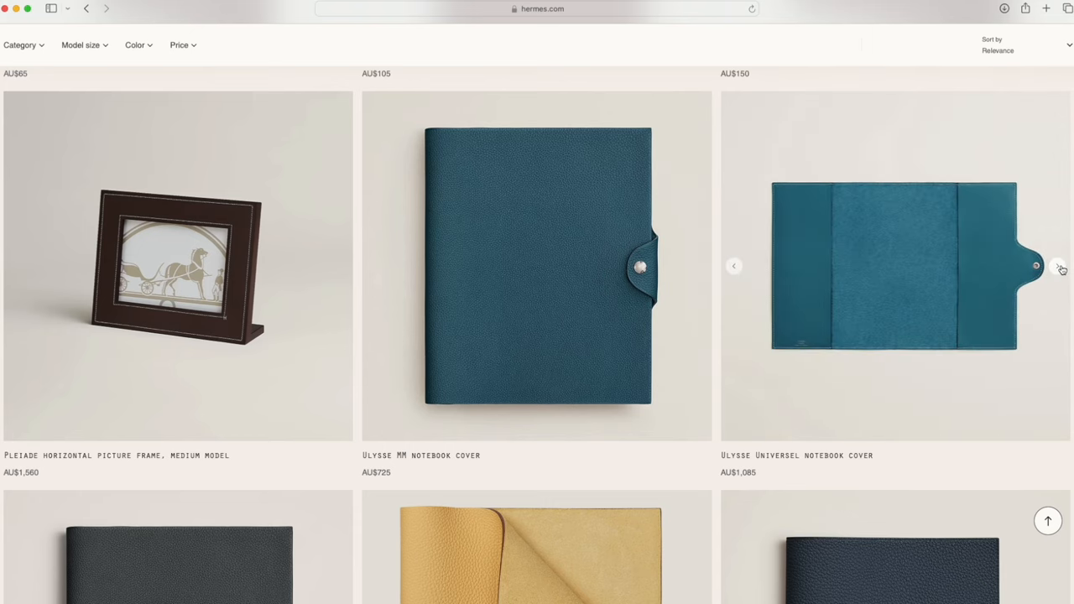
pyautogui.click(1060, 271)
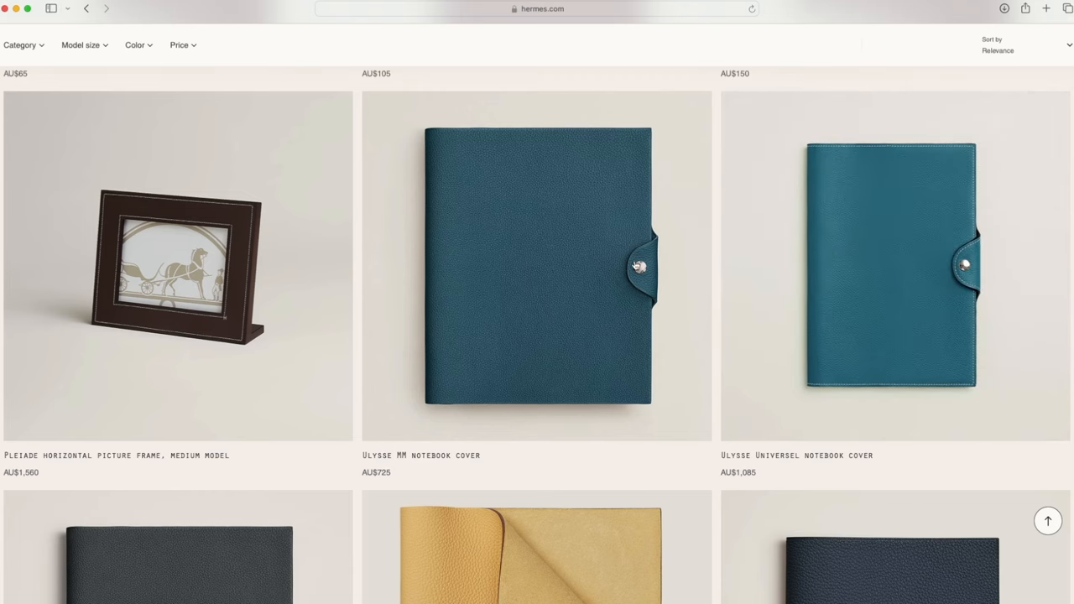
pyautogui.scroll(-3)
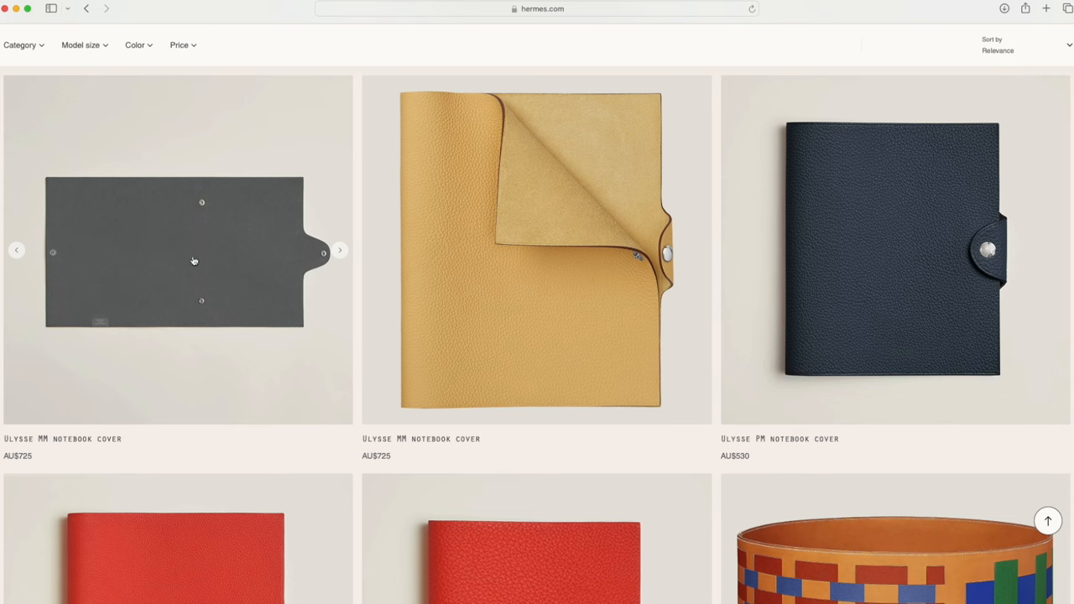
pyautogui.moveTo(125, 348)
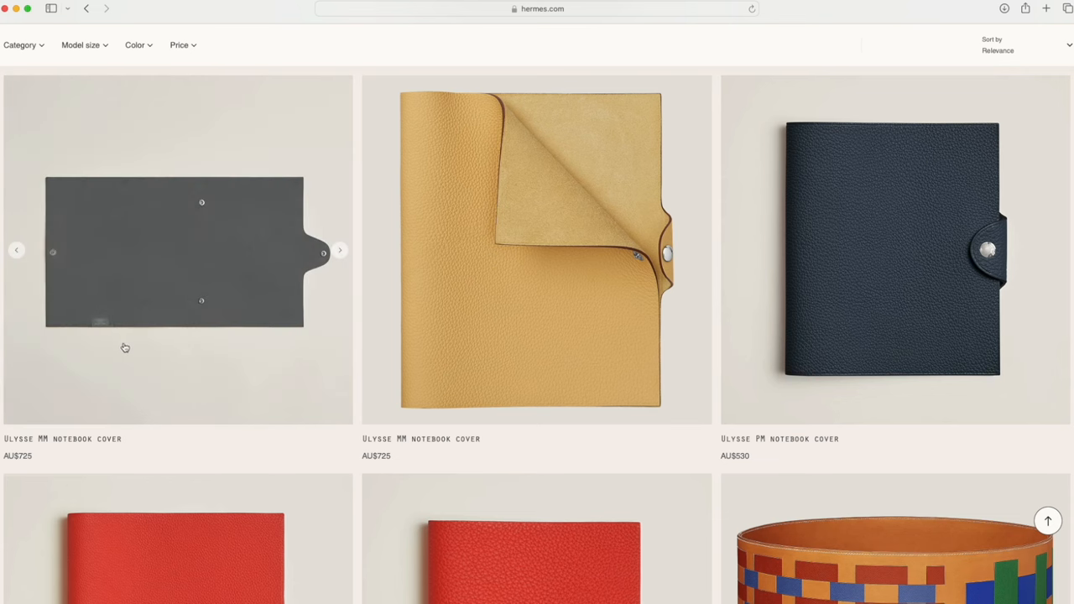
pyautogui.scroll(-3)
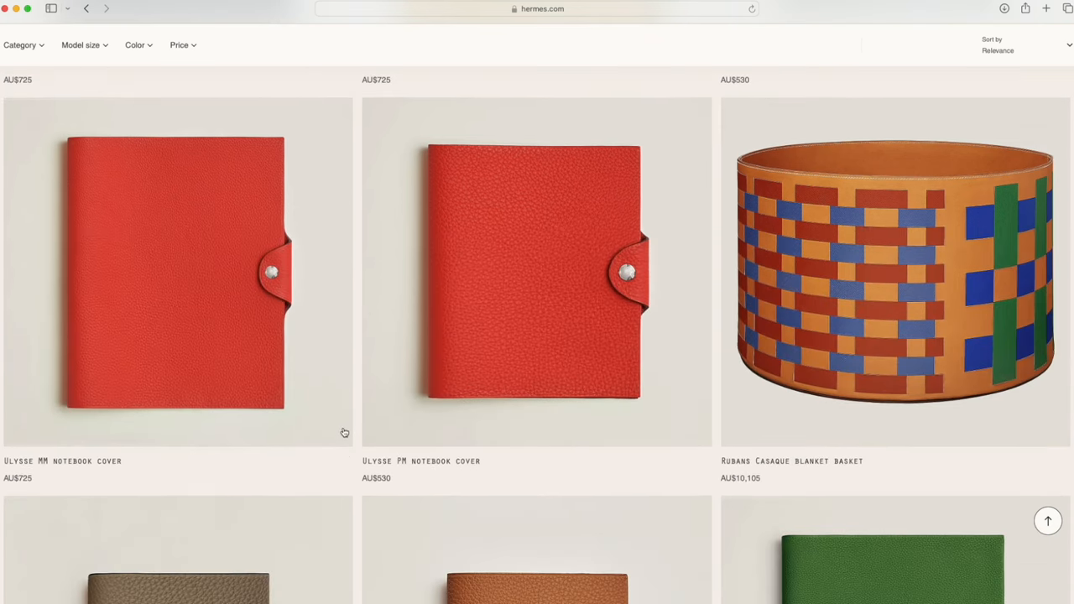
pyautogui.scroll(-3)
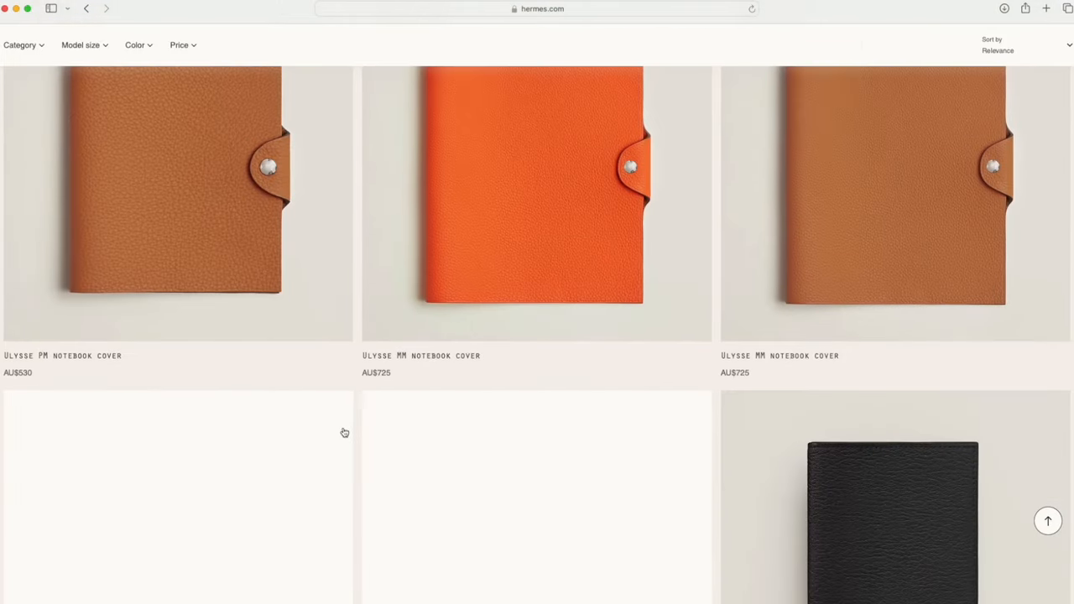
pyautogui.scroll(-3)
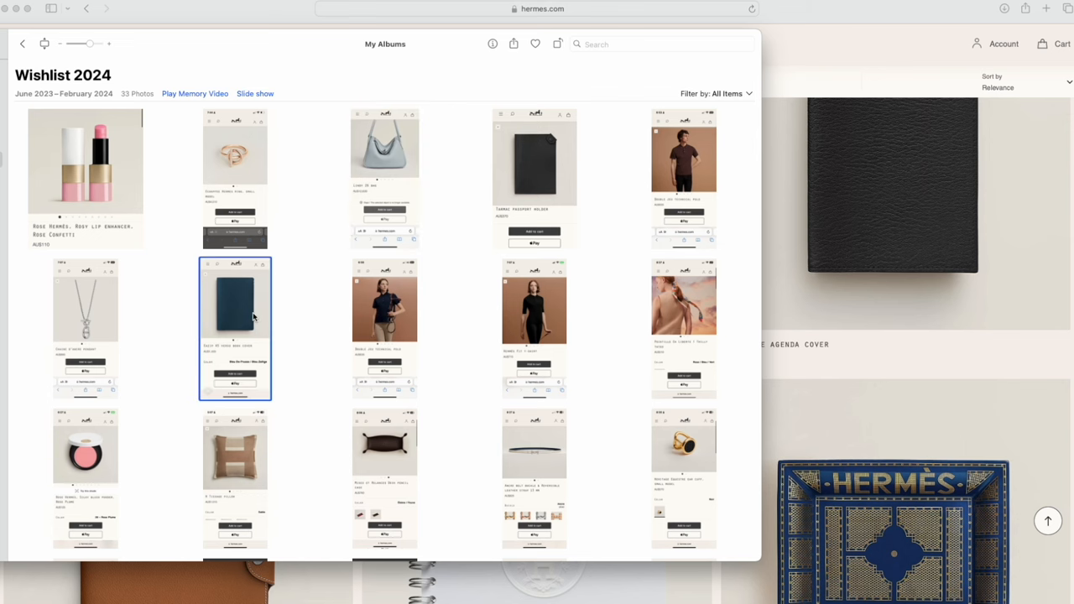
pyautogui.scroll(-3)
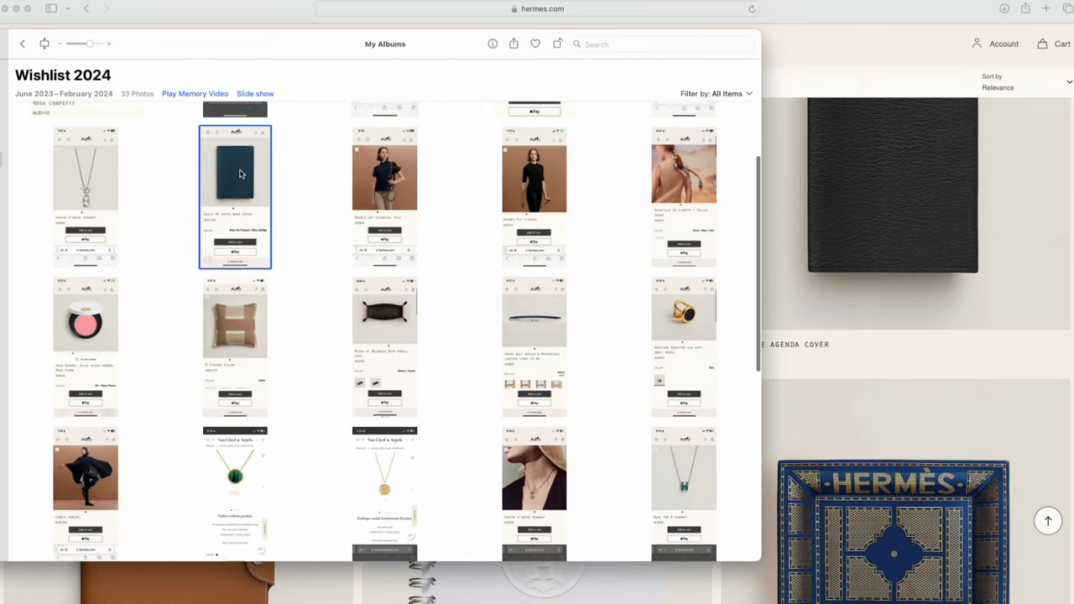
# View the wishlist screenshot of the Eazip A5 Verso cover in Bleu De Prusse, AU$1,420, full size.
pyautogui.doubleClick(235, 195)
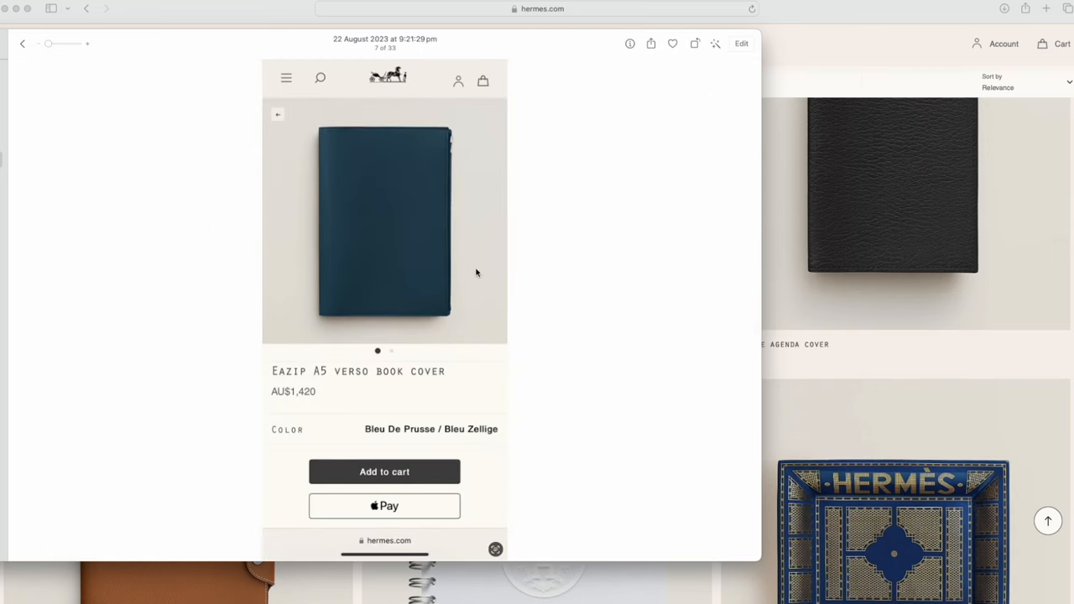
pyautogui.moveTo(355, 402)
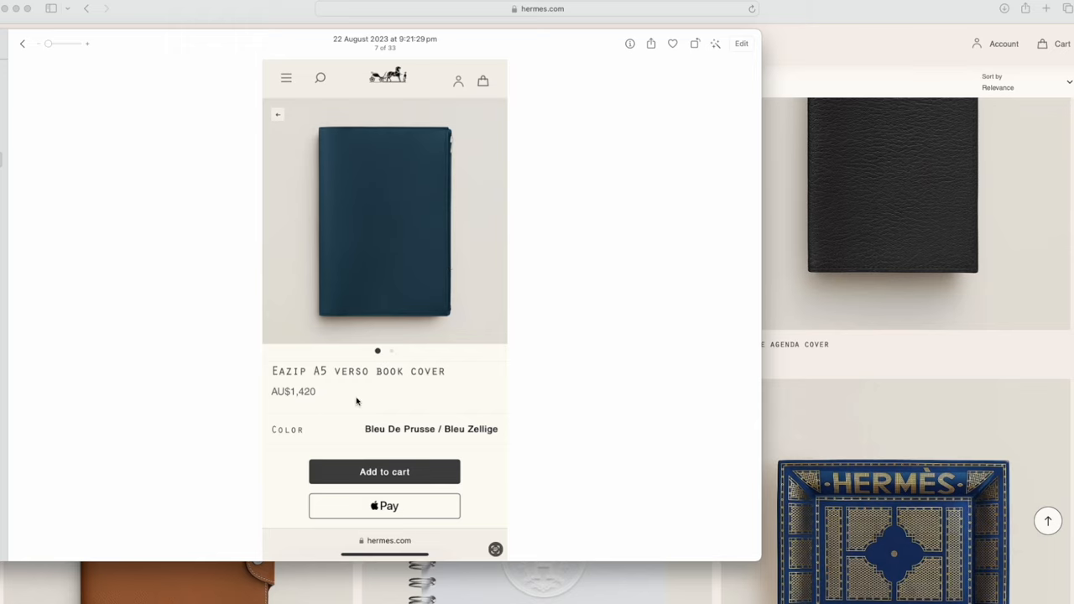
pyautogui.moveTo(280, 383)
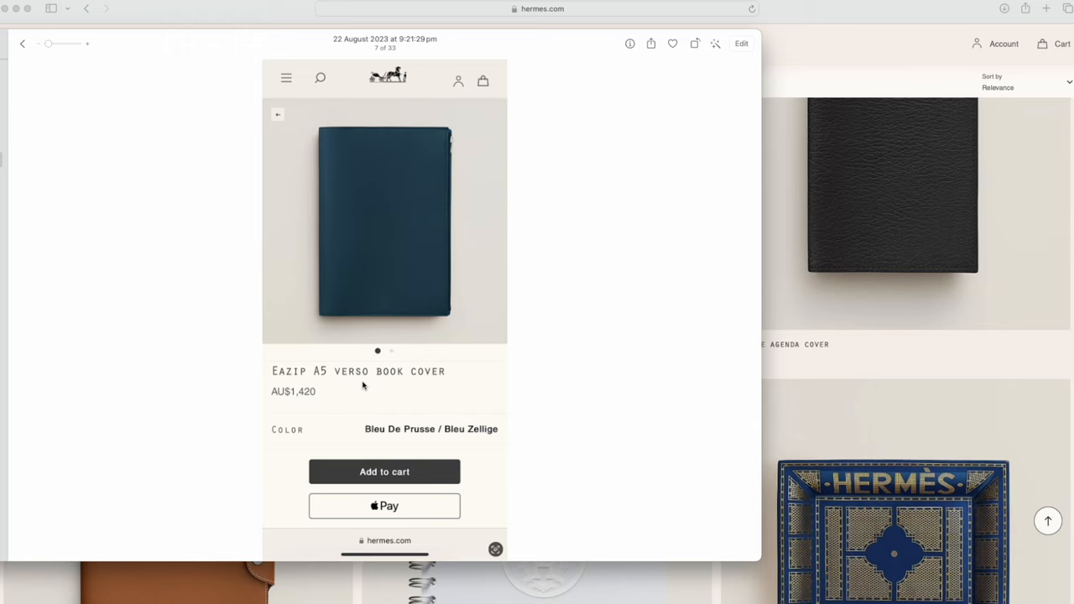
pyautogui.moveTo(836, 236)
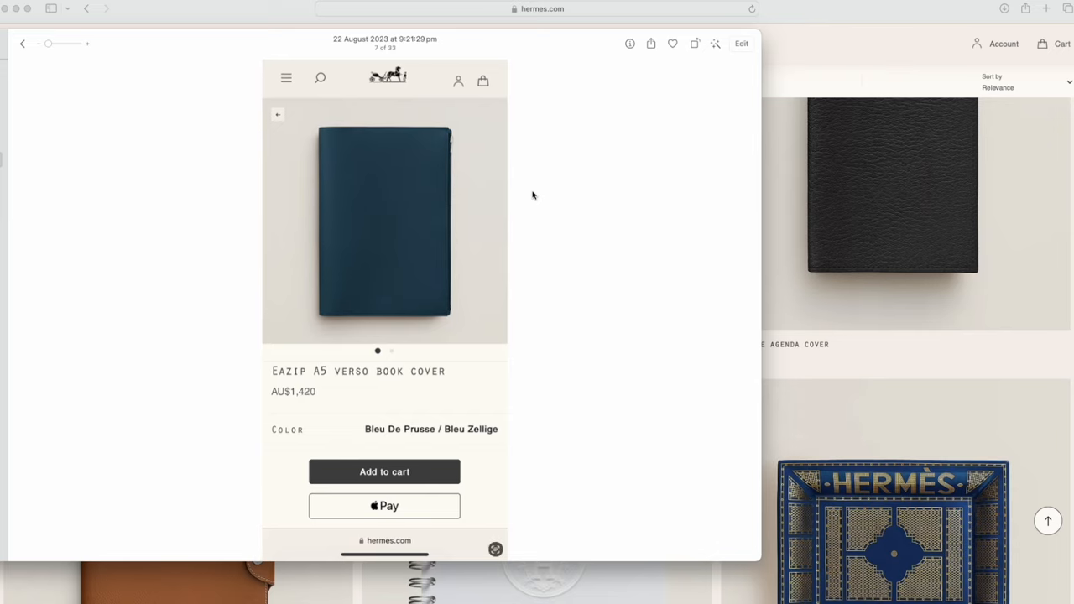
pyautogui.moveTo(435, 135)
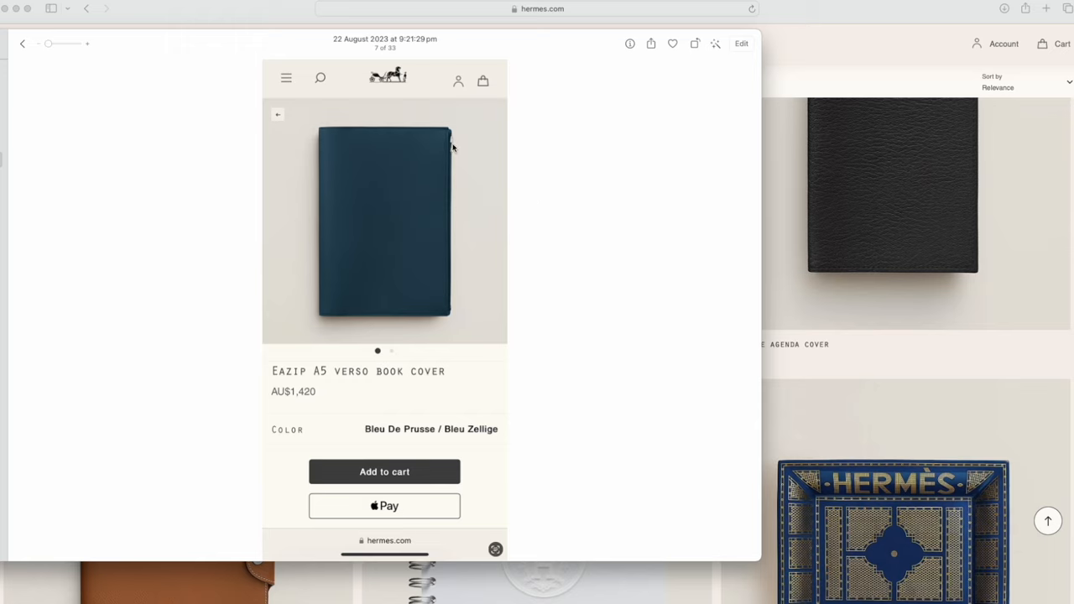
pyautogui.moveTo(438, 171)
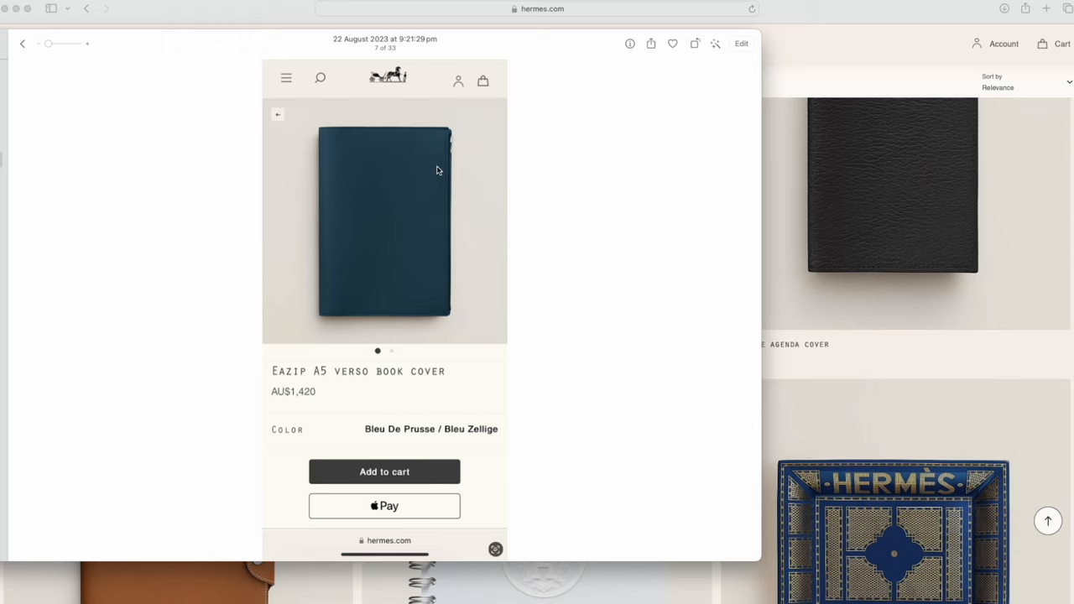
pyautogui.moveTo(419, 256)
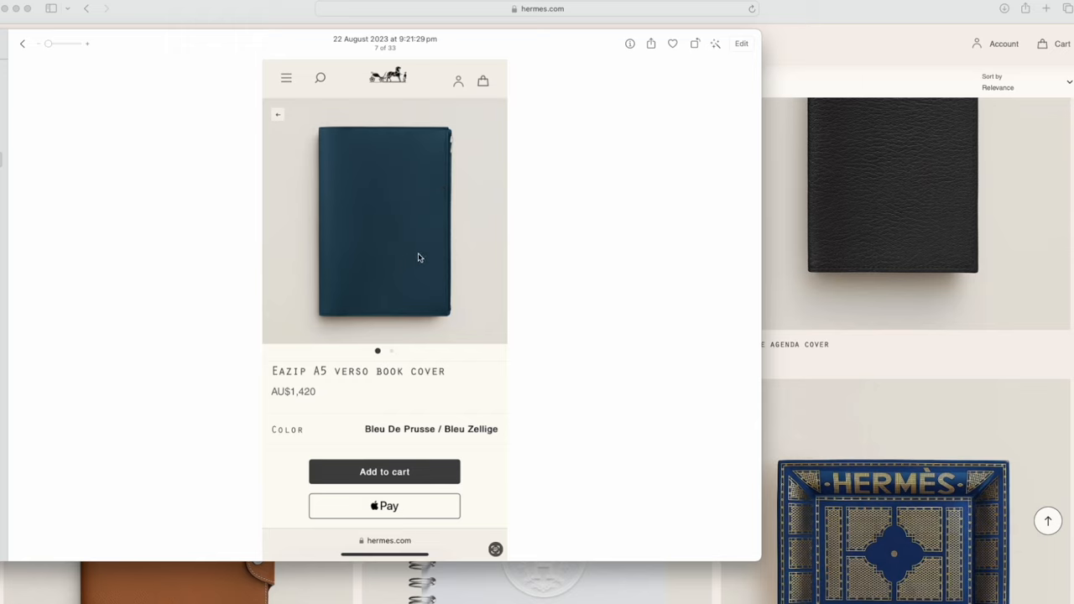
pyautogui.moveTo(406, 267)
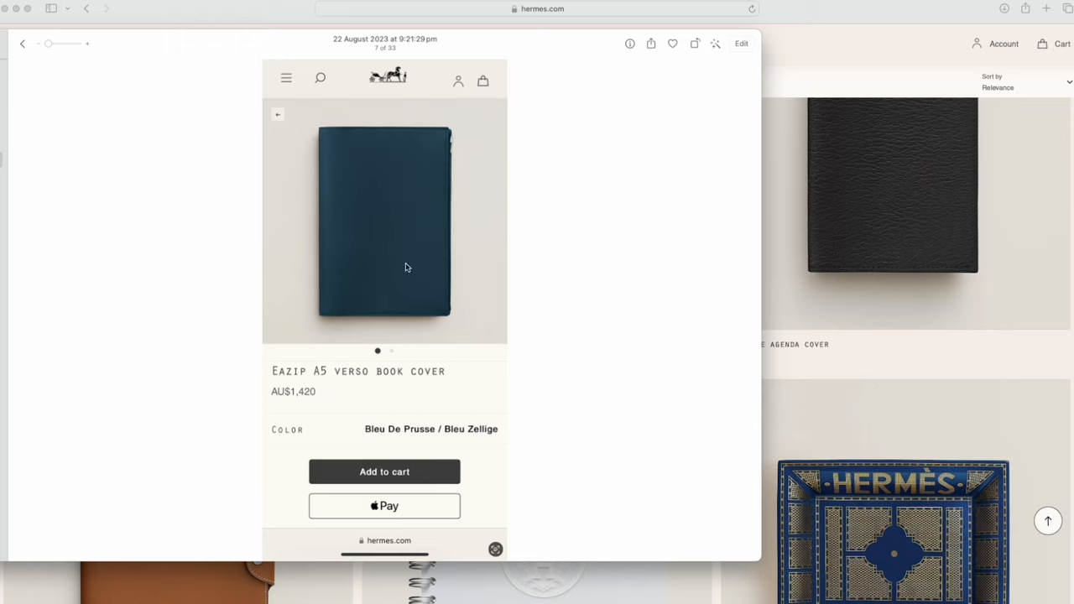
pyautogui.moveTo(733, 315)
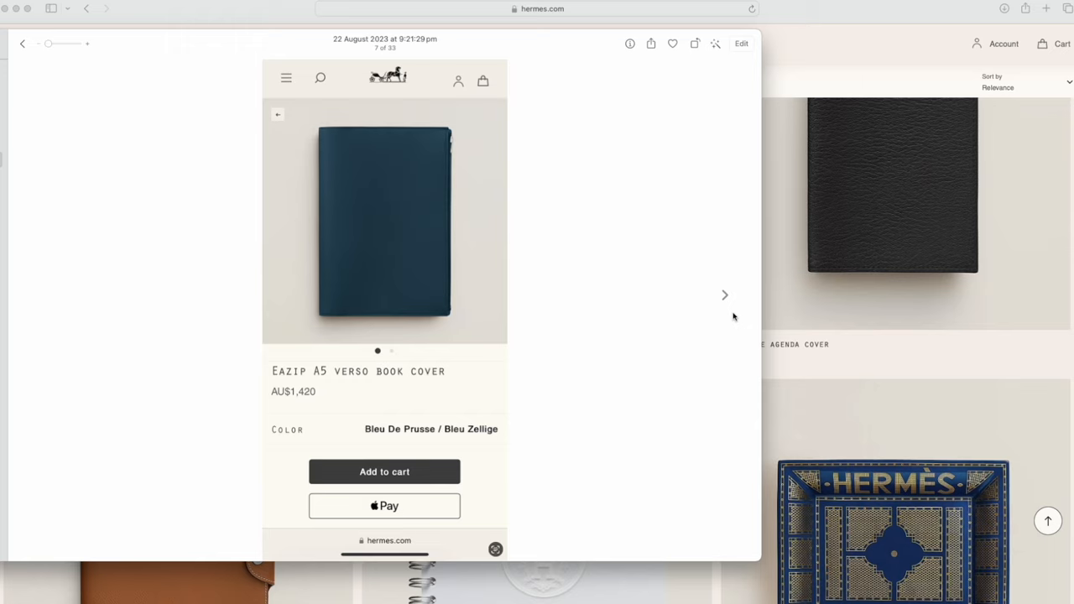
pyautogui.moveTo(453, 128)
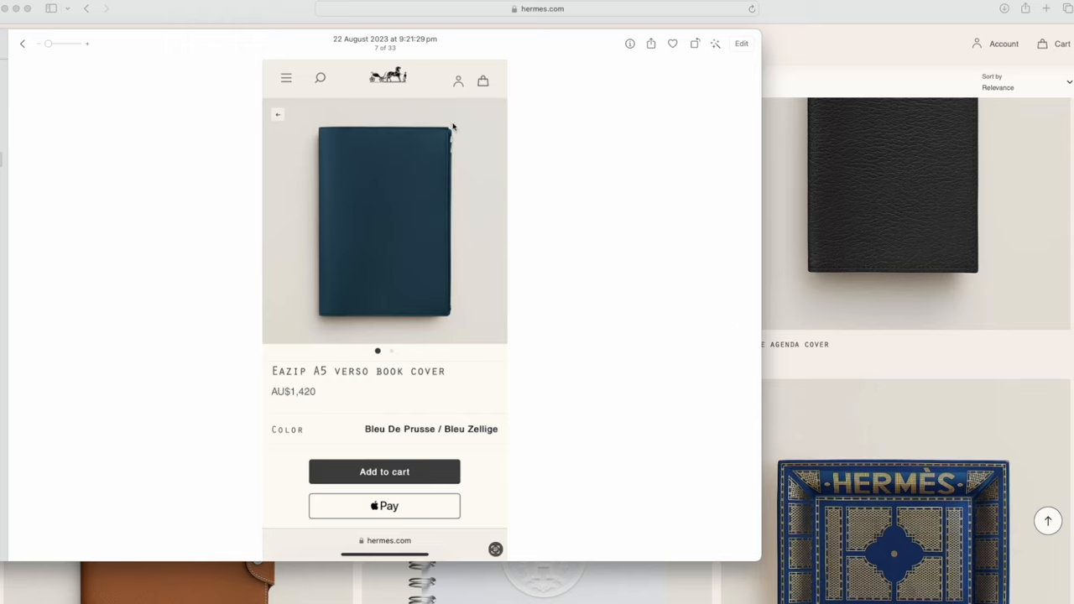
pyautogui.moveTo(441, 303)
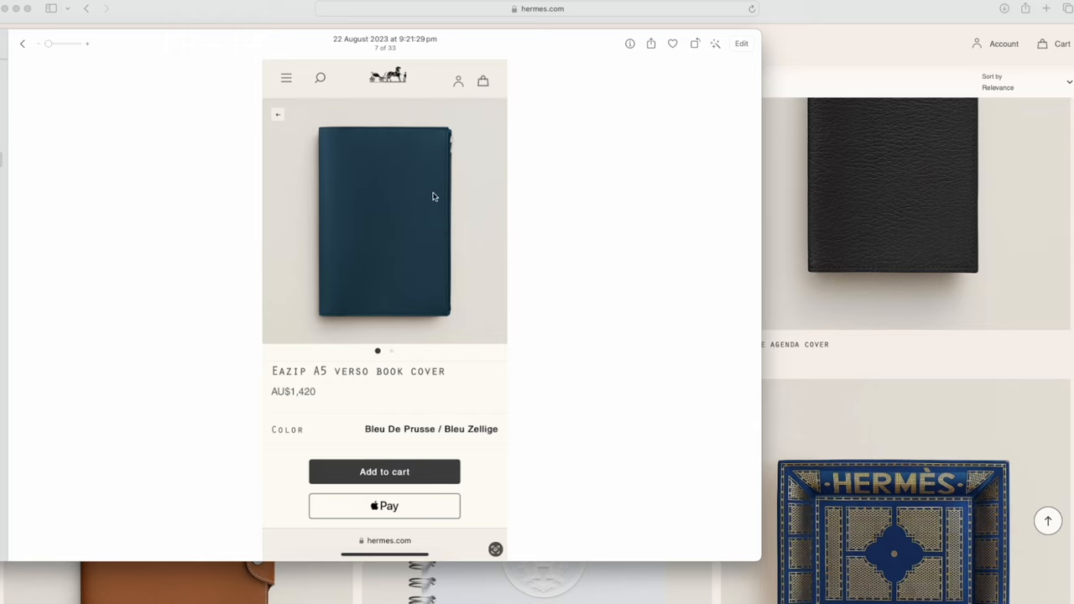
pyautogui.moveTo(443, 267)
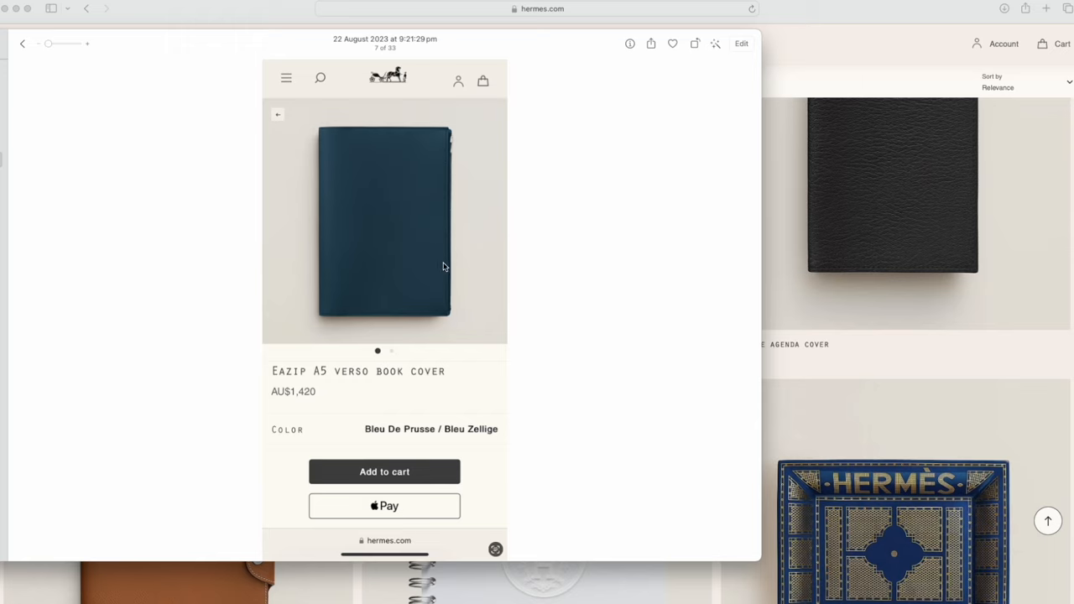
pyautogui.moveTo(442, 235)
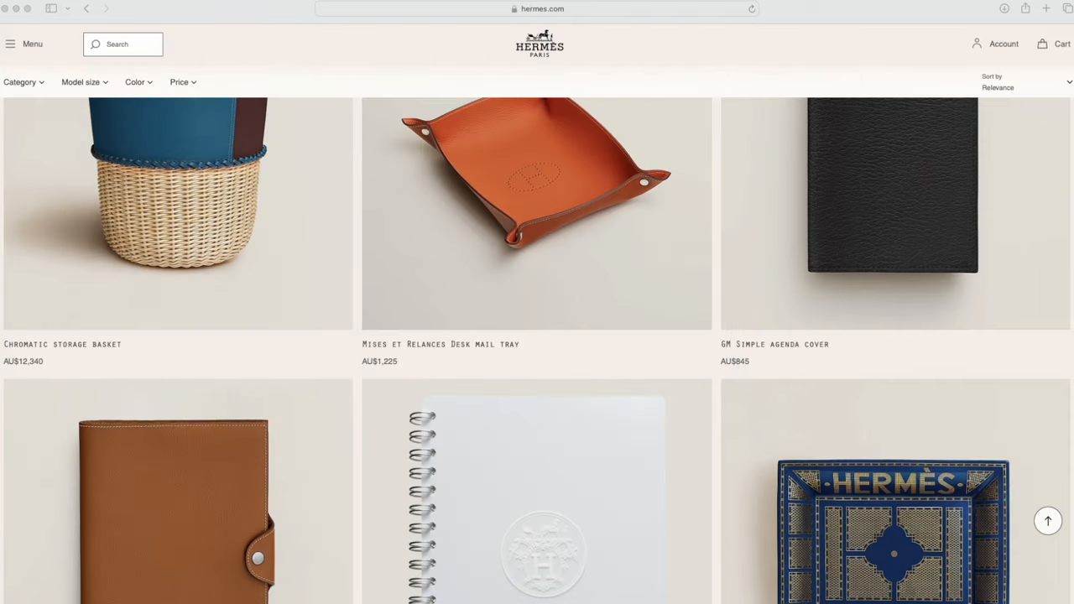
# View the Ulysse Universel notebook cover in New Bleu Jean, AU$1,085, shown opened flat to its interior.
pyautogui.scroll(-3)
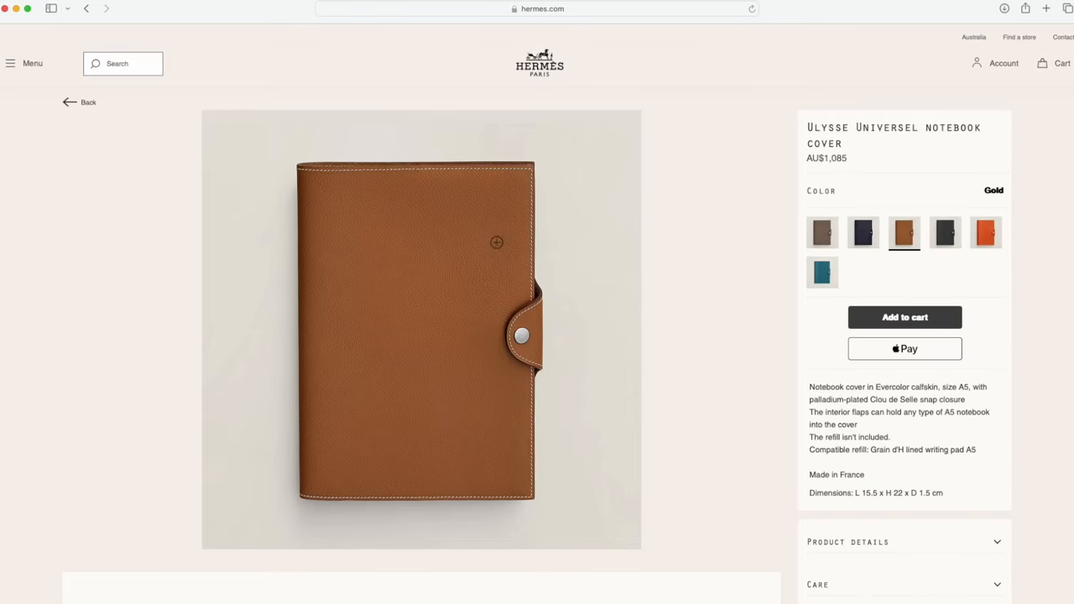
pyautogui.scroll(-3)
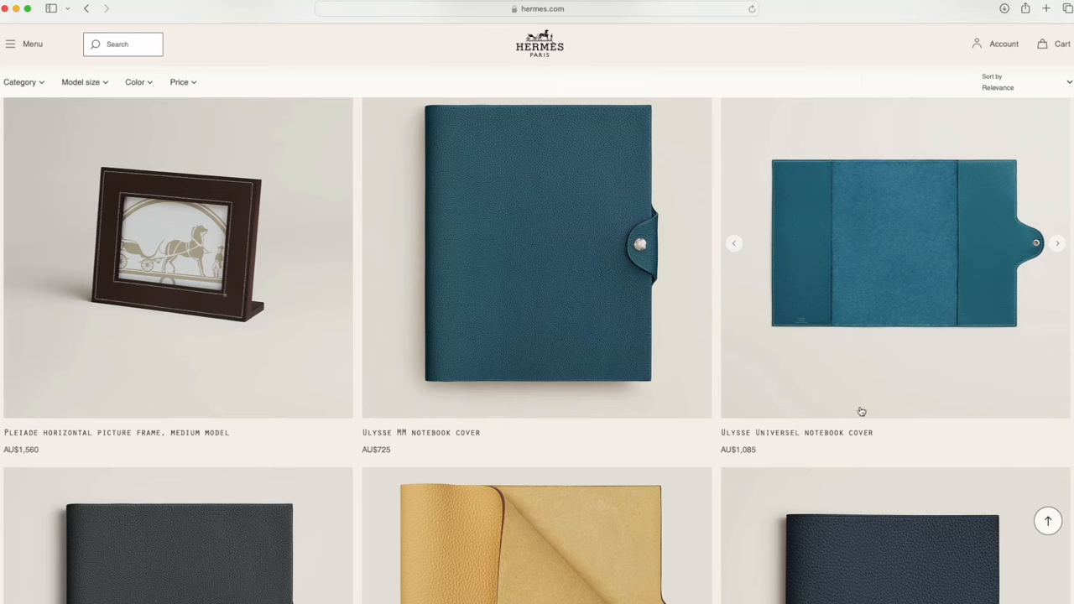
pyautogui.moveTo(836, 397)
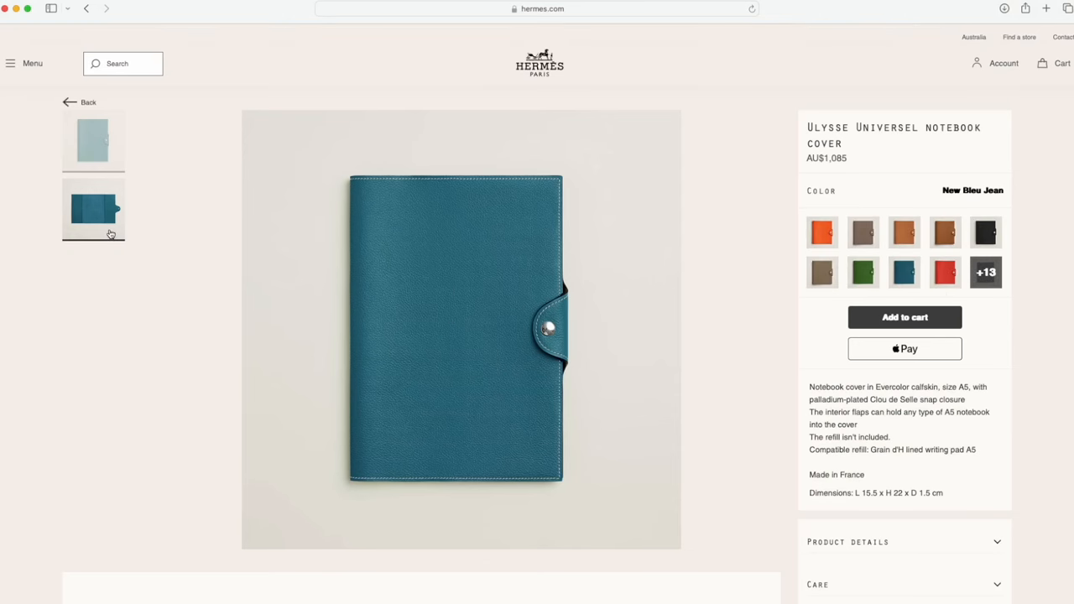
pyautogui.click(94, 211)
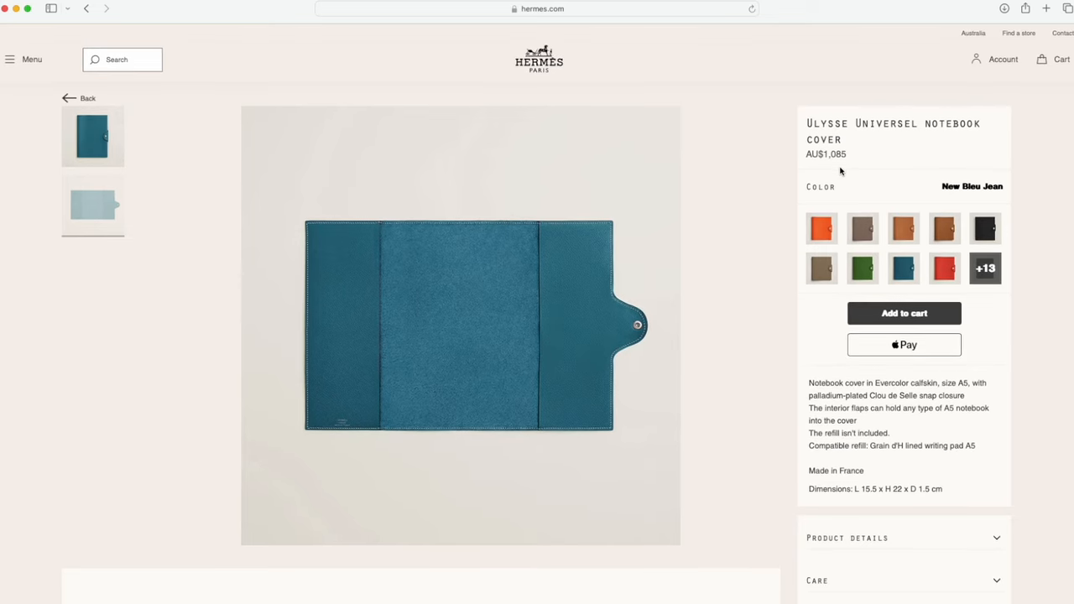
pyautogui.scroll(-3)
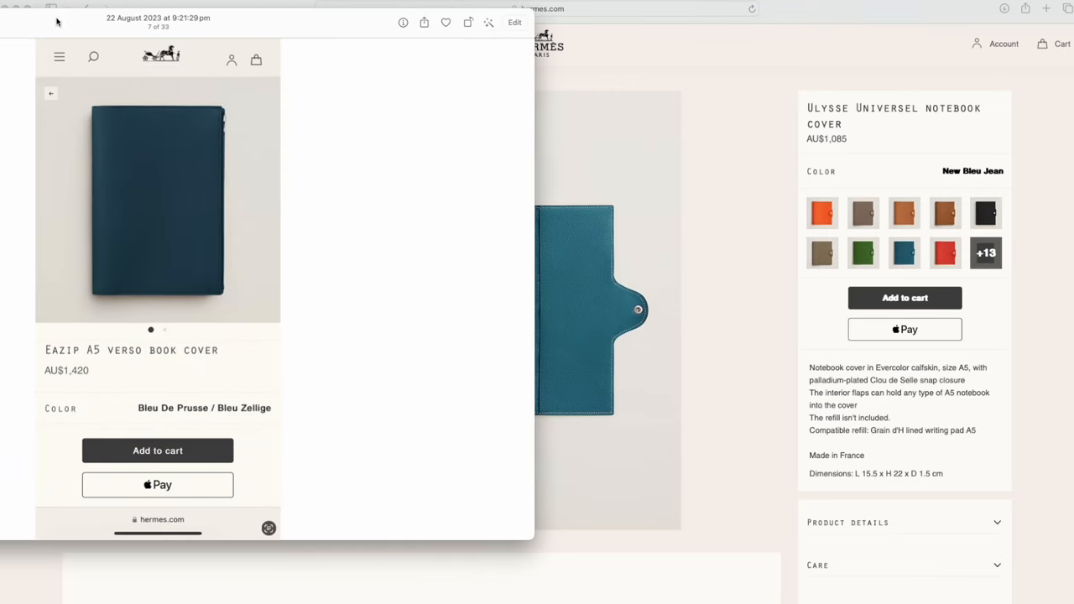
pyautogui.moveTo(104, 389)
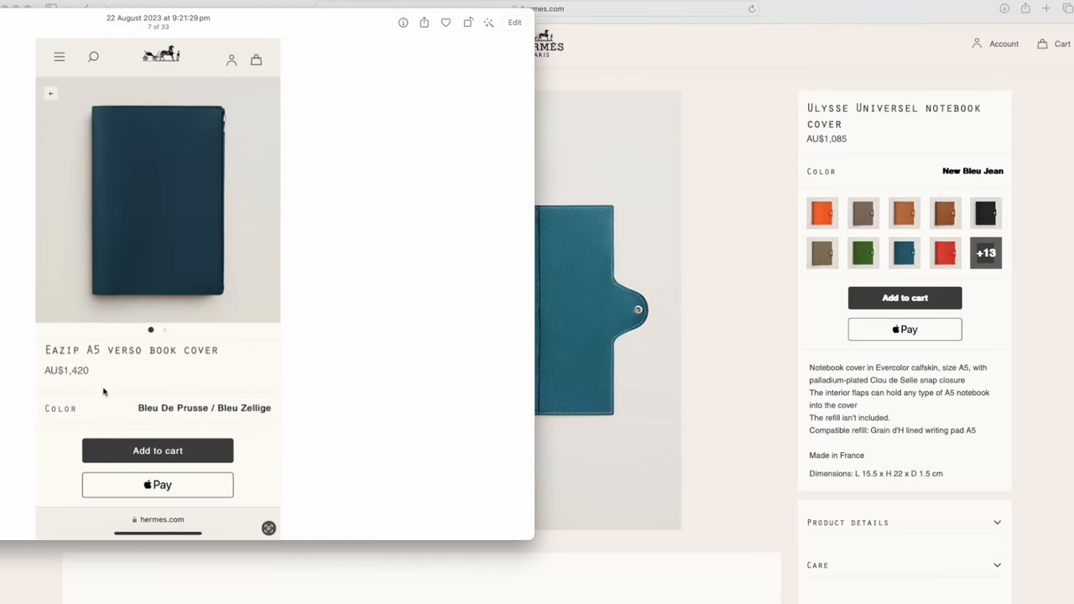
pyautogui.moveTo(174, 198)
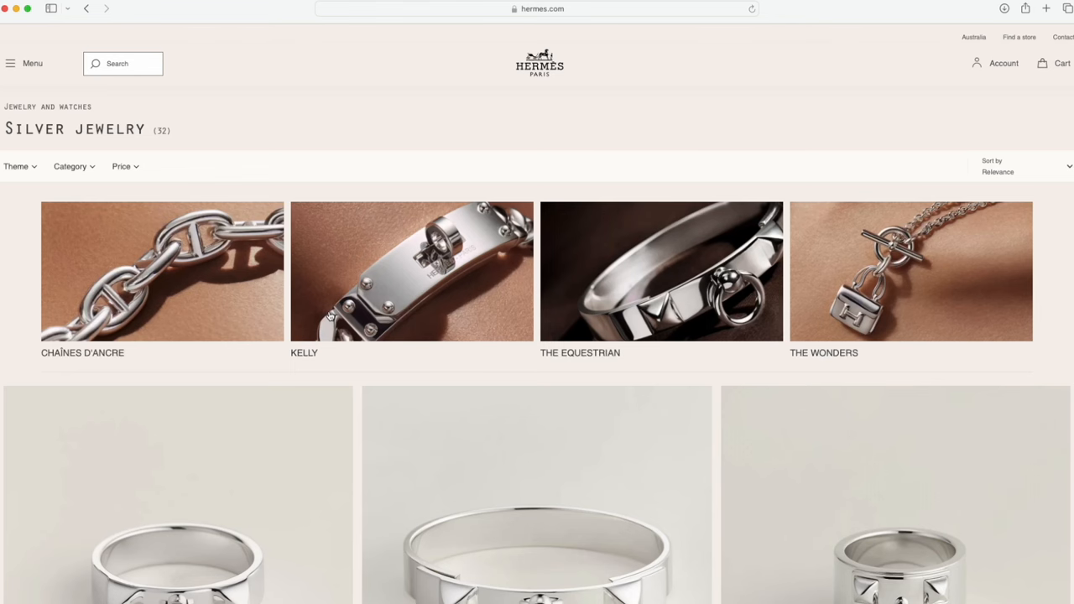
# Scroll through the Silver jewelry collection listing toward its last items.
pyautogui.scroll(-3)
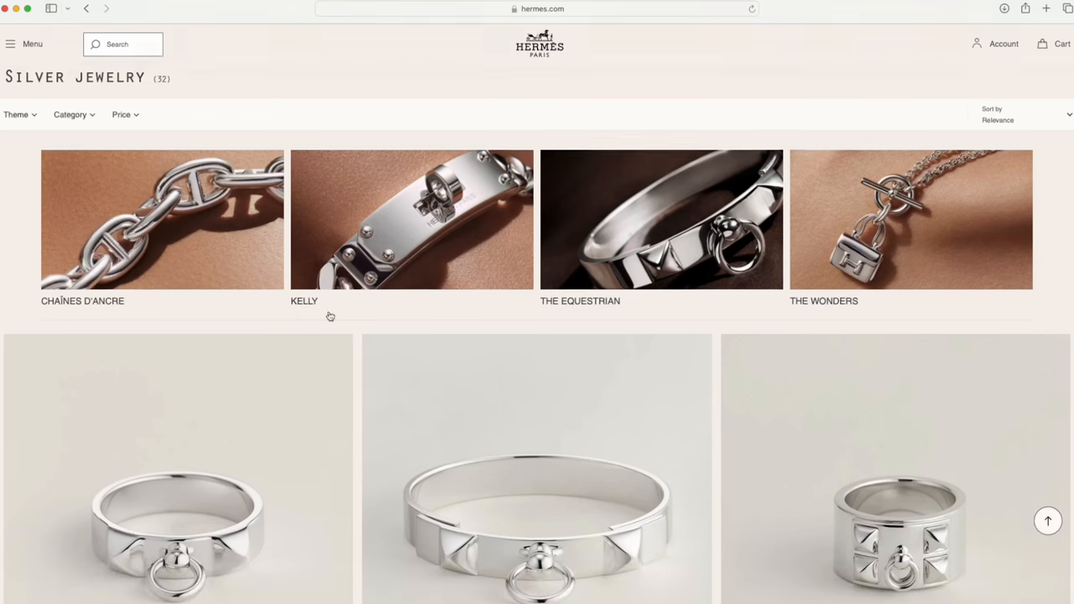
pyautogui.scroll(-3)
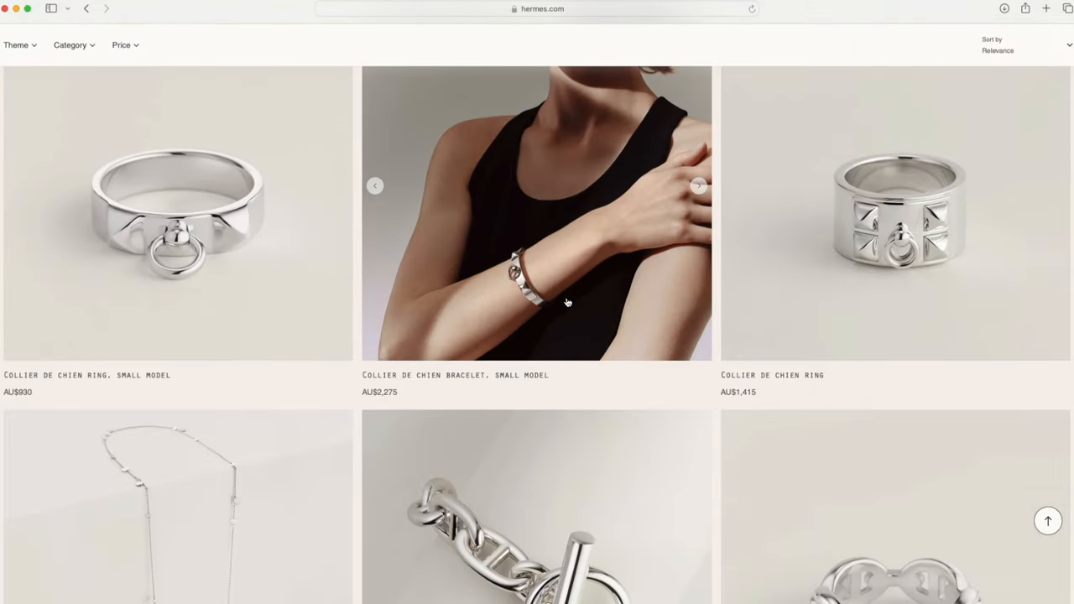
pyautogui.scroll(-3)
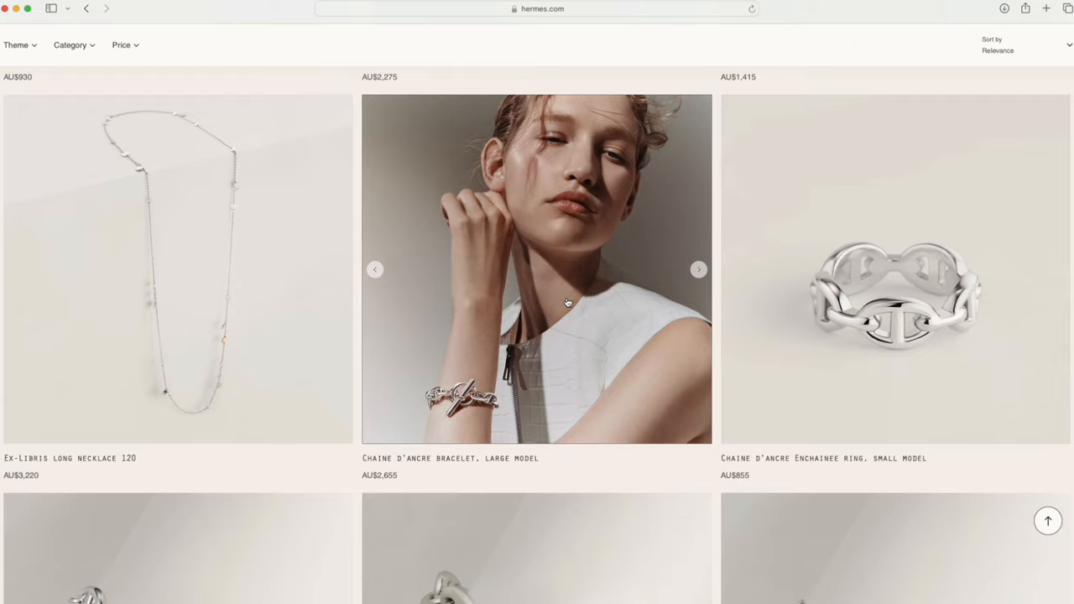
pyautogui.scroll(-3)
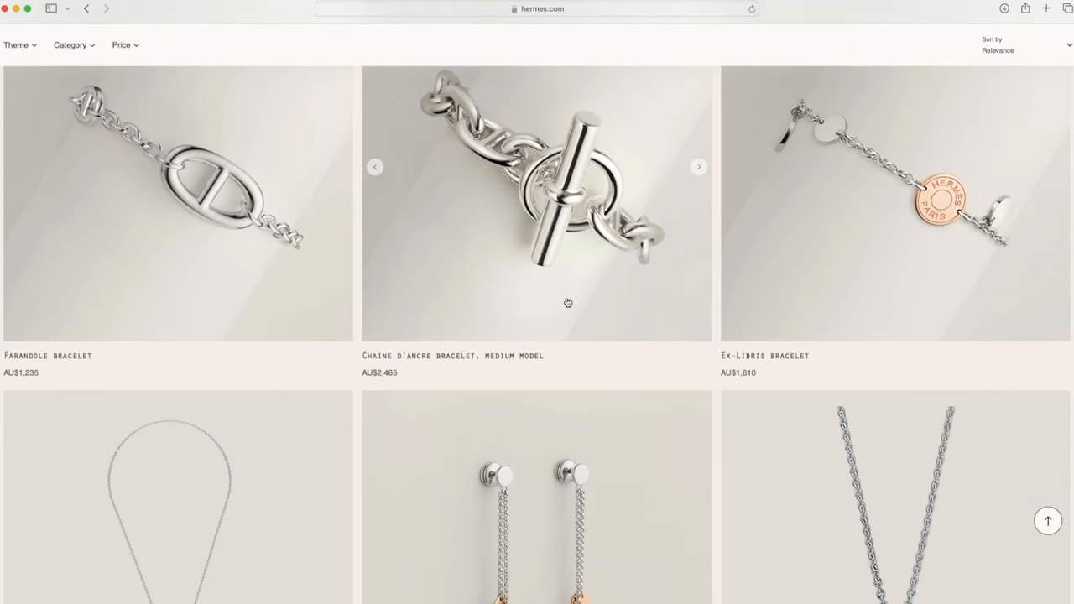
pyautogui.scroll(-3)
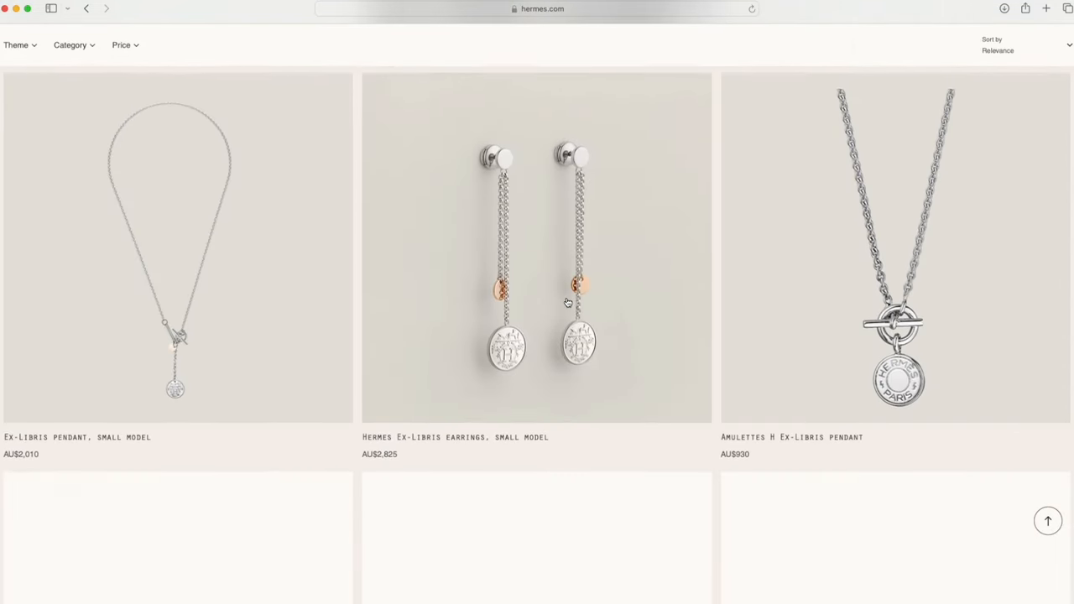
pyautogui.scroll(-3)
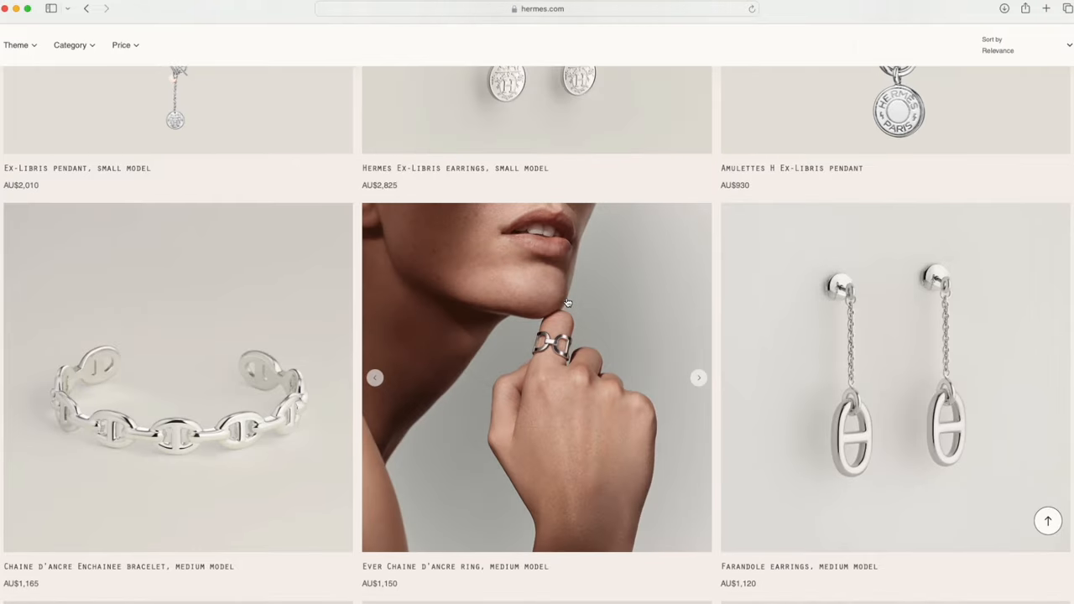
pyautogui.scroll(-3)
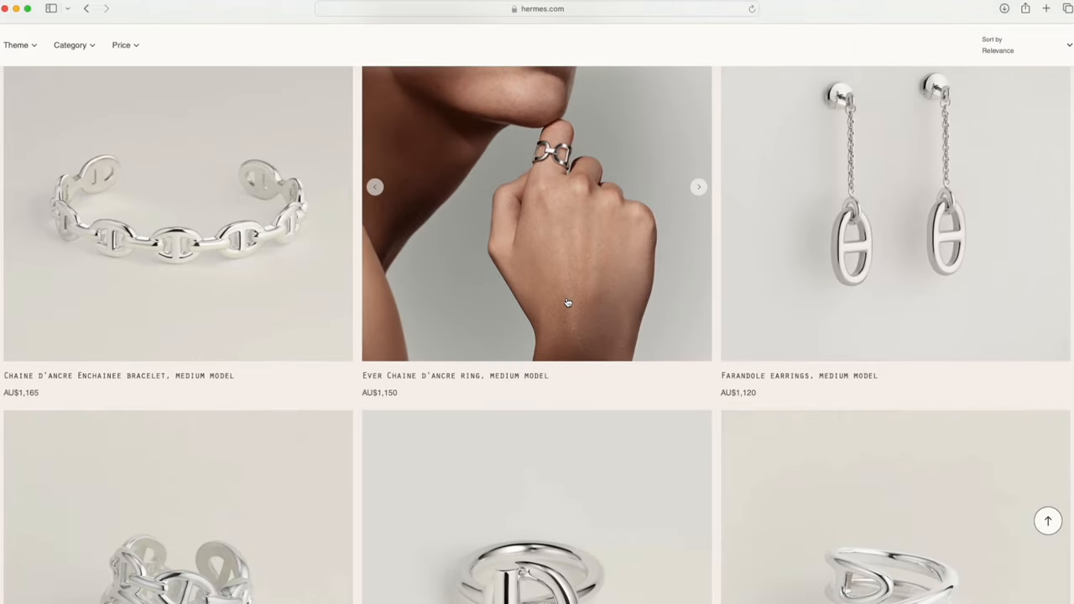
pyautogui.scroll(-3)
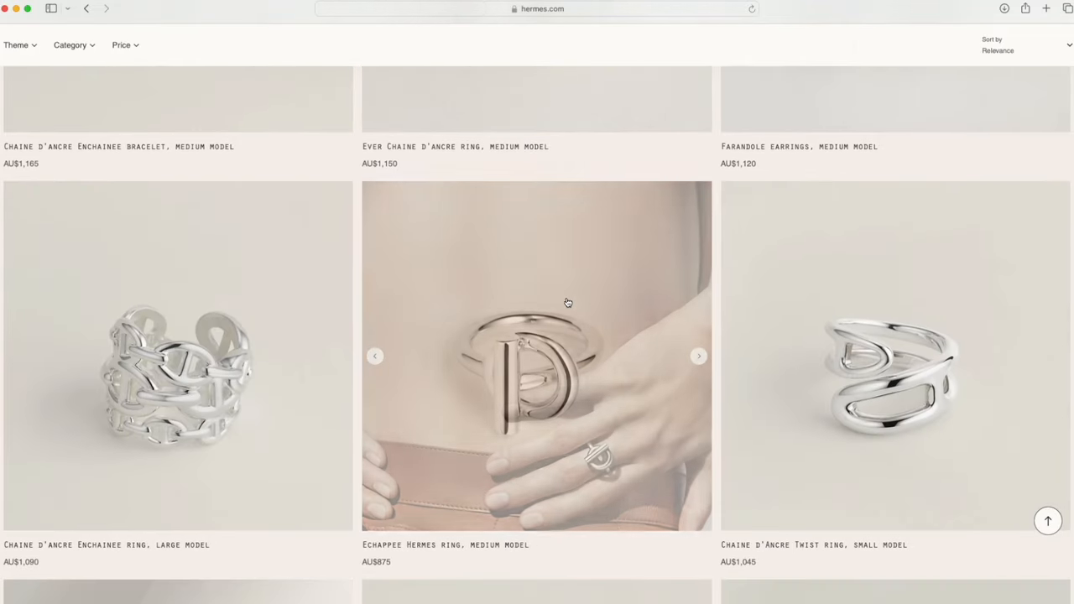
pyautogui.scroll(-3)
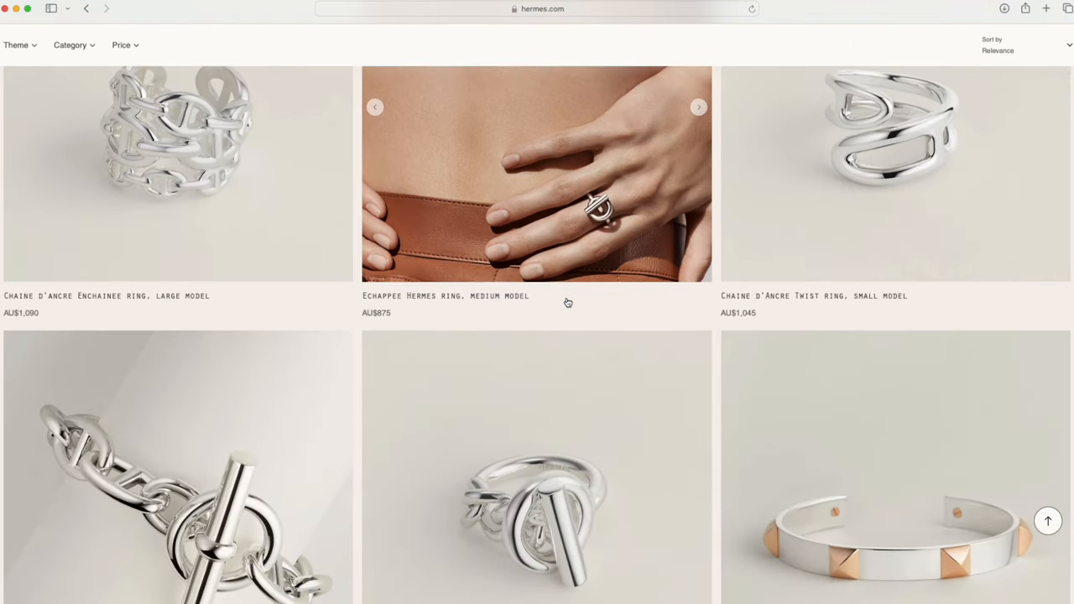
pyautogui.scroll(-3)
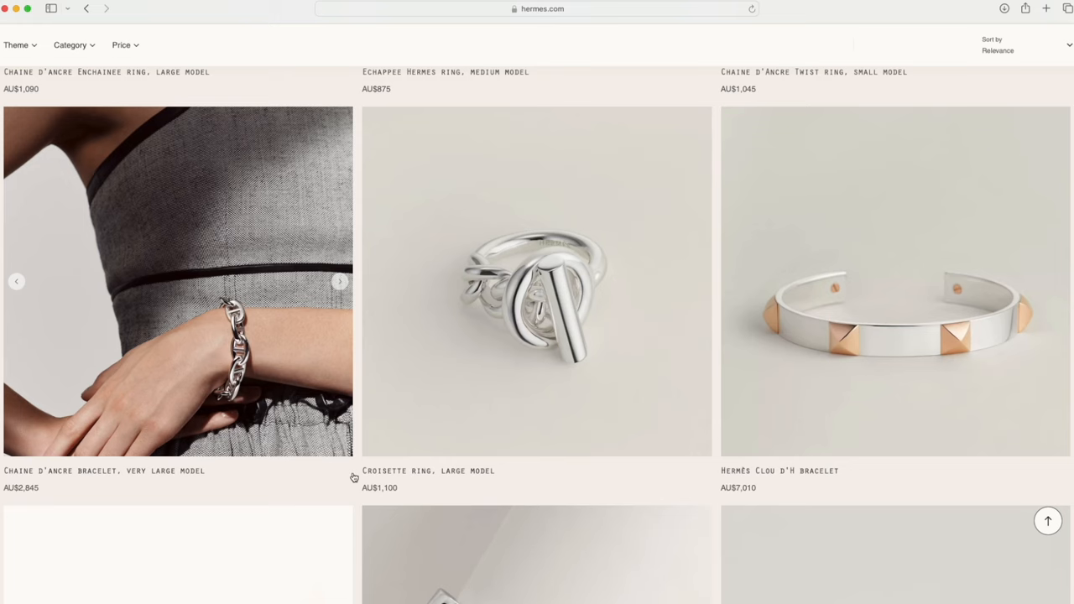
pyautogui.scroll(-3)
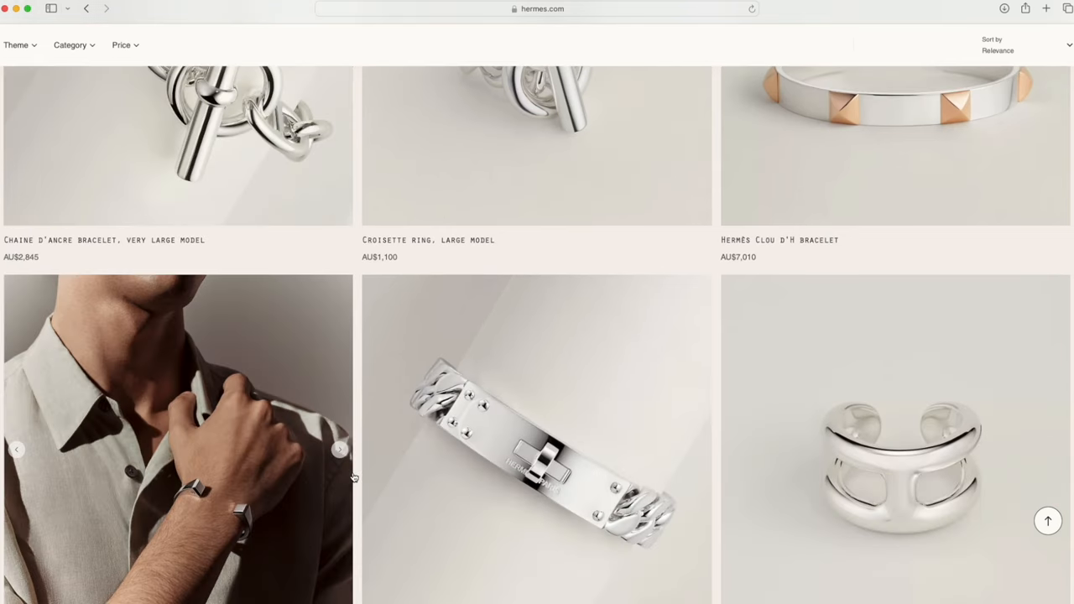
pyautogui.scroll(3)
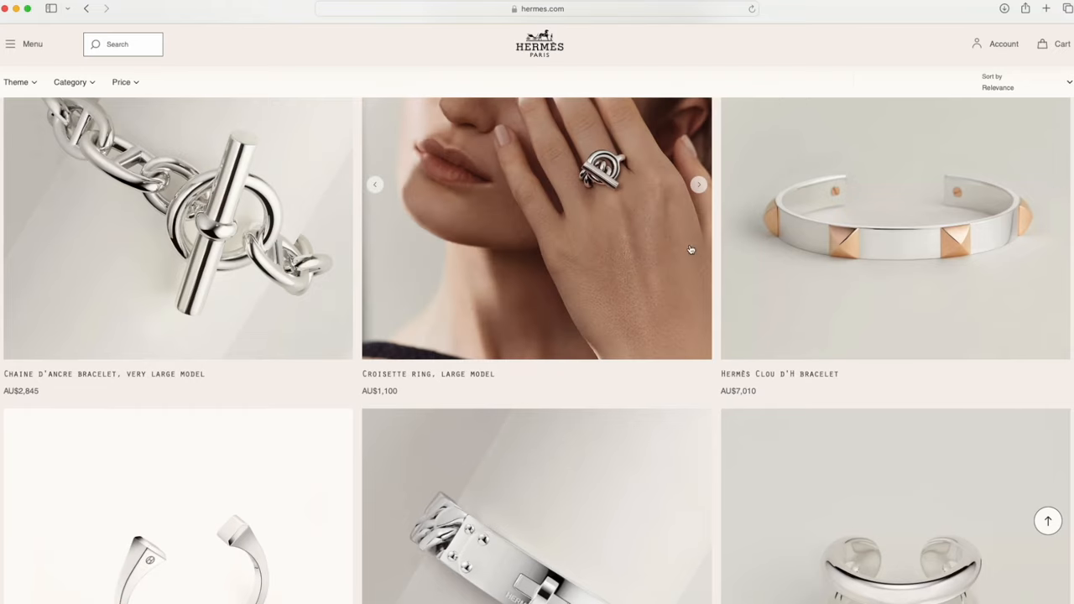
pyautogui.moveTo(668, 319)
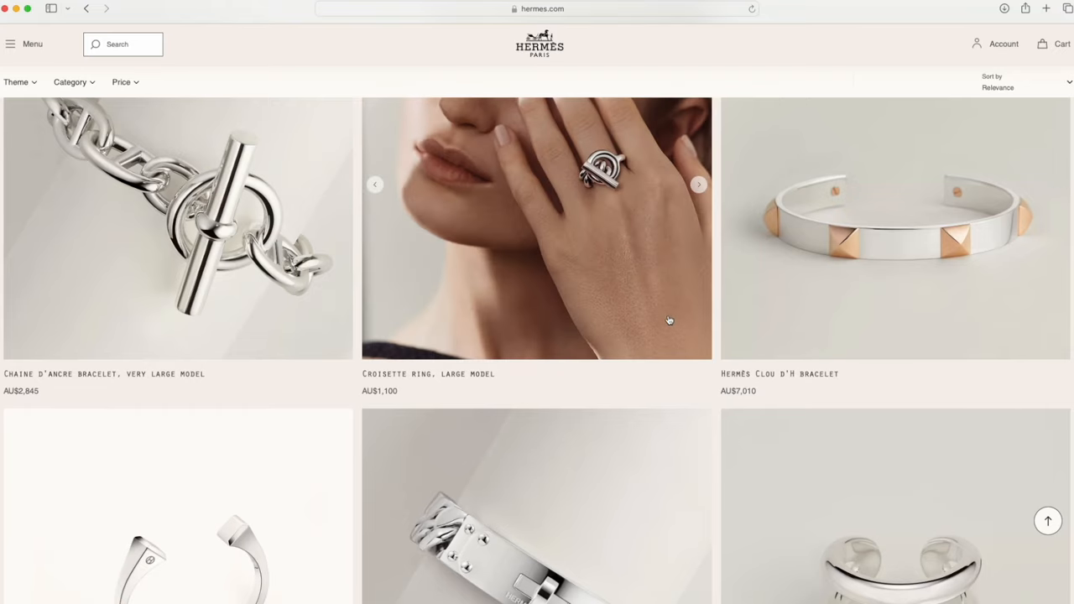
# Reach the listing's end at the Galop Hermès bracelet and bring up the site navigation menu.
pyautogui.scroll(-3)
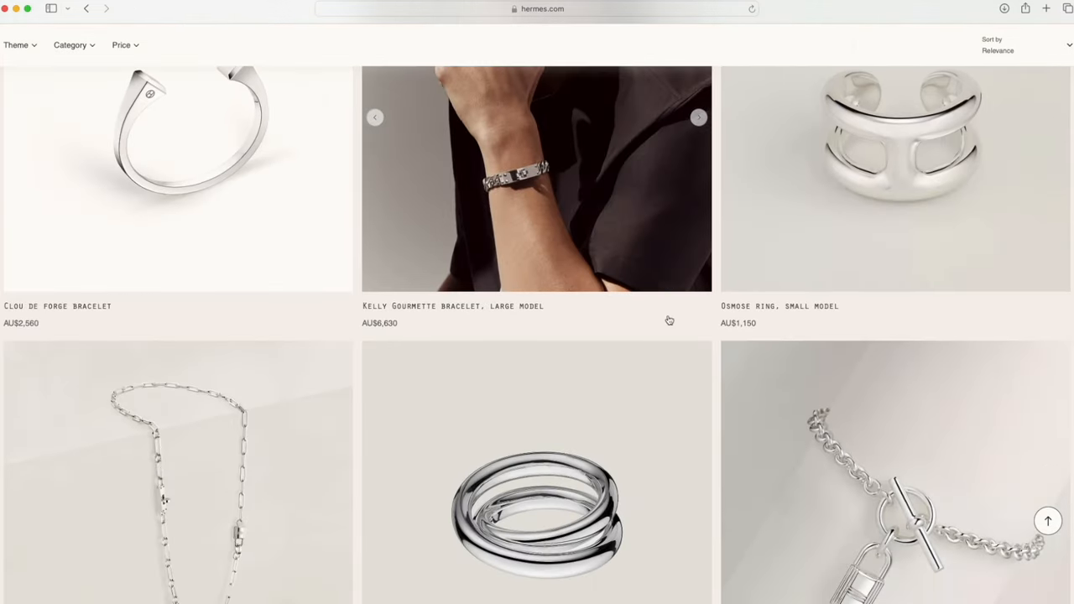
pyautogui.scroll(-3)
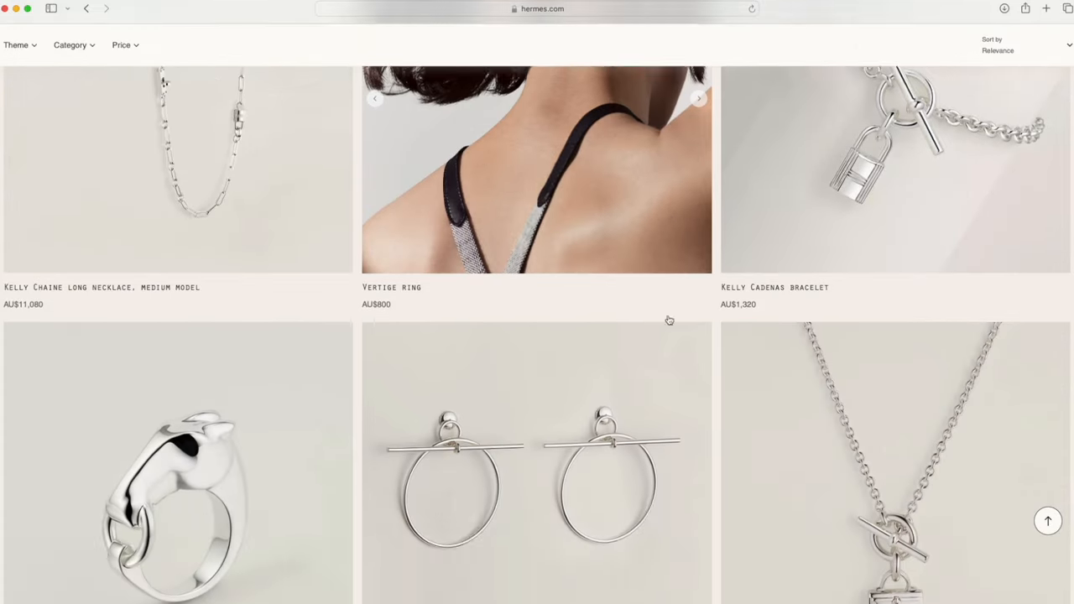
pyautogui.scroll(-3)
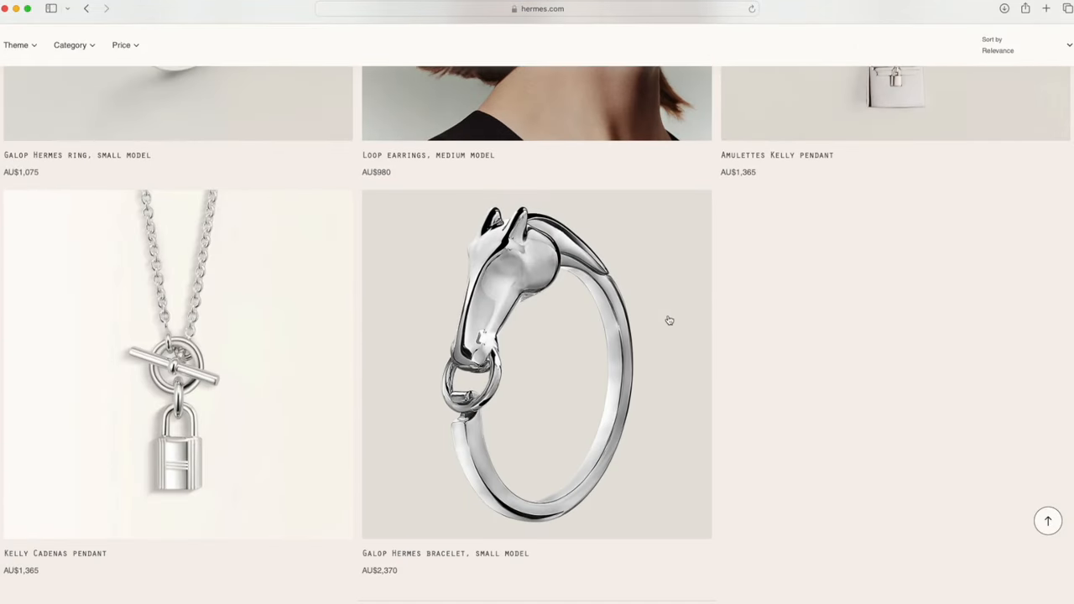
pyautogui.scroll(-3)
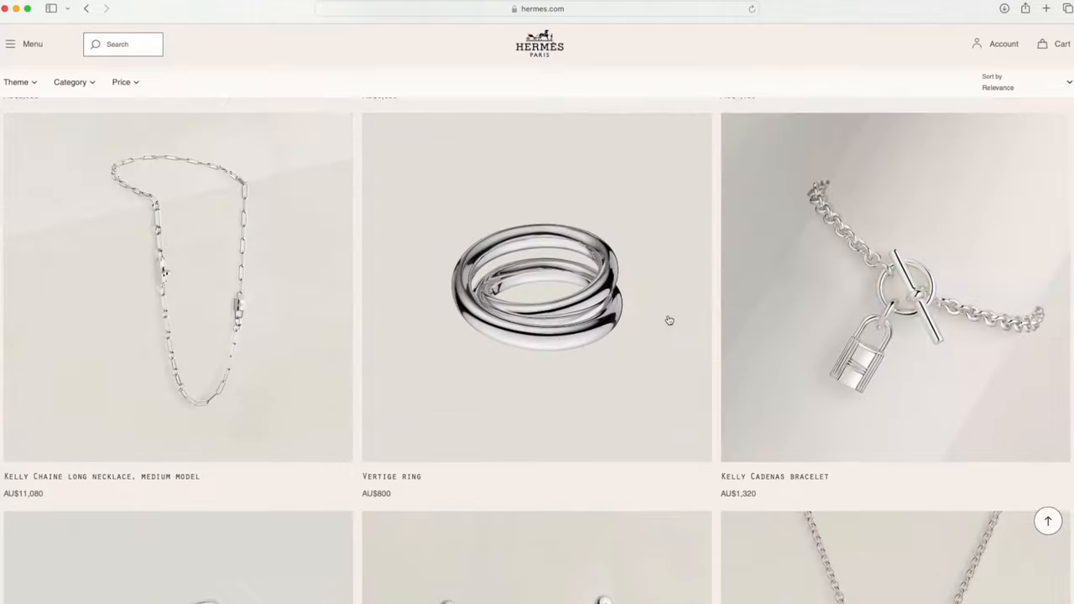
pyautogui.click(31, 43)
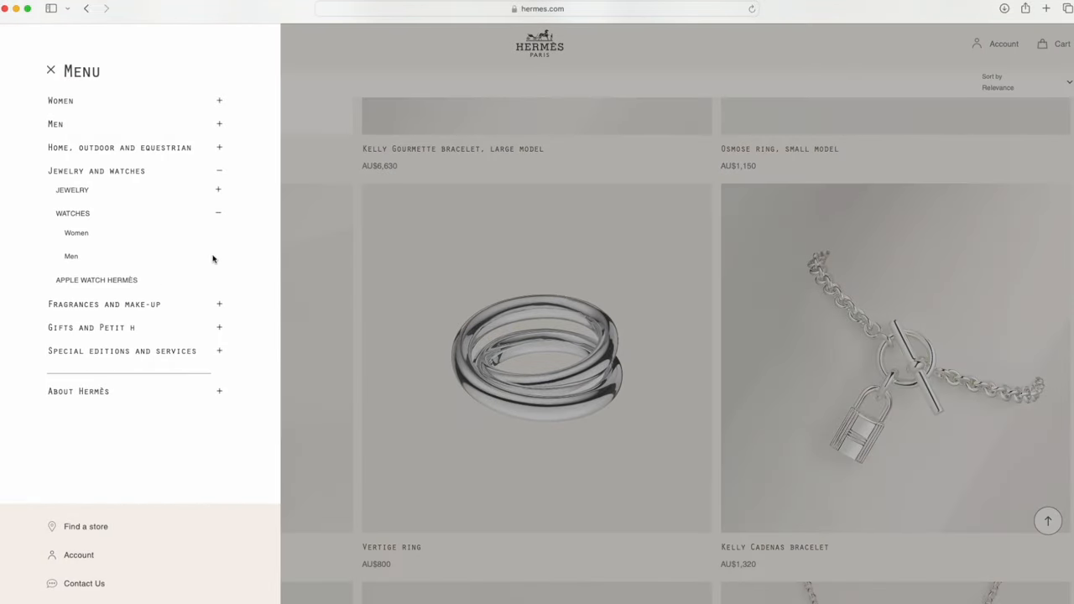
pyautogui.moveTo(127, 309)
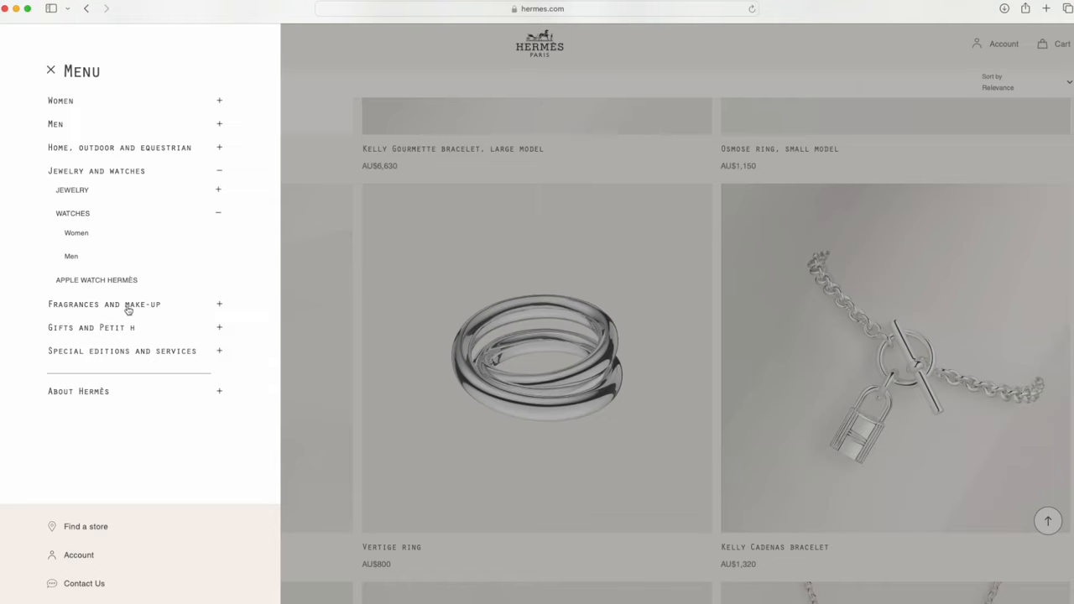
# Expand the Women categories in the site menu, then close it to return to the Vertige ring row.
pyautogui.click(60, 100)
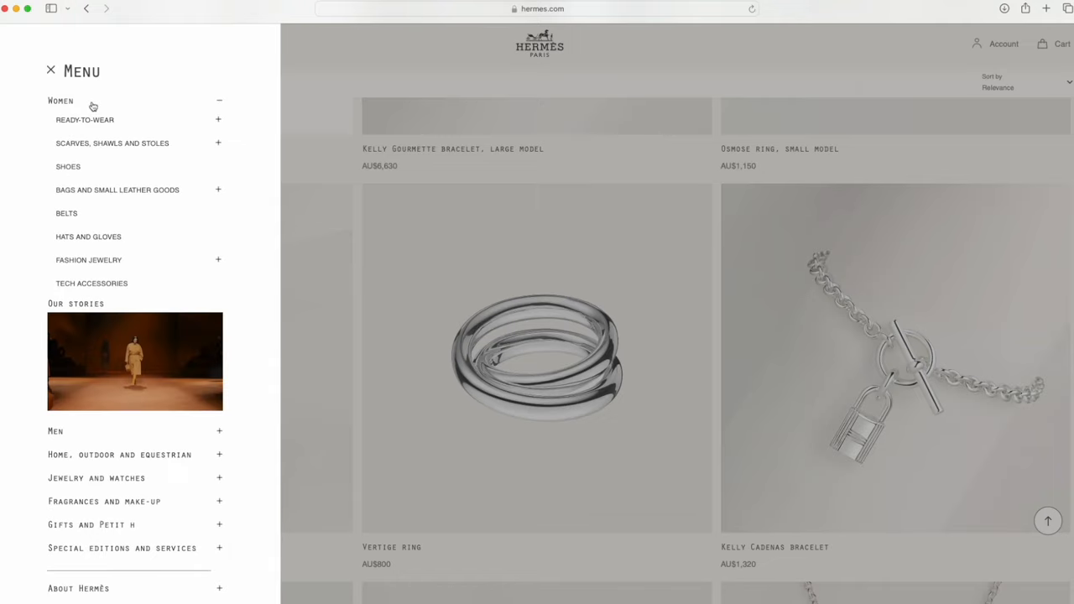
pyautogui.moveTo(111, 237)
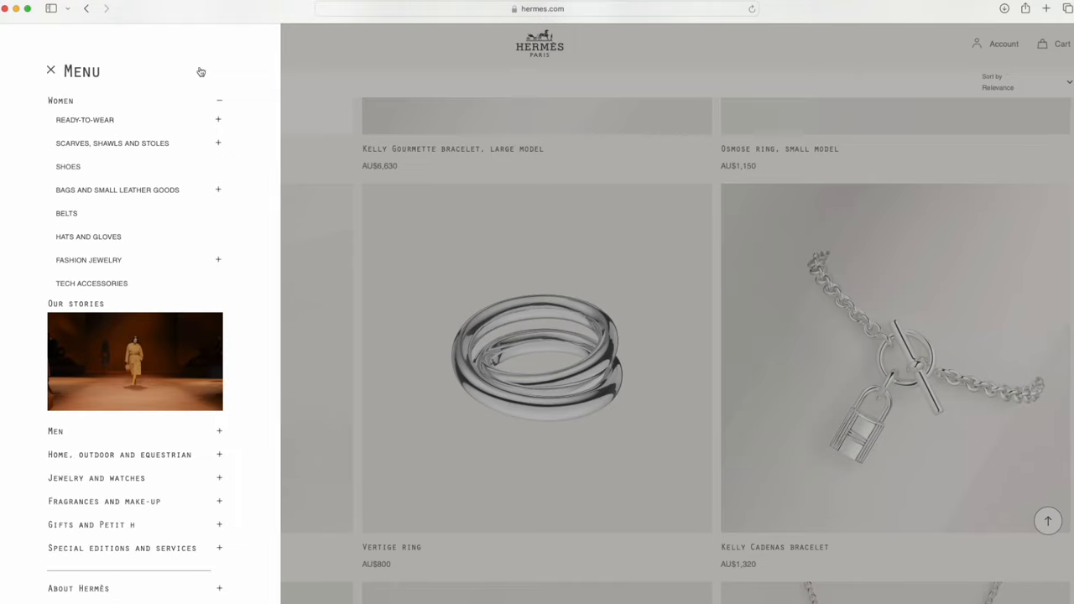
pyautogui.scroll(-3)
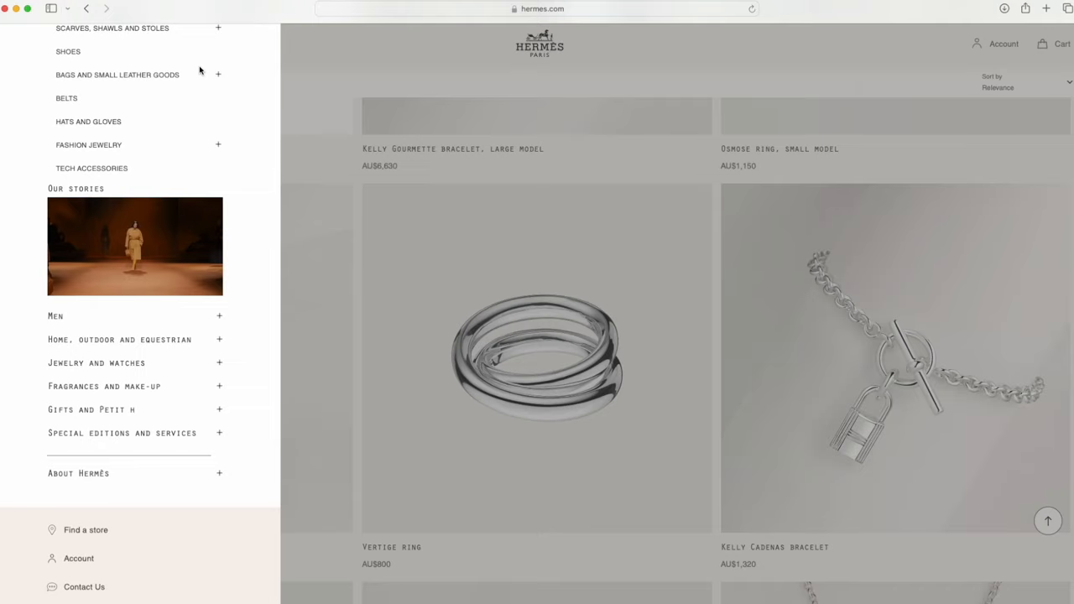
pyautogui.moveTo(305, 47)
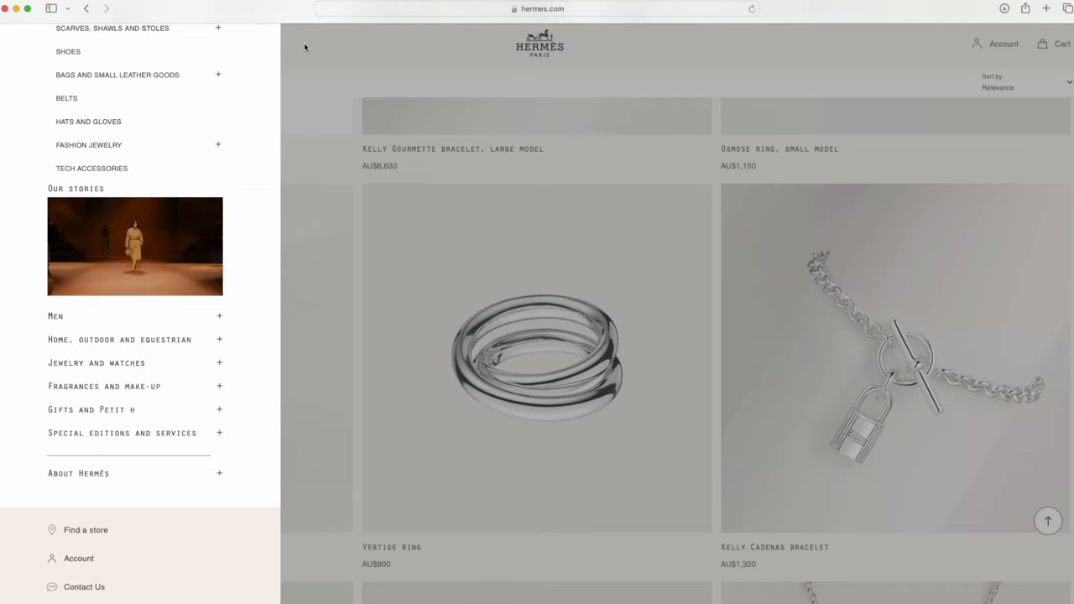
pyautogui.click(18, 43)
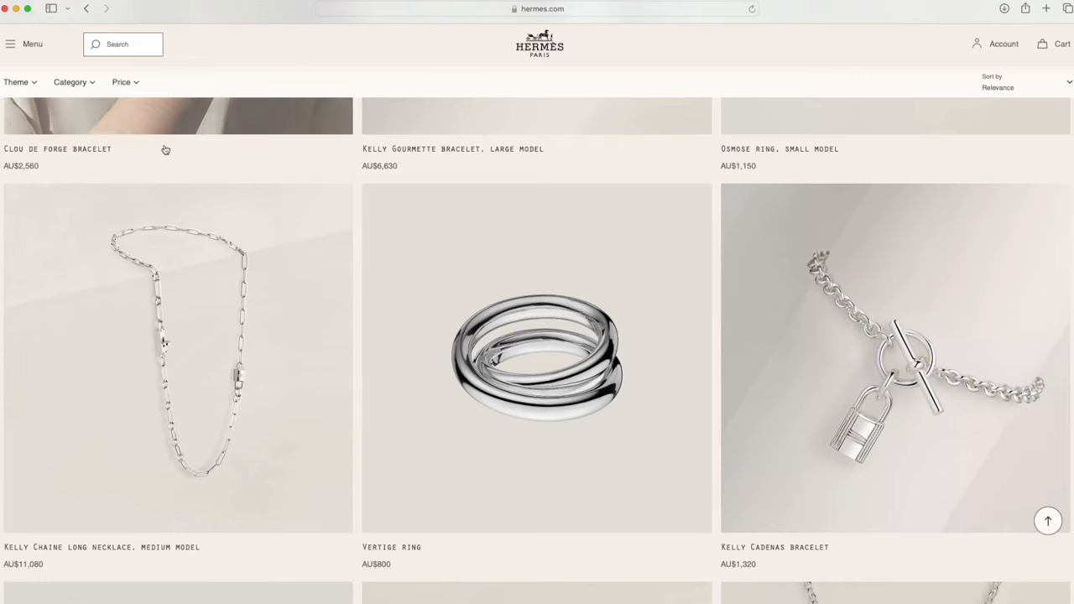
pyautogui.moveTo(163, 158)
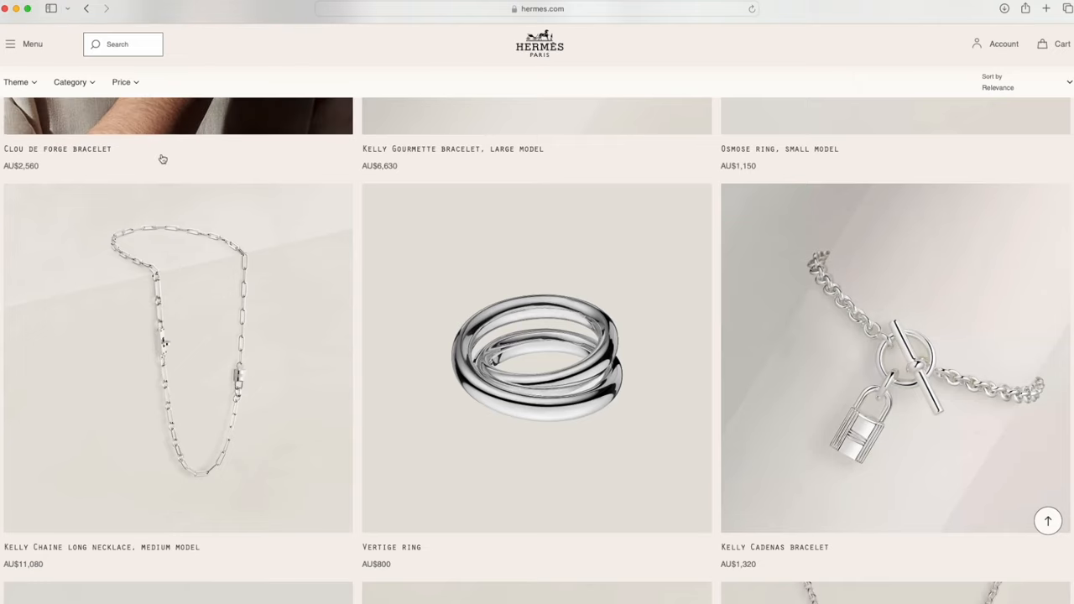